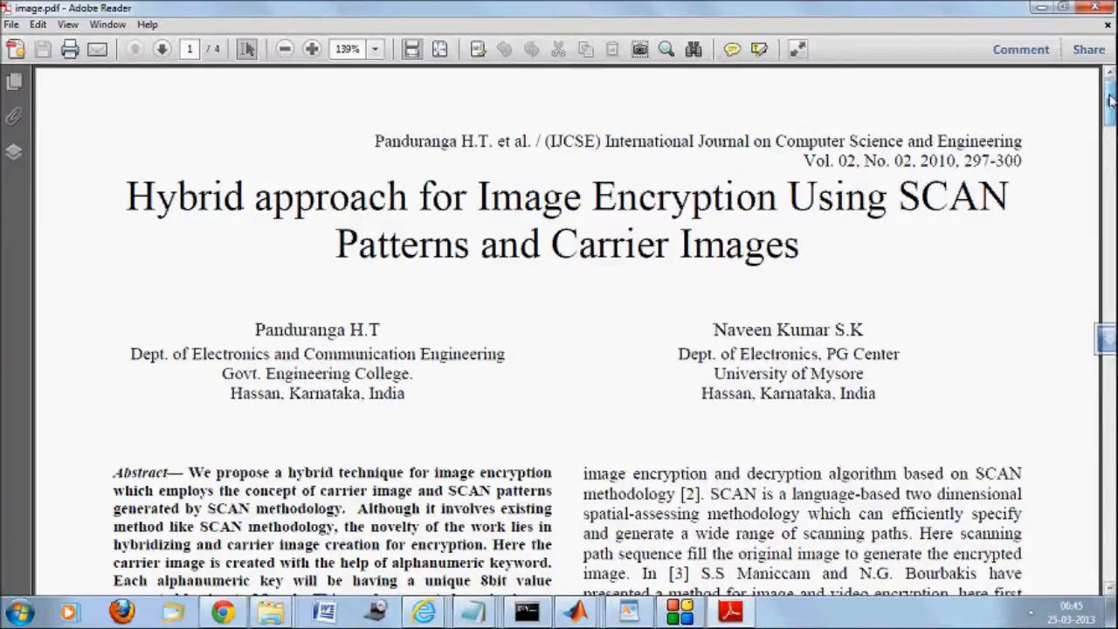
Step: Scroll the encryption paper past its abstract and bring up the Start menu
scroll("down", 3)
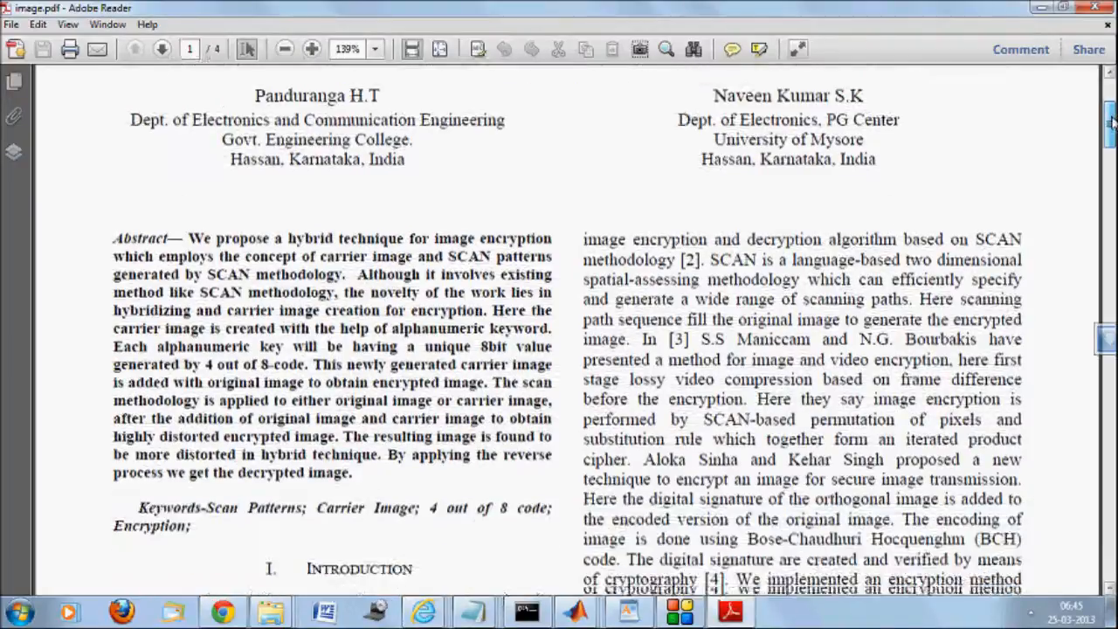
scroll("down", 3)
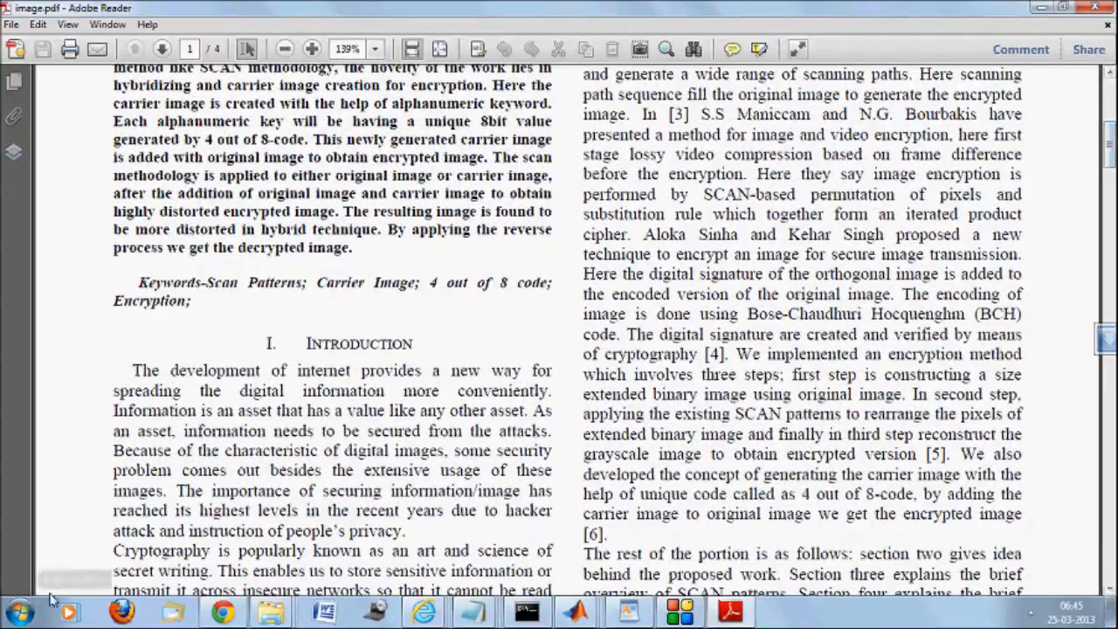
left_click(18, 612)
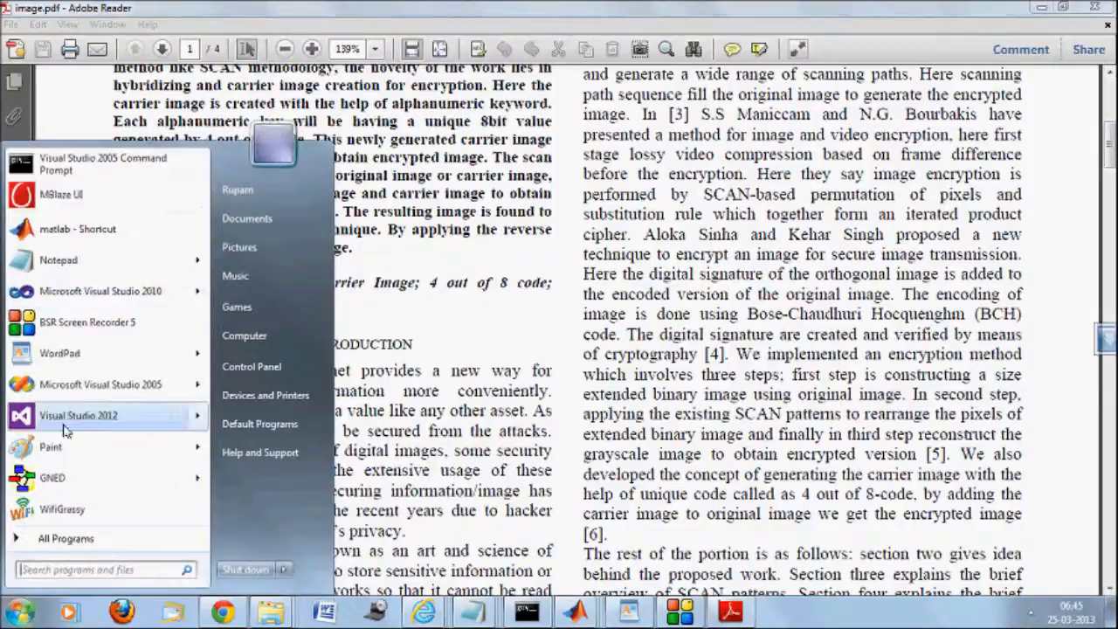
Step: In Paint, draw a square labelled 'Image' with a line running down from it
left_click(50, 446)
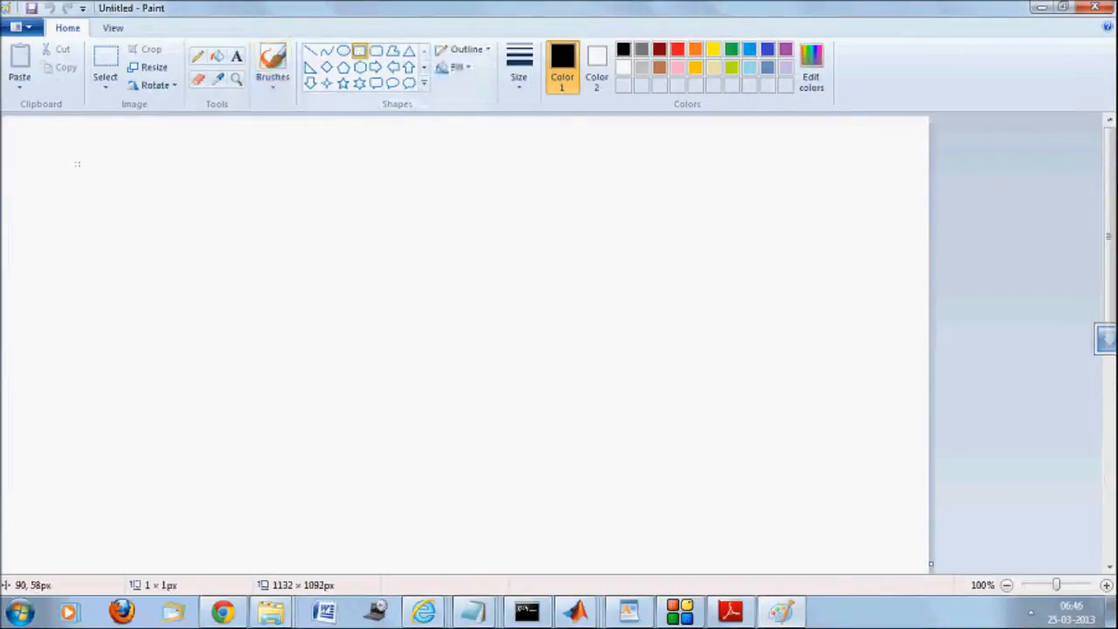
left_click_drag(76, 164, 225, 314)
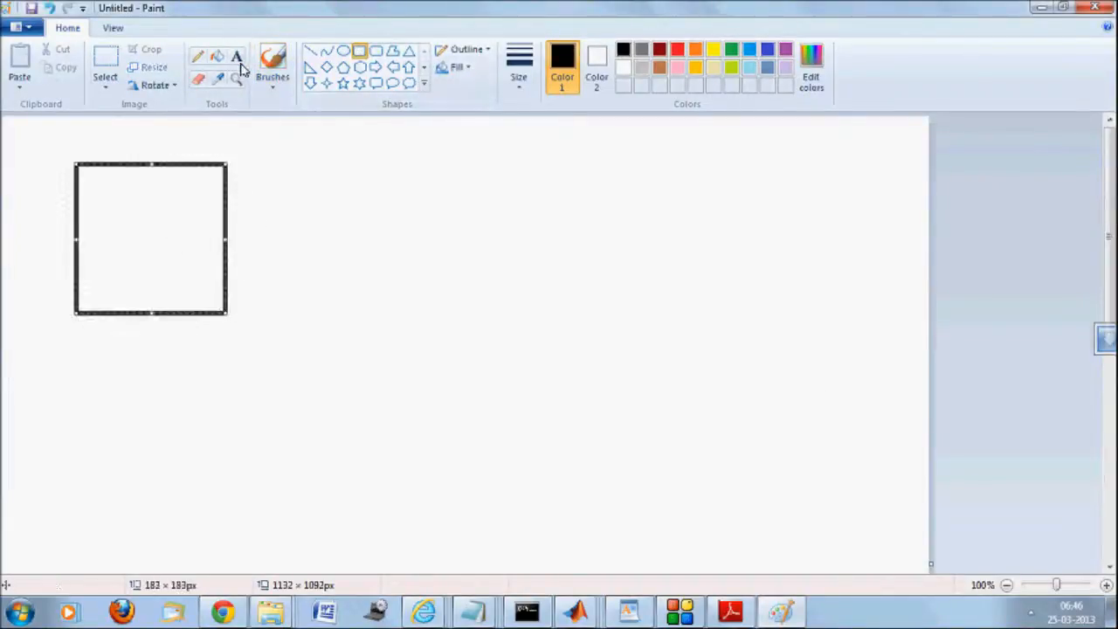
left_click_drag(129, 207, 442, 251)
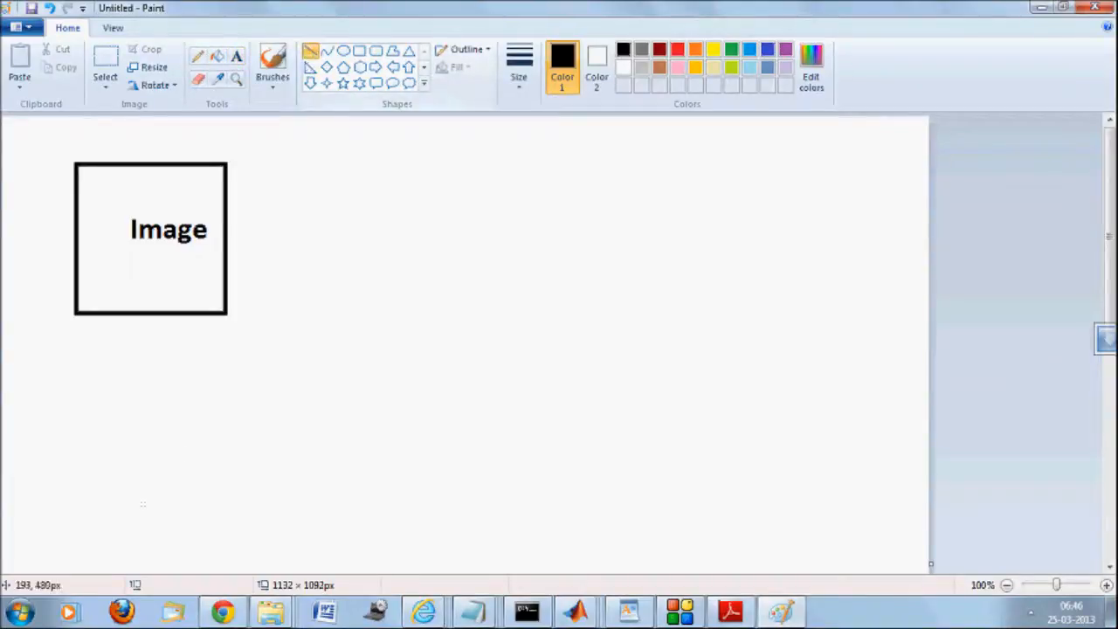
left_click_drag(162, 317, 162, 448)
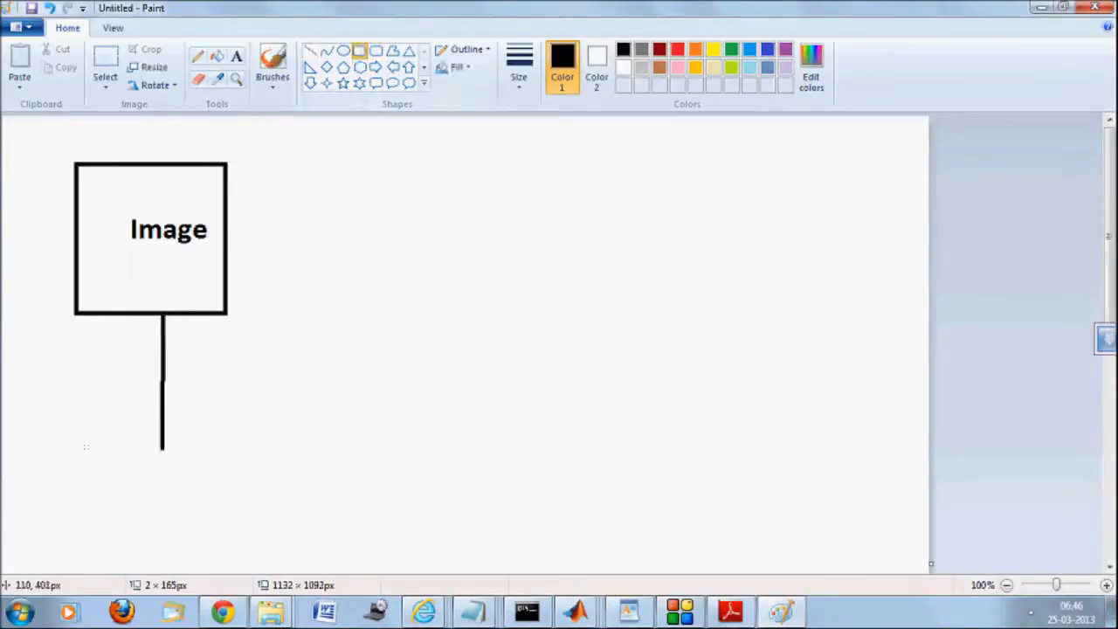
Step: Add an 'Encryption' box below the line, with a short connector line beneath it
left_click_drag(79, 450, 371, 493)
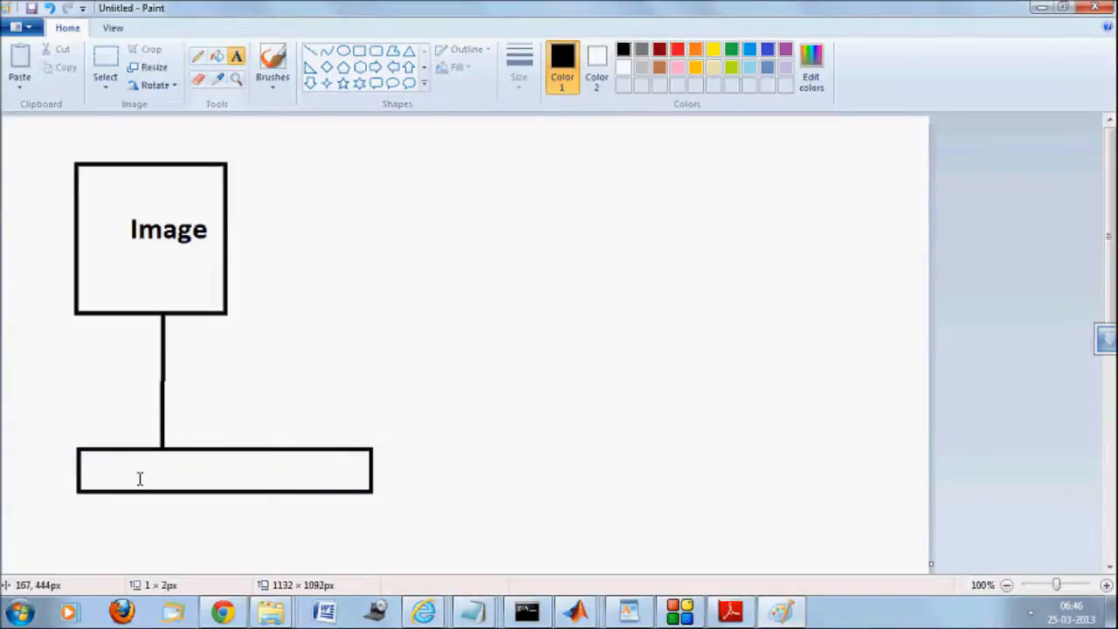
type("Enc")
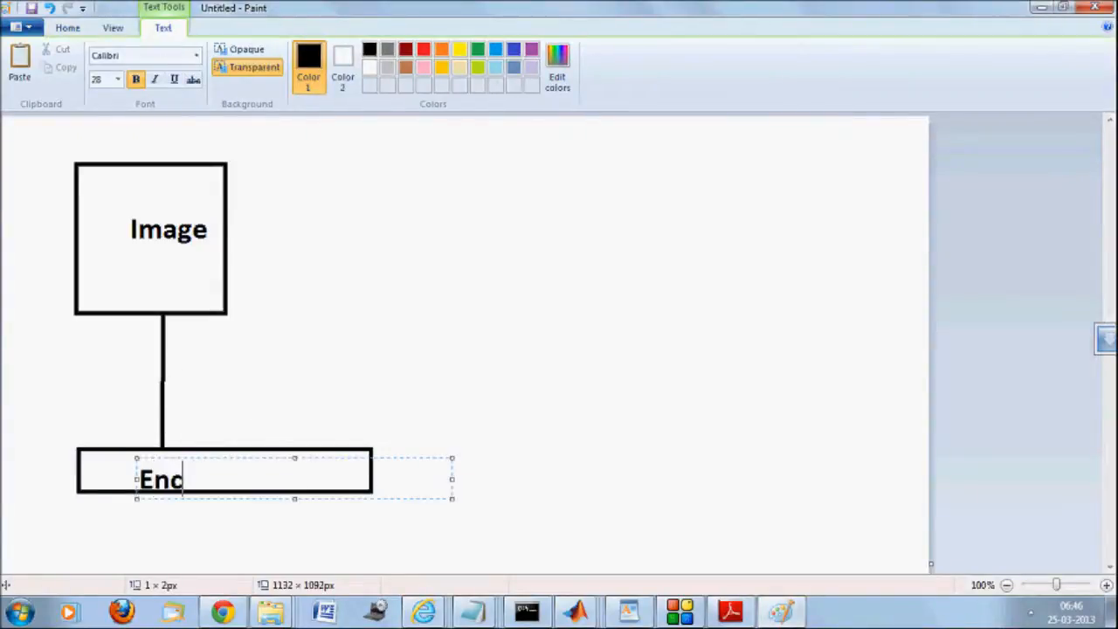
type("ryption")
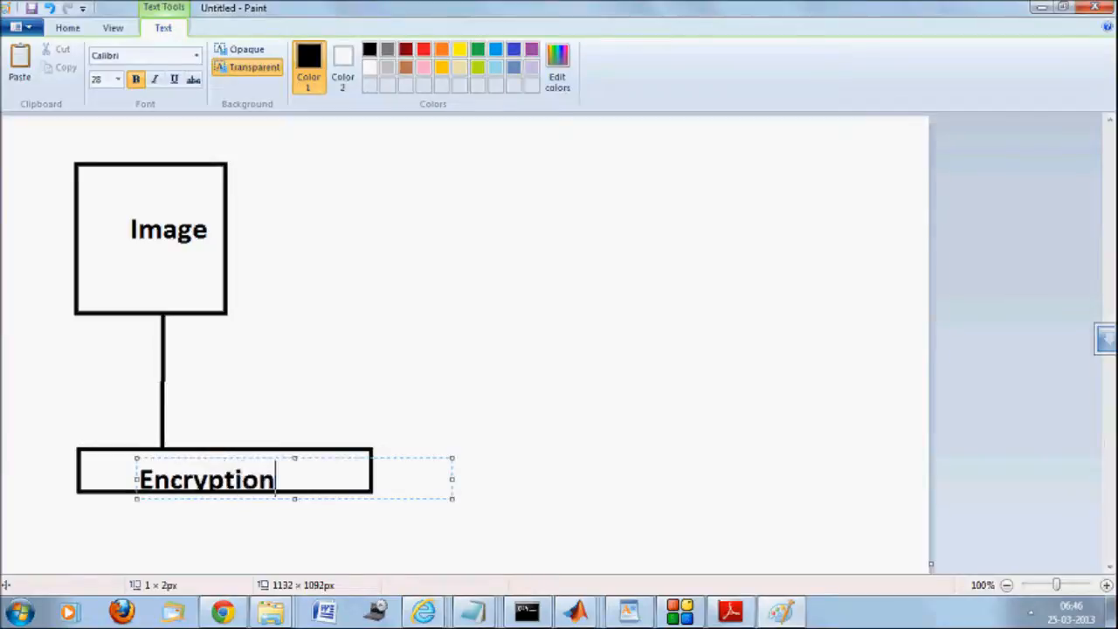
left_click(166, 230)
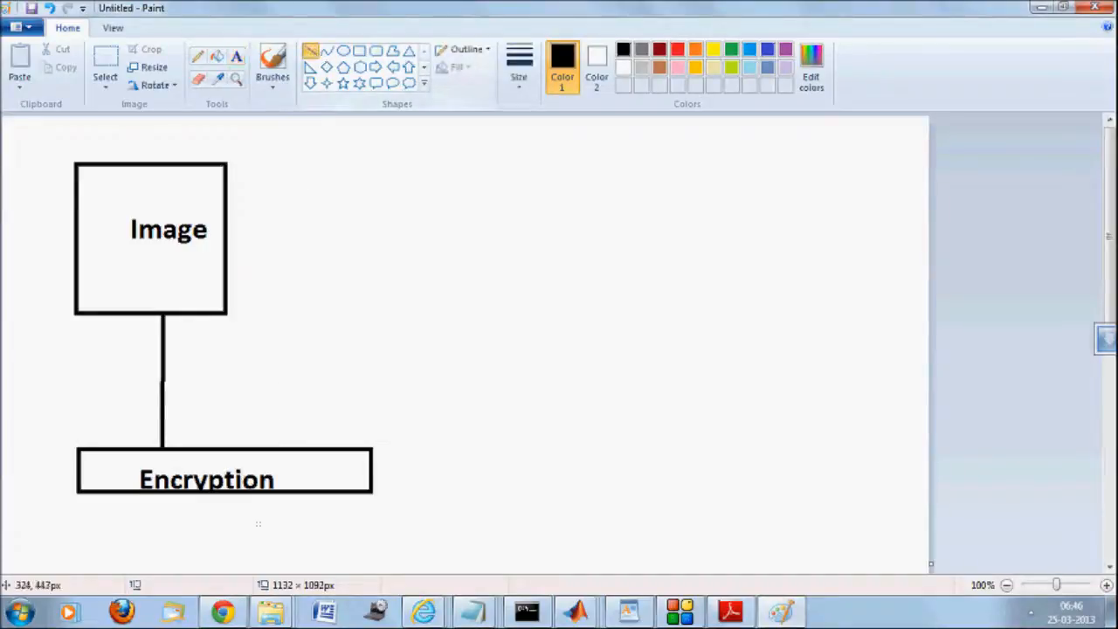
left_click_drag(254, 502, 254, 541)
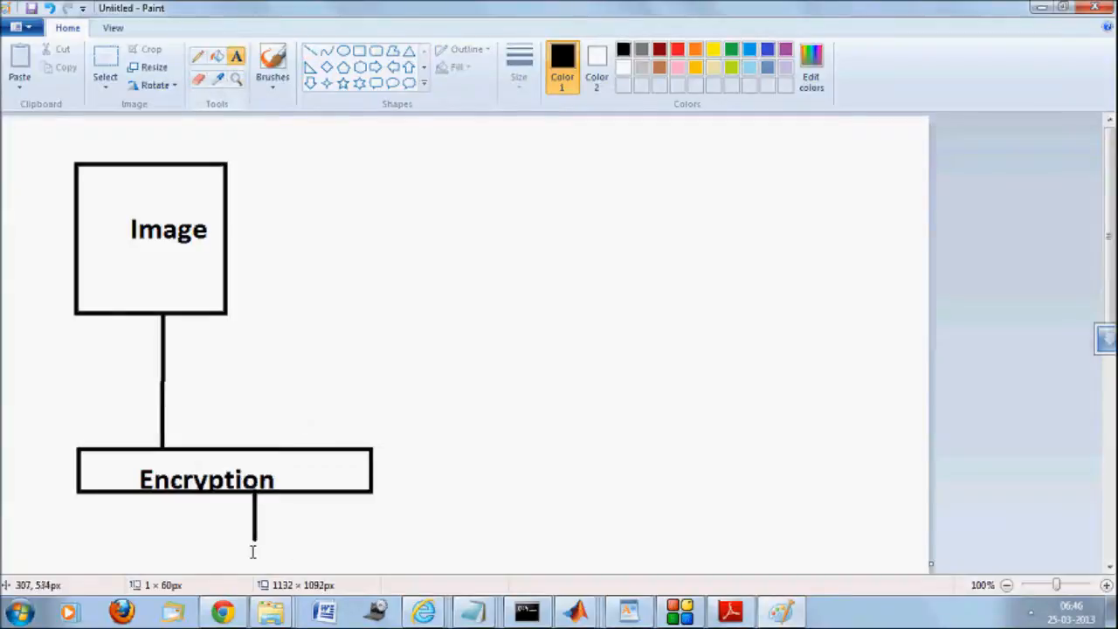
type("Pa")
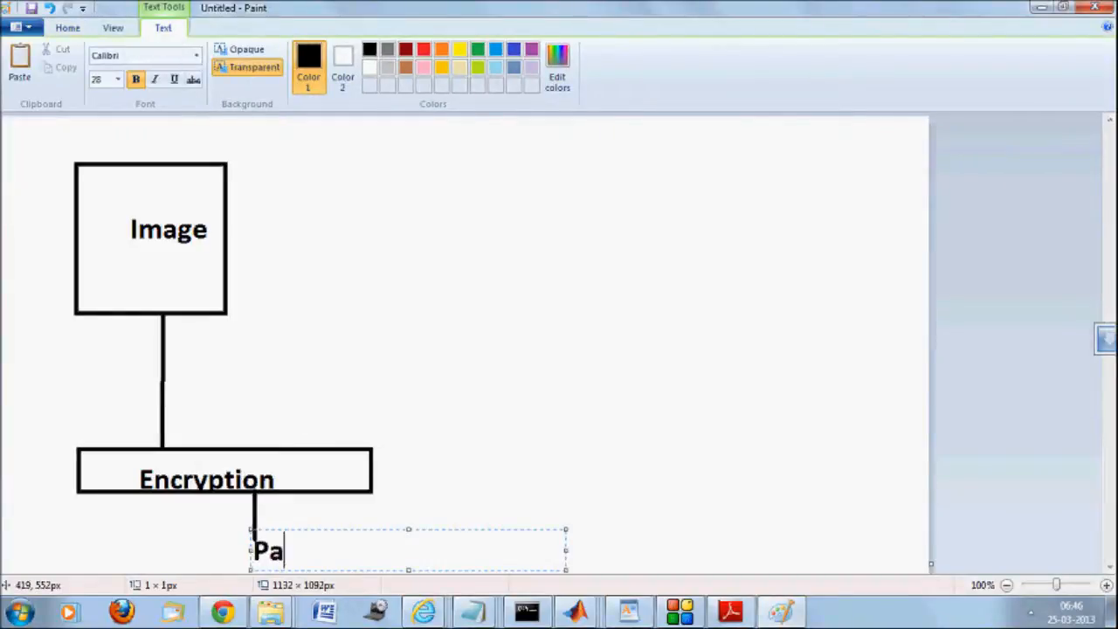
type("ssword")
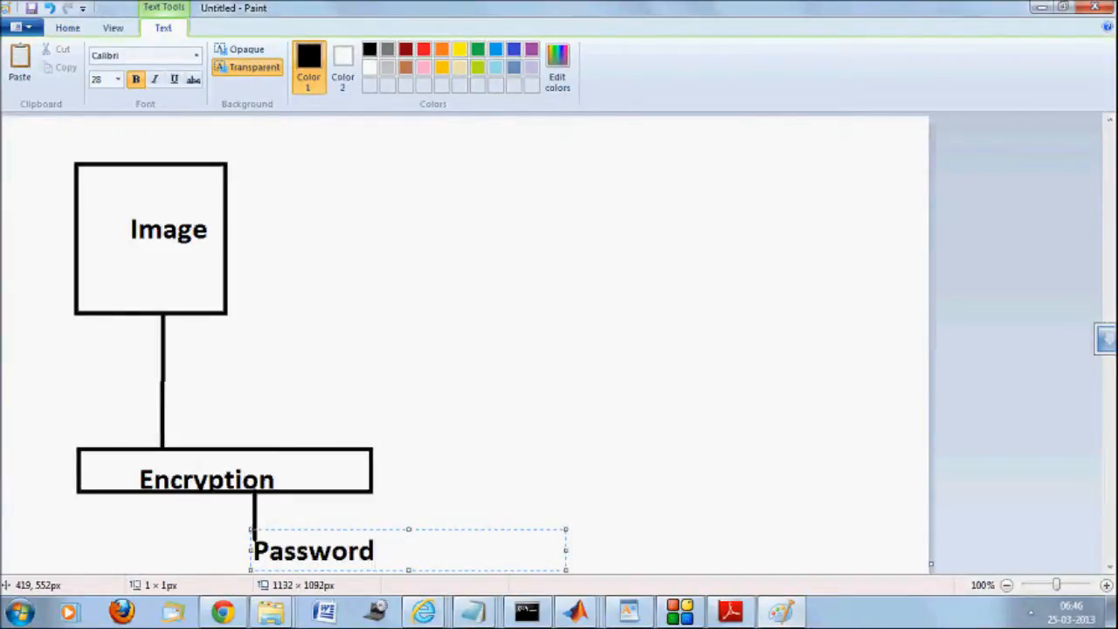
type("(text)")
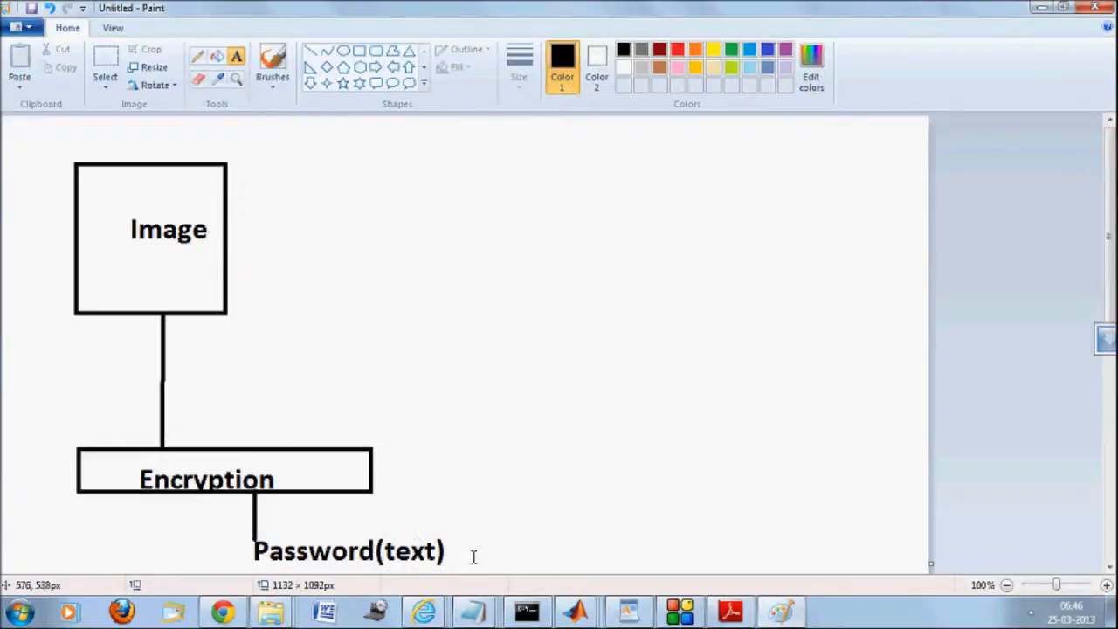
mouse_move(454, 541)
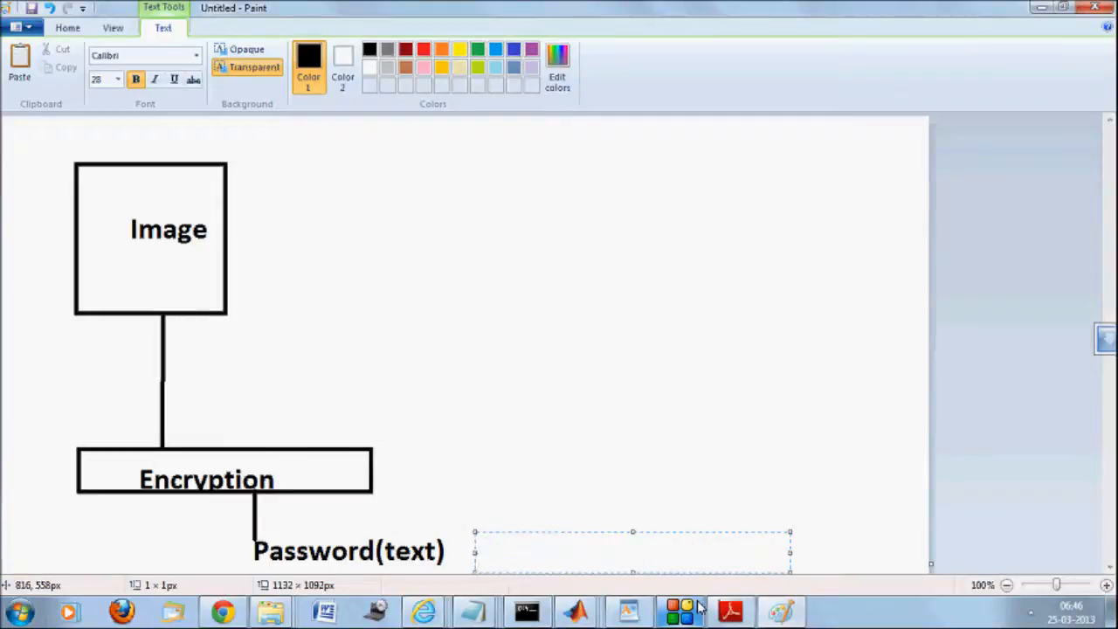
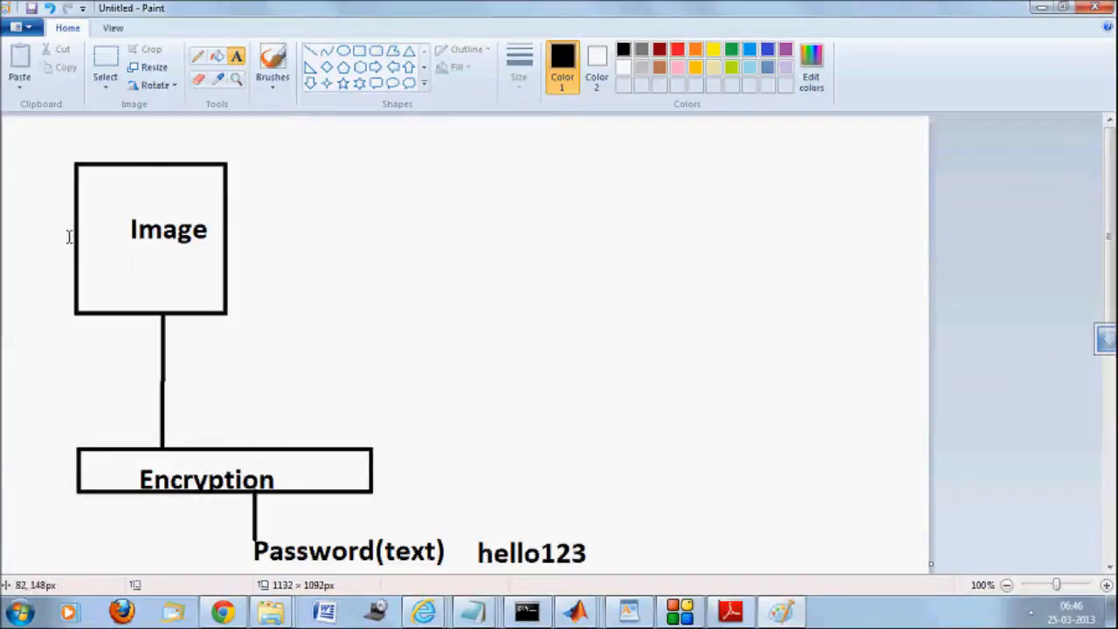
mouse_move(164, 221)
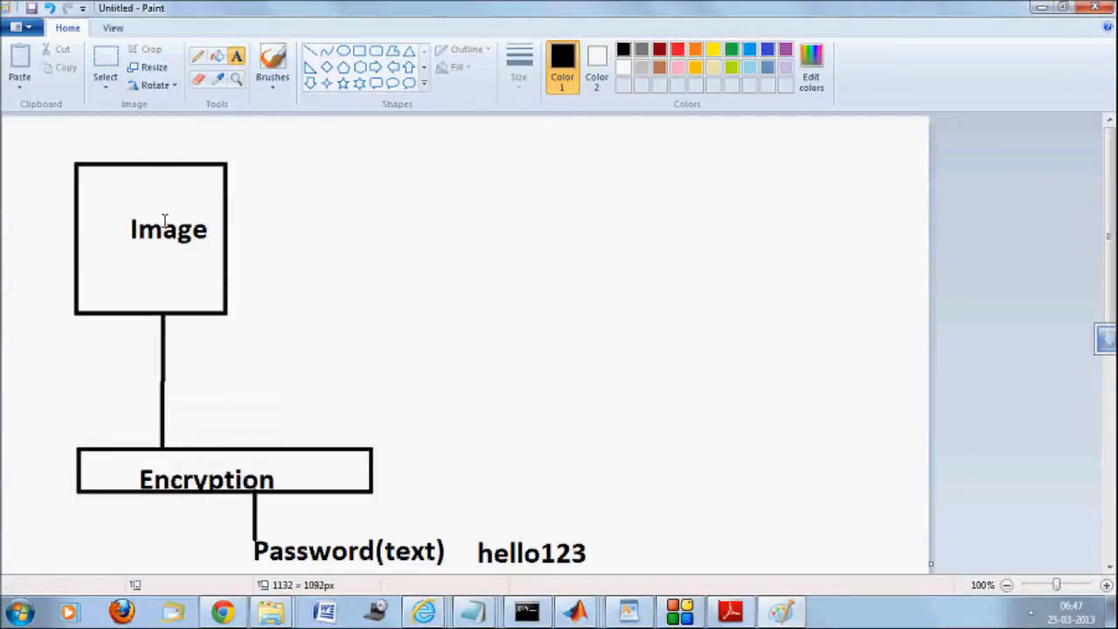
mouse_move(220, 184)
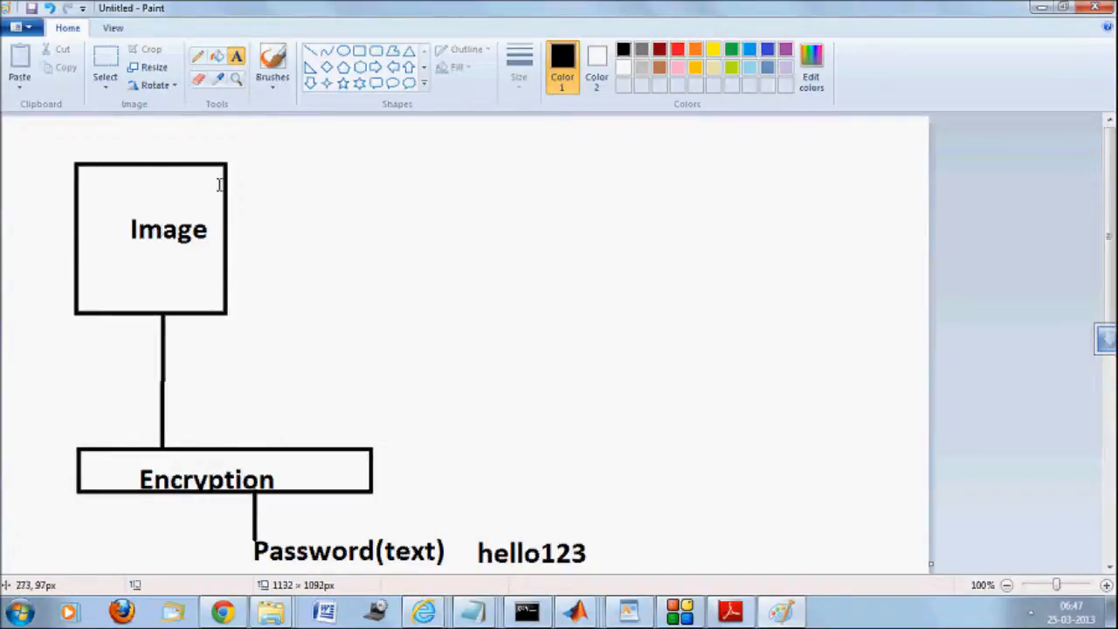
mouse_move(155, 184)
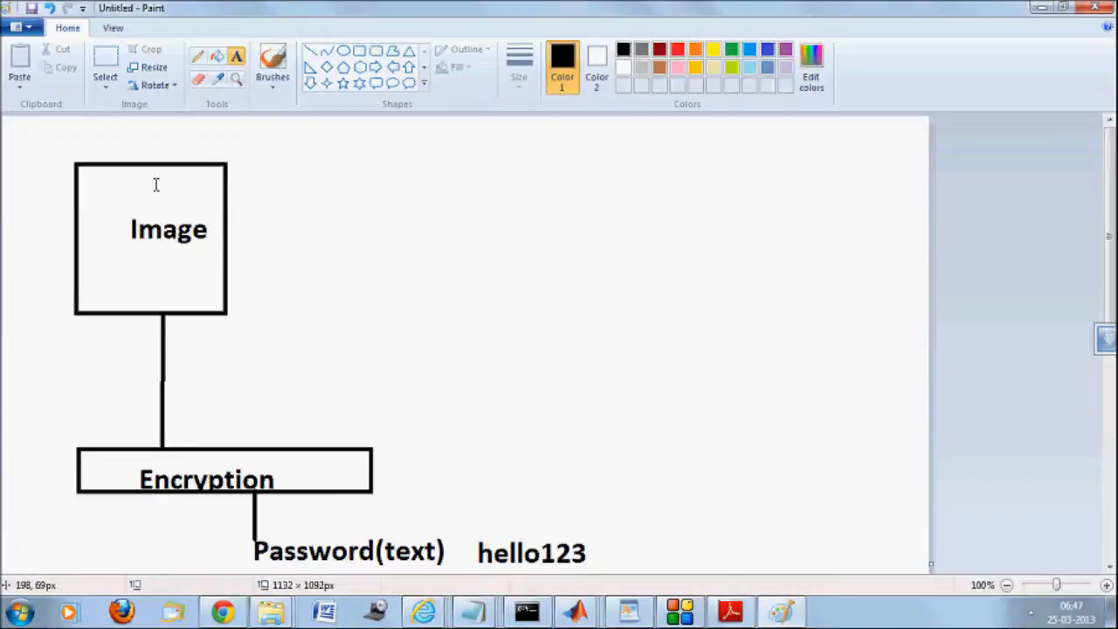
mouse_move(130, 202)
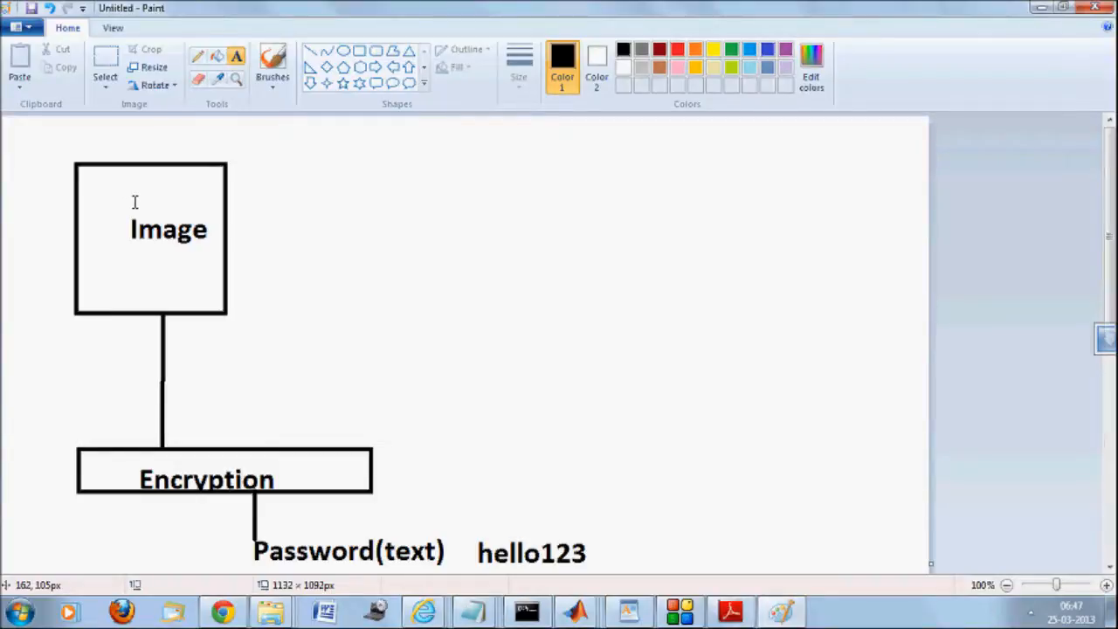
mouse_move(240, 332)
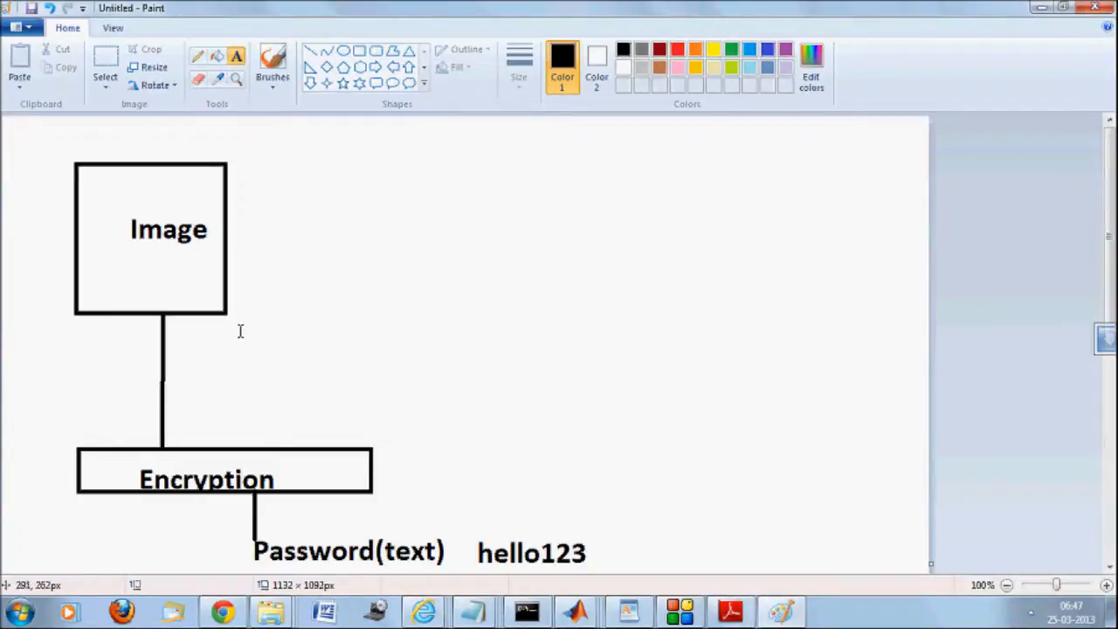
mouse_move(266, 123)
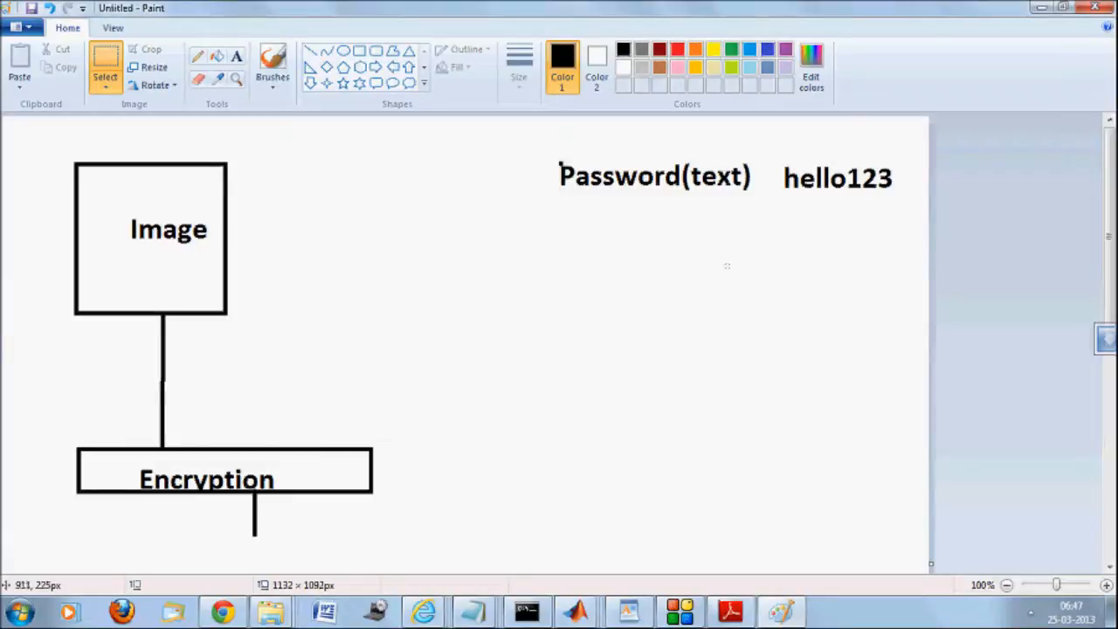
mouse_move(915, 171)
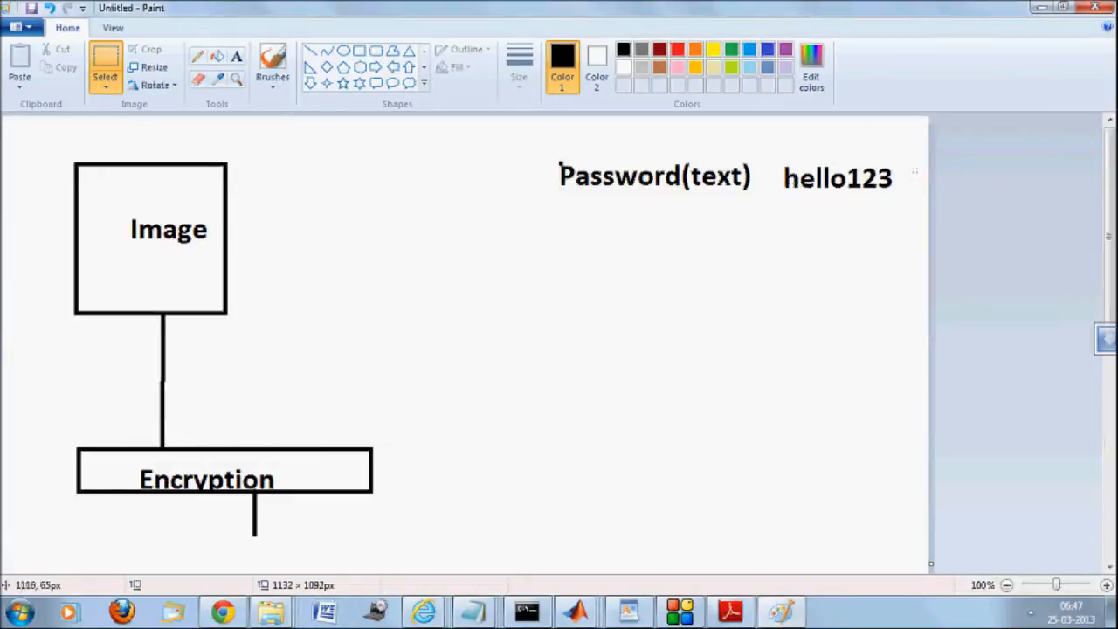
mouse_move(524, 122)
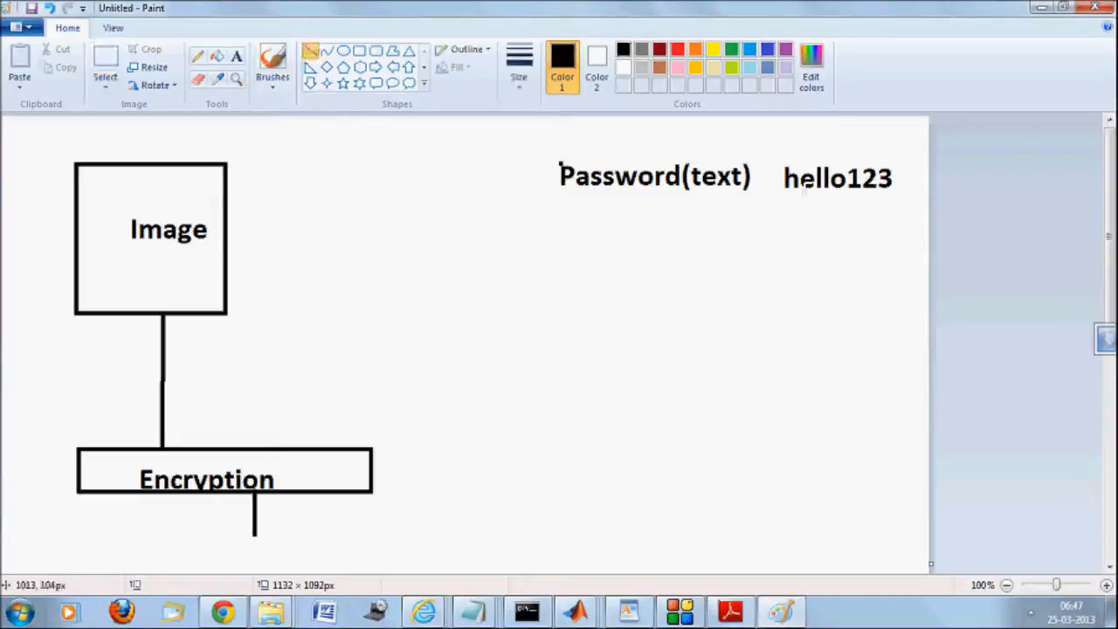
left_click_drag(786, 192, 716, 256)
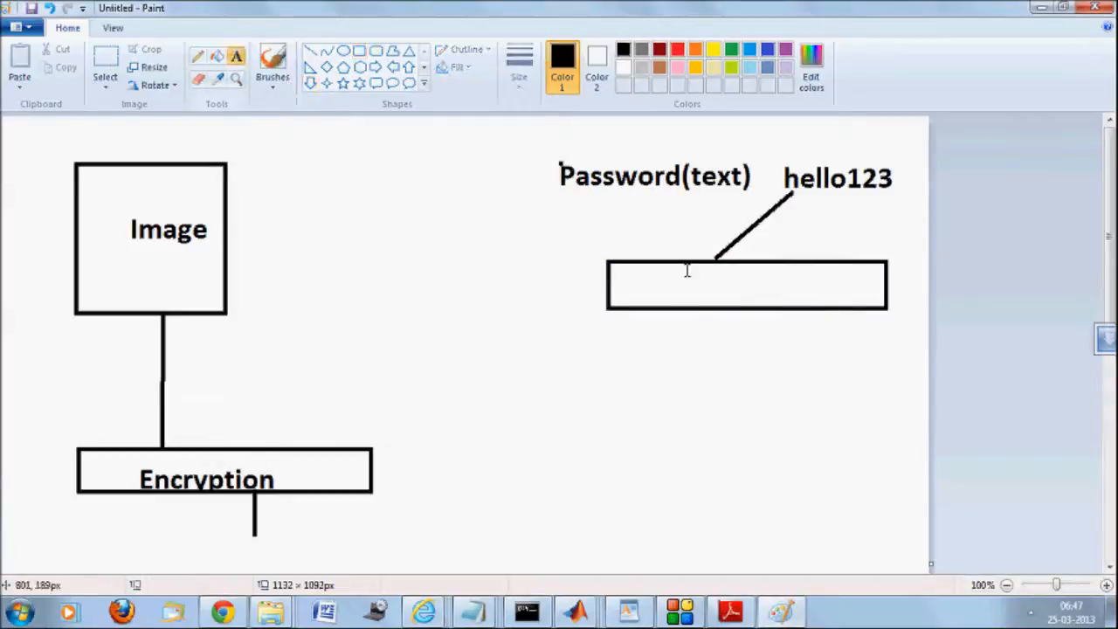
type("En")
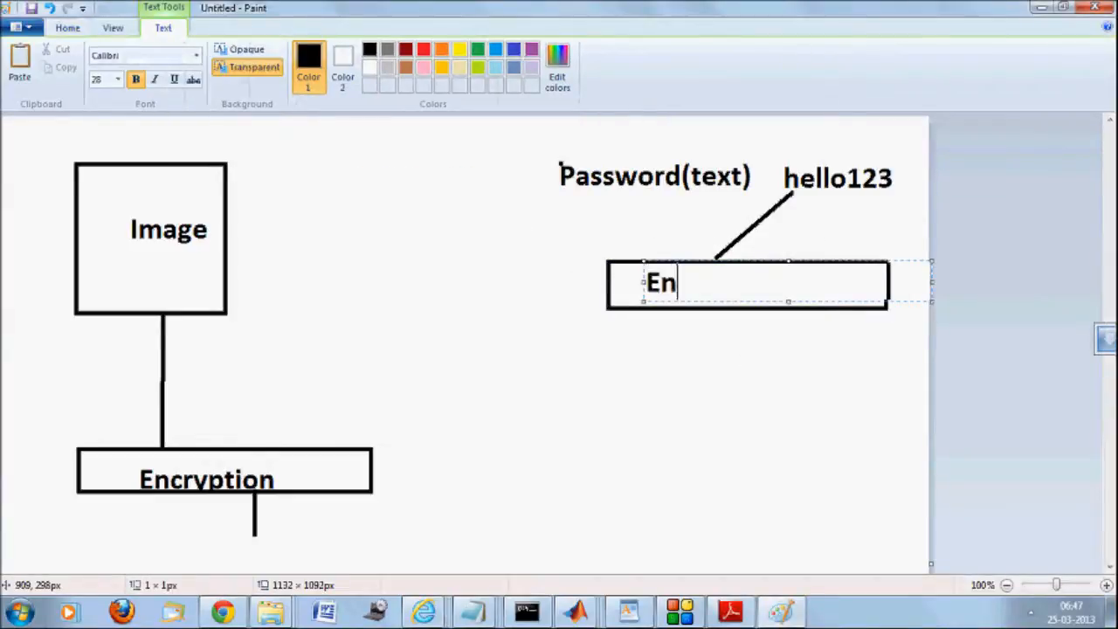
type("code")
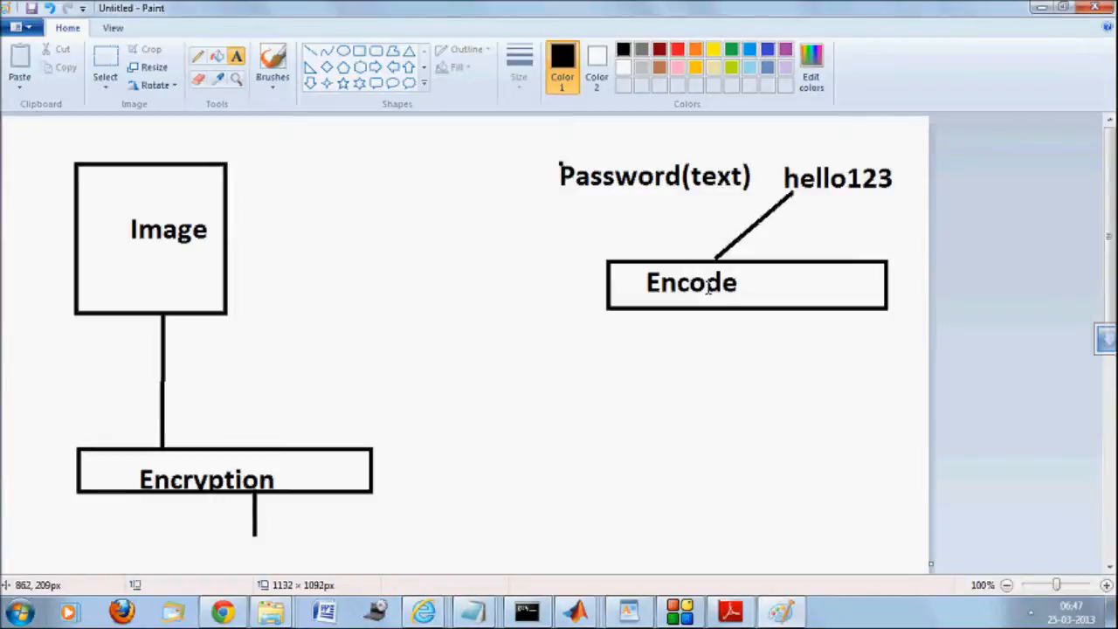
mouse_move(684, 291)
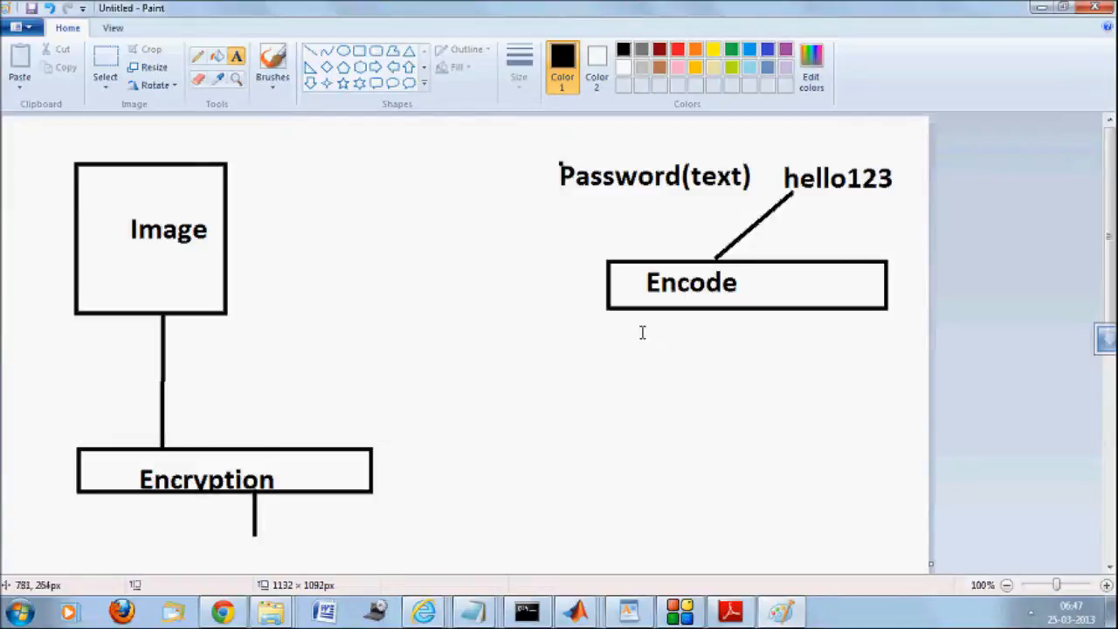
left_click(812, 284)
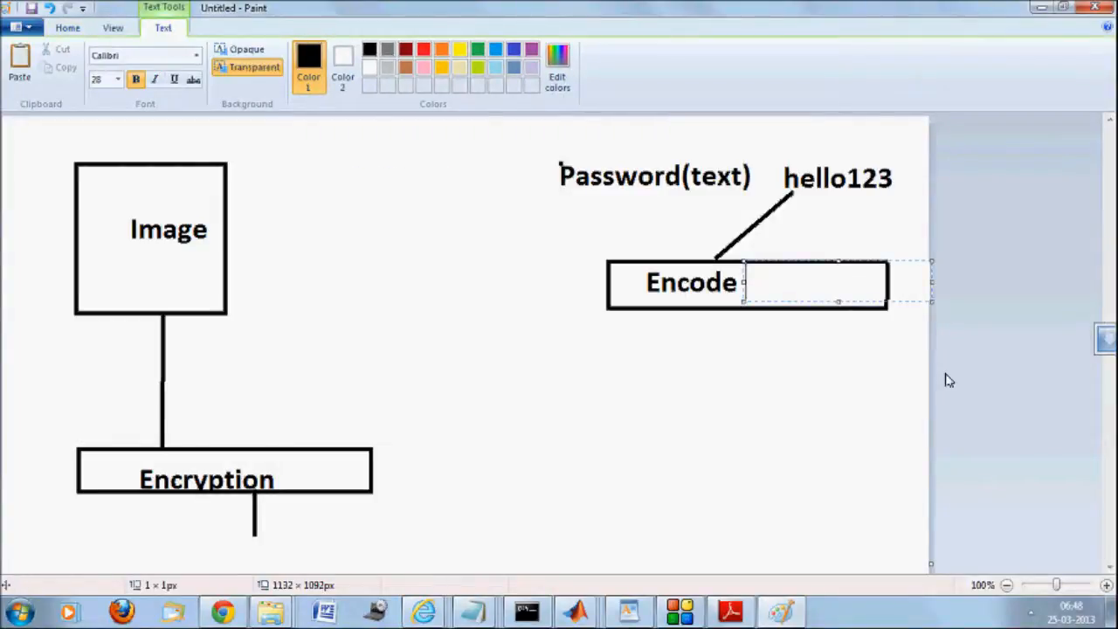
Step: Complete the box label so it reads 'Encode out of 8 code'
type("out")
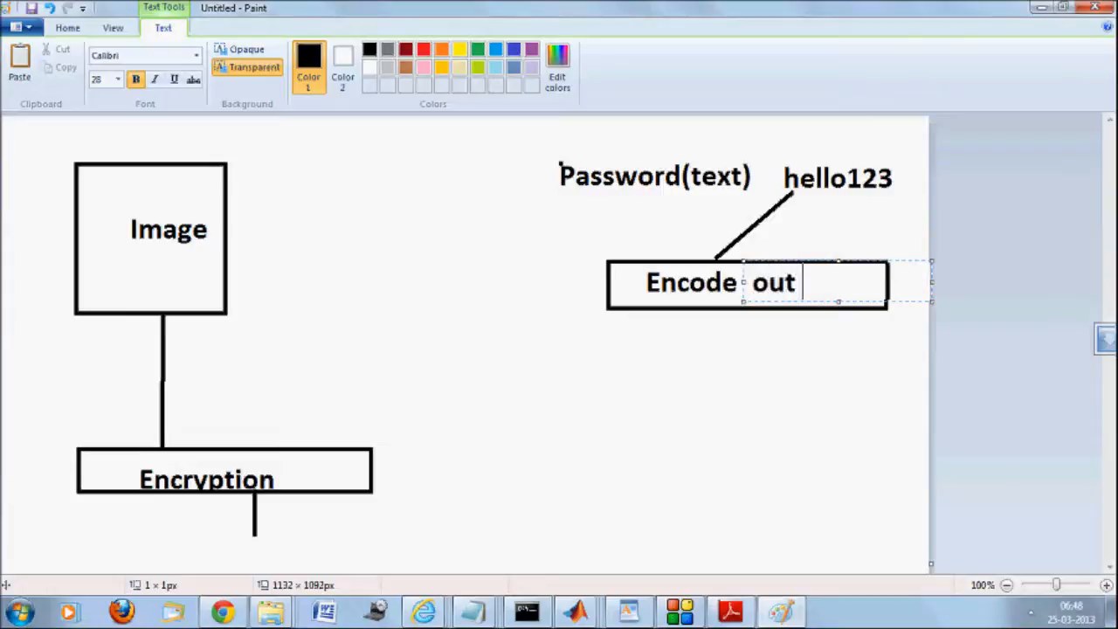
type("of 8")
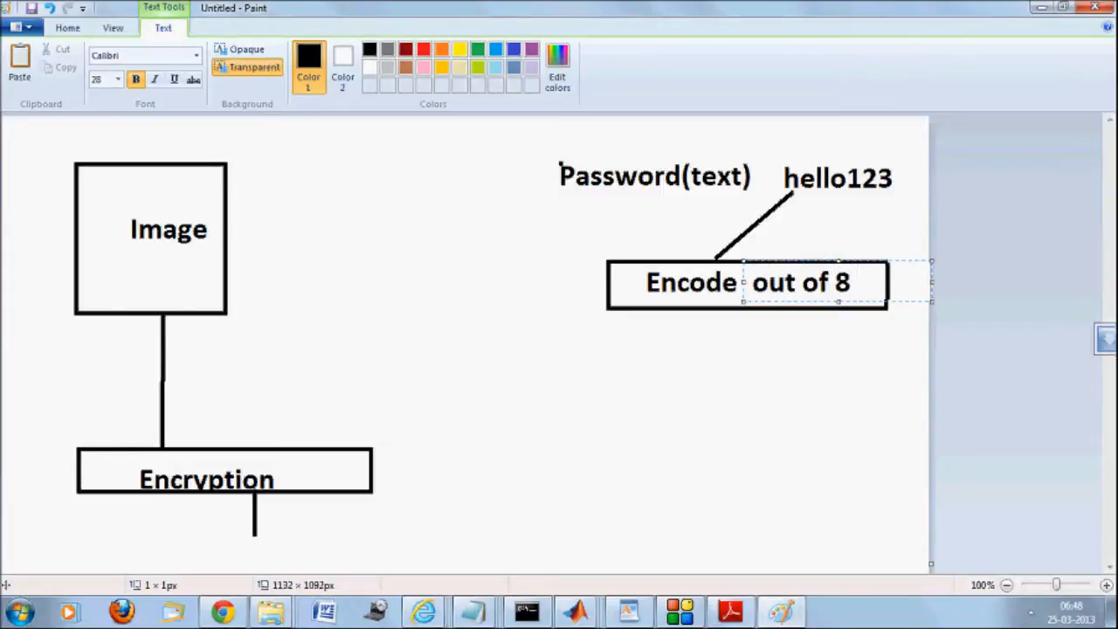
type("code")
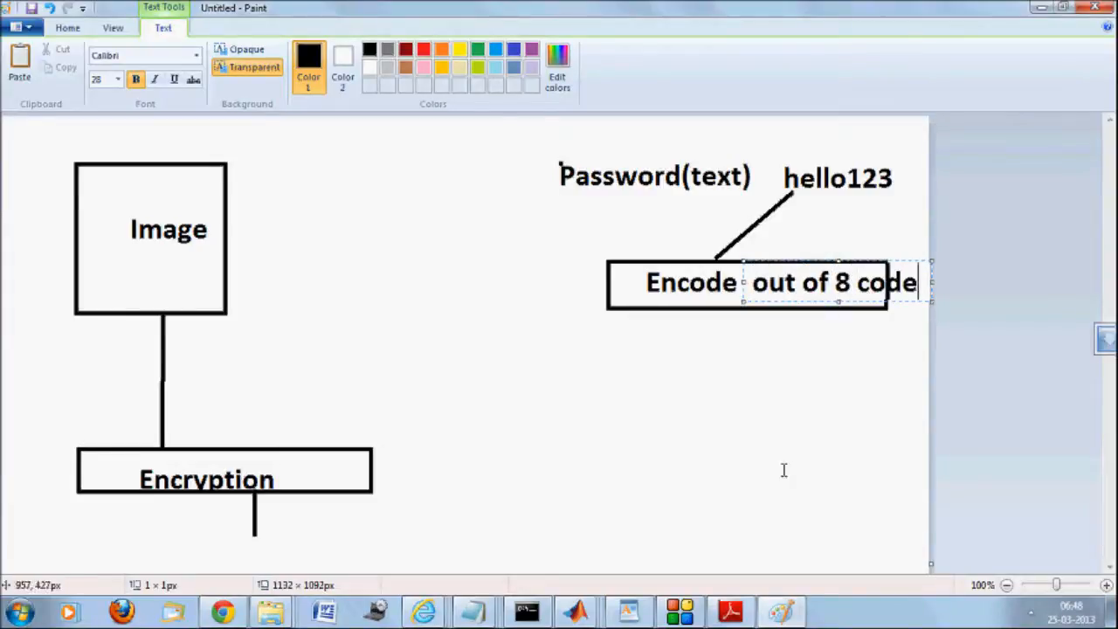
Step: Scroll the paper in Adobe Reader to page 2's Table 1 of 4-out-of-8 codes
left_click(729, 610)
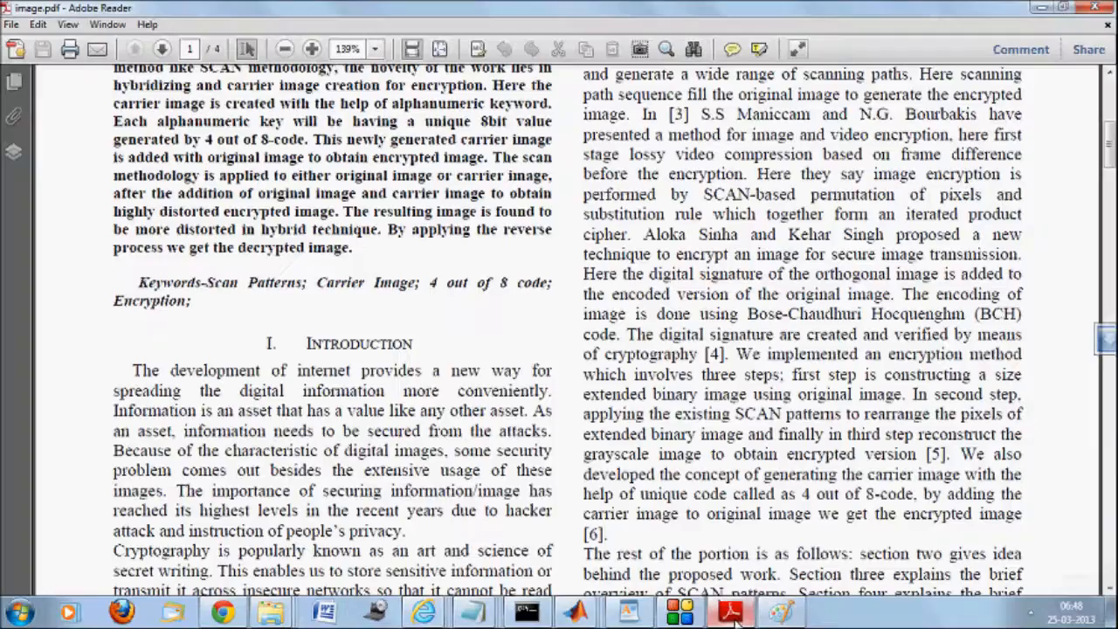
scroll("down", 3)
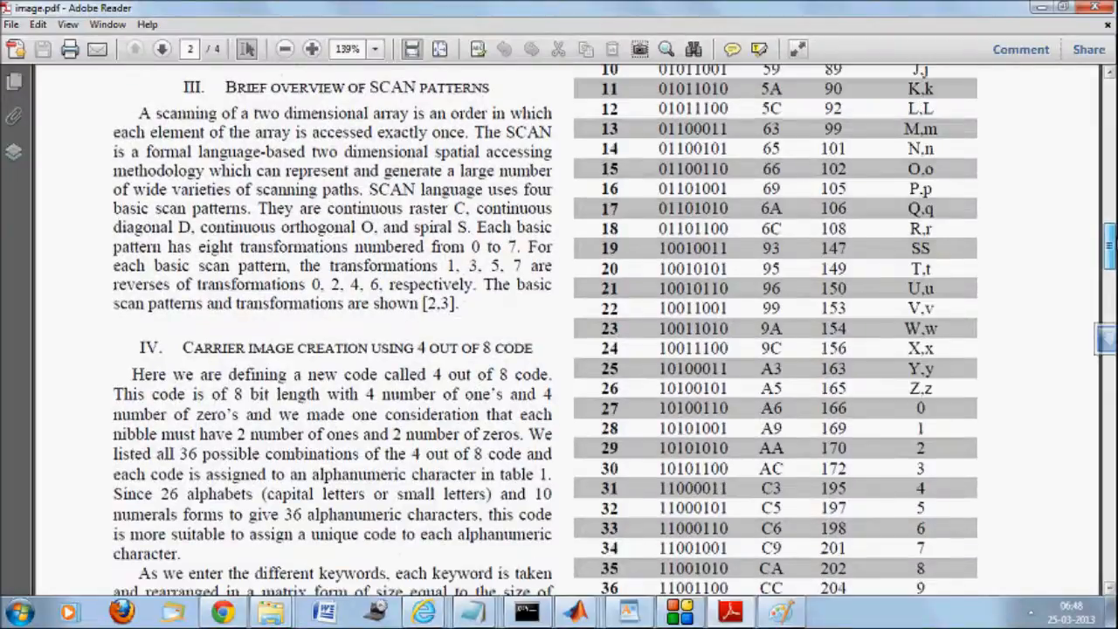
scroll("down", 3)
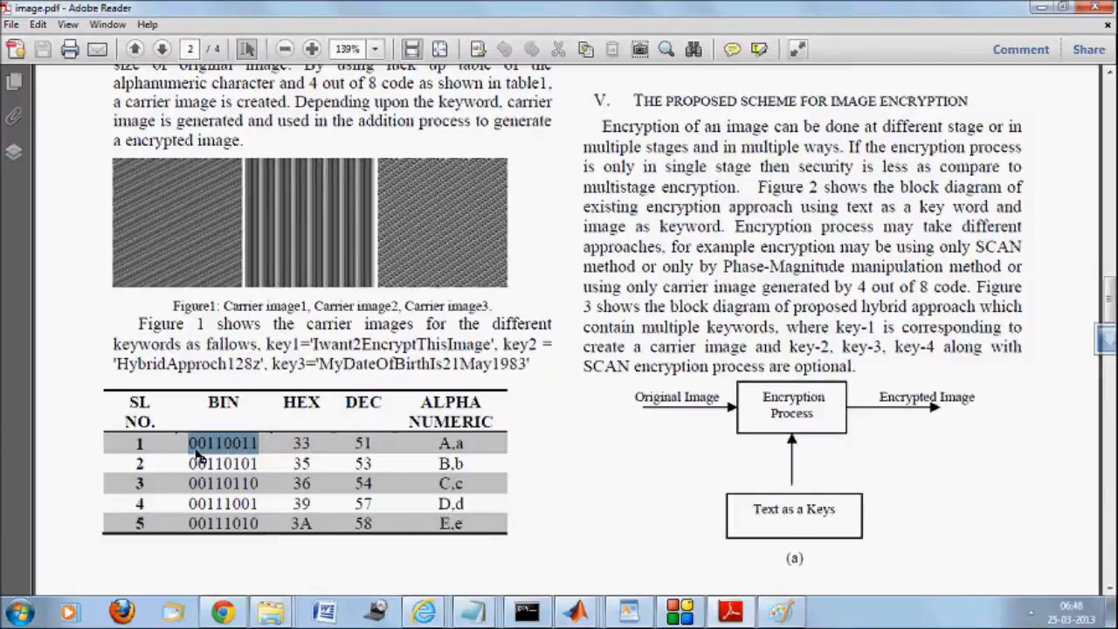
mouse_move(275, 445)
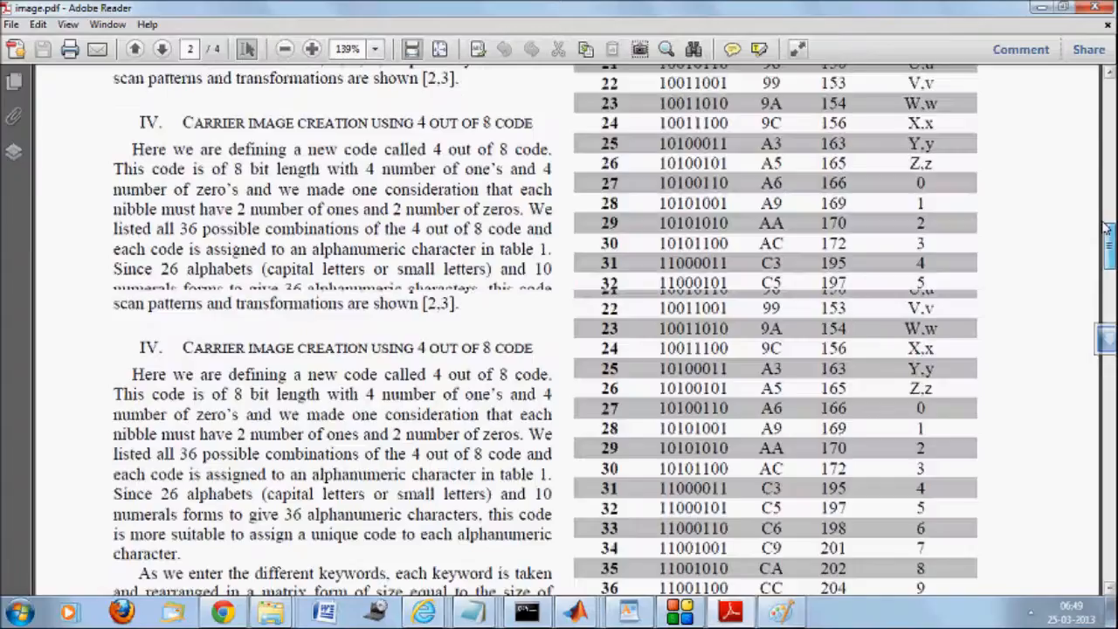
scroll("up", 3)
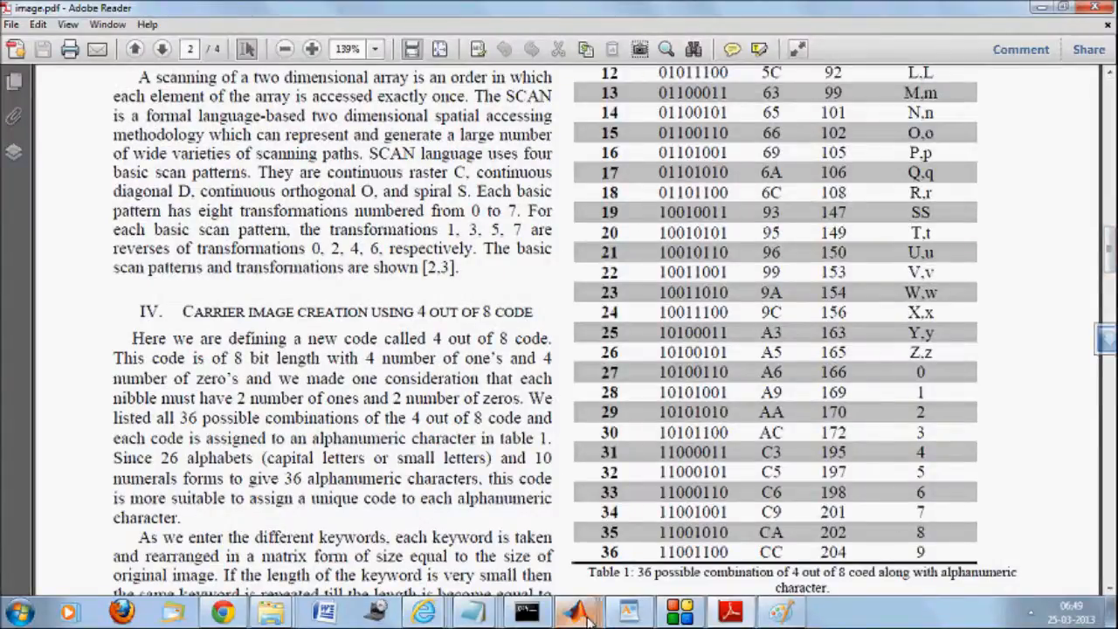
Step: Open ScannedCode.m in MATLAB and select its first six Pattern code lines
left_click(575, 610)
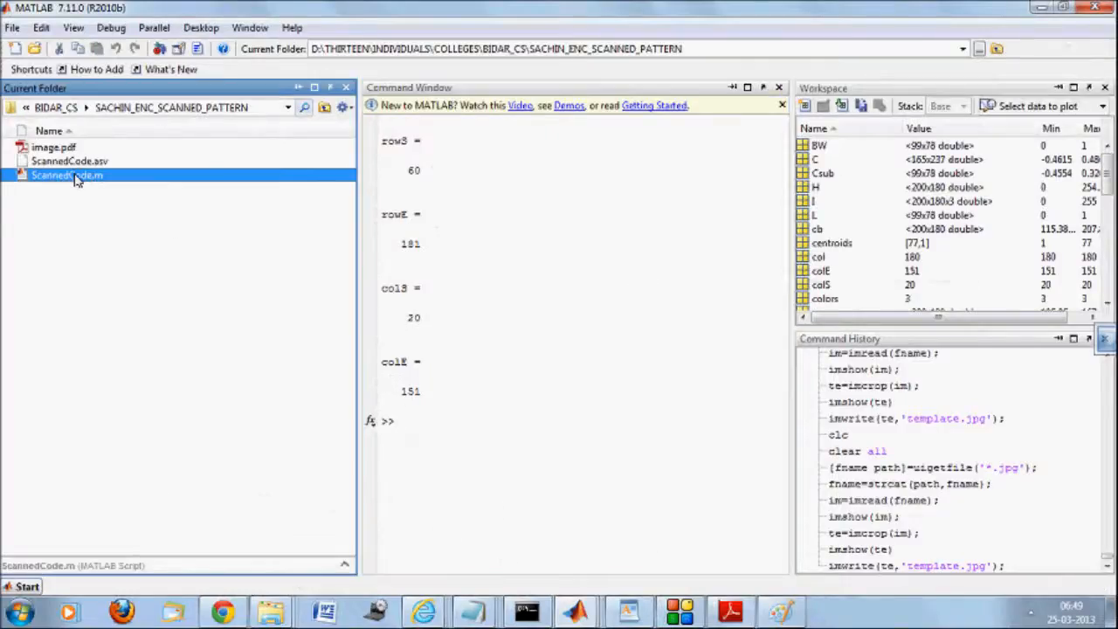
double_click(59, 175)
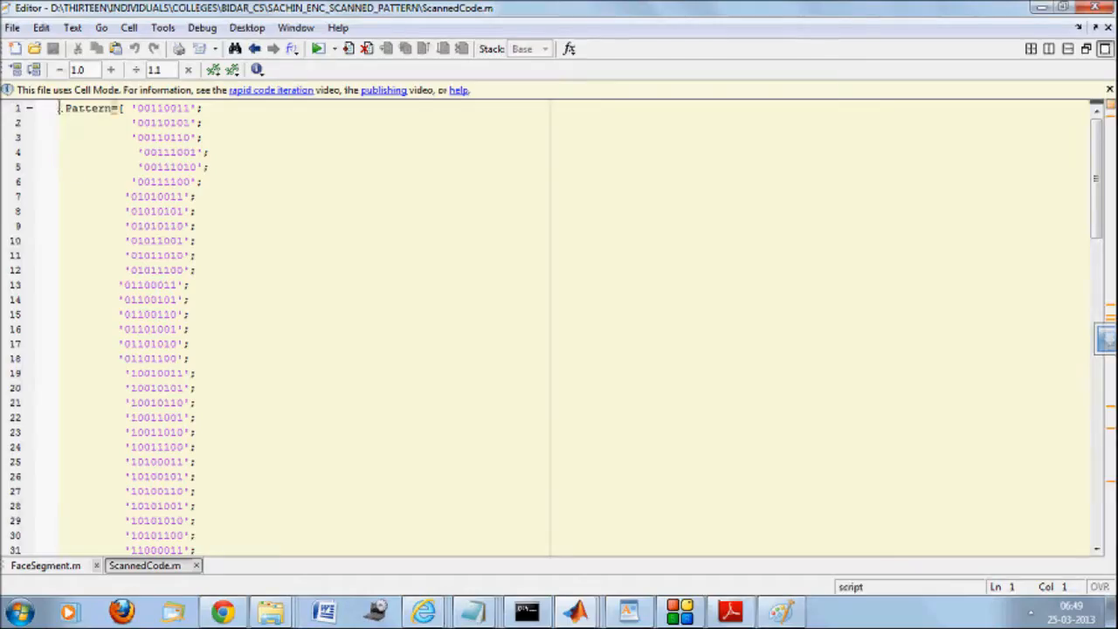
left_click_drag(64, 108, 203, 137)
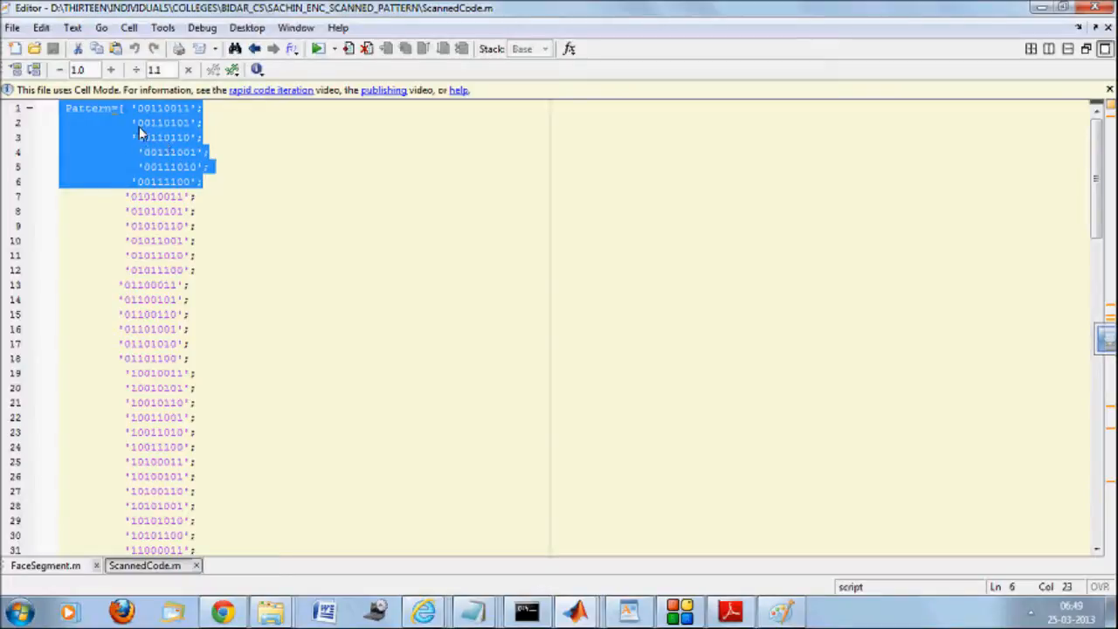
mouse_move(190, 131)
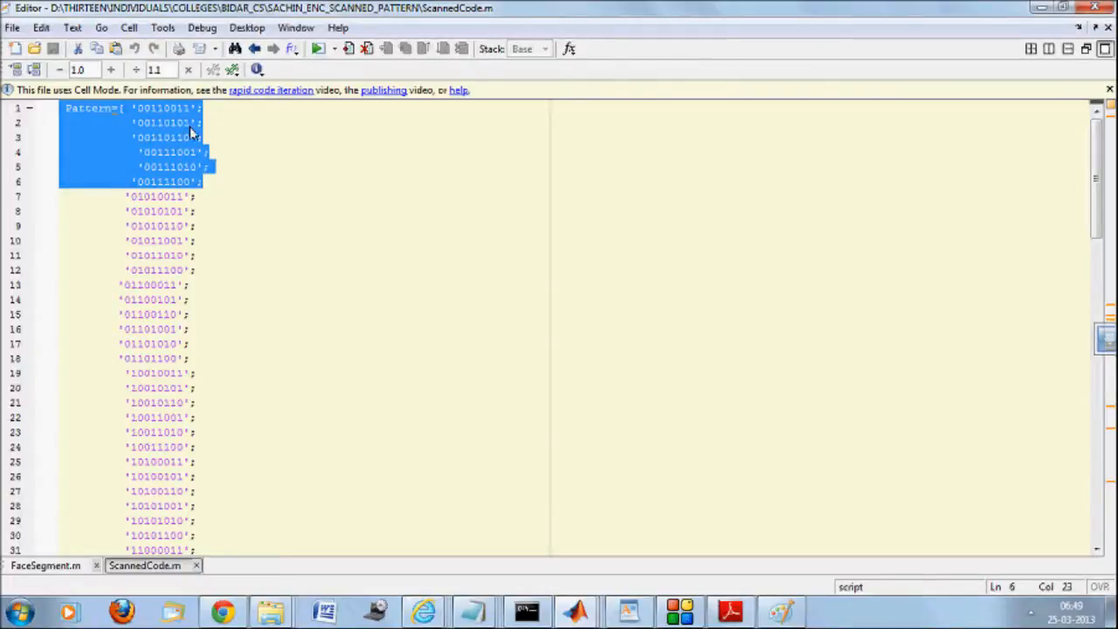
left_click(730, 611)
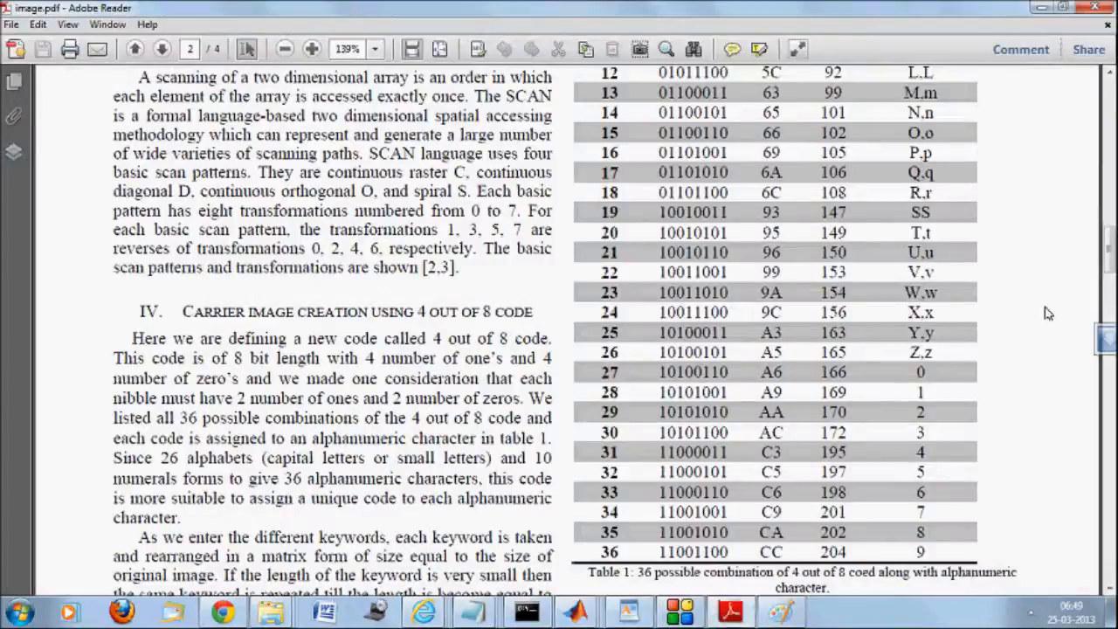
scroll("down", 3)
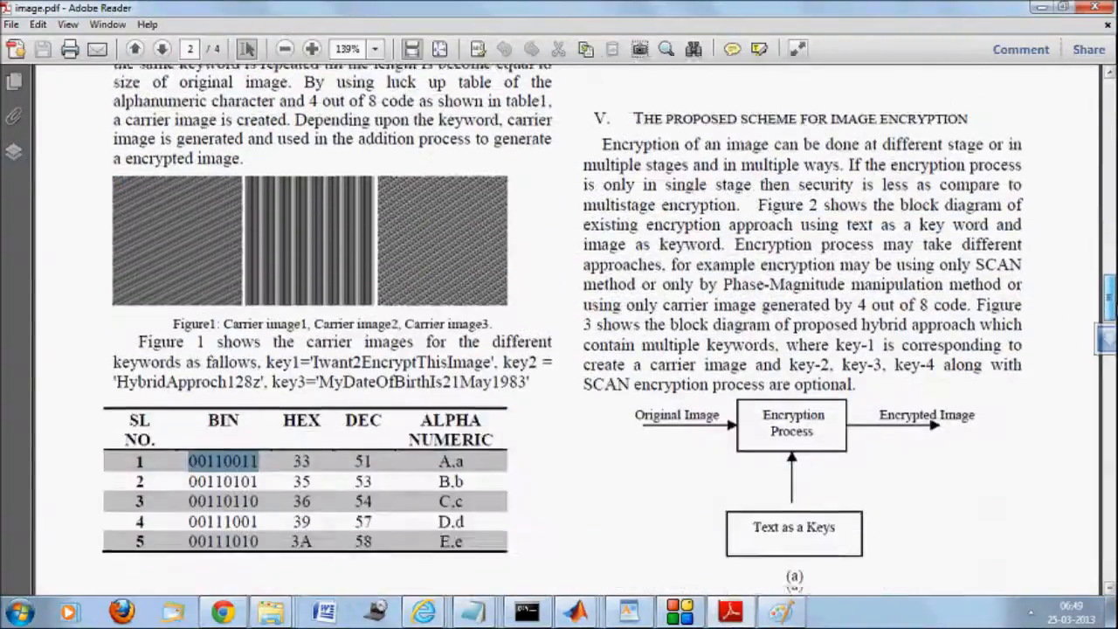
scroll("down", 3)
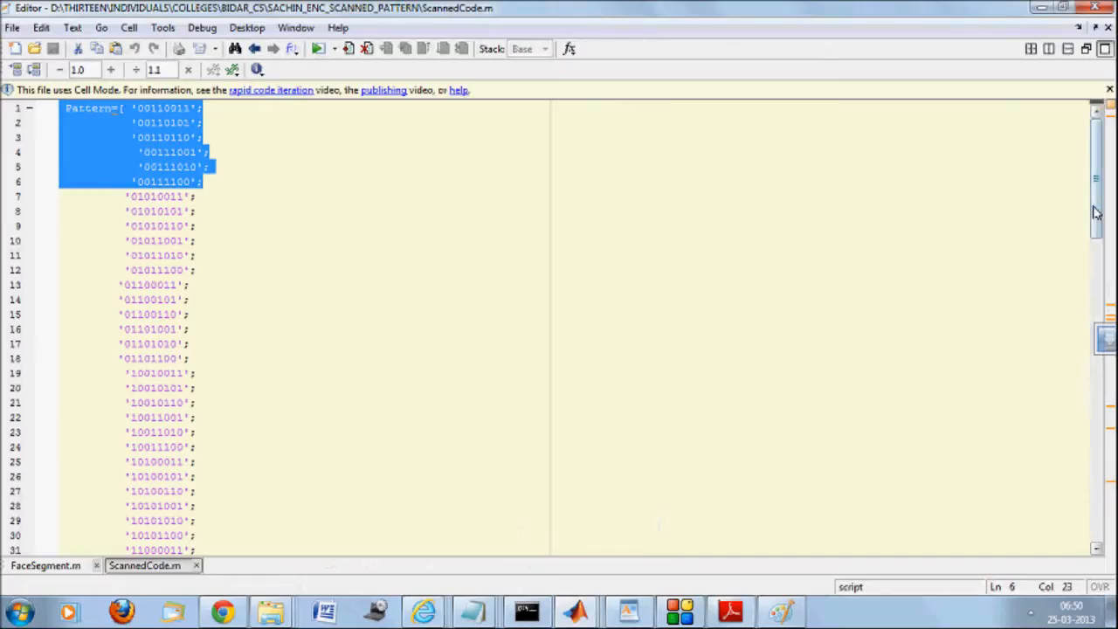
Step: Scroll the script to the Chars list and password loop, then return to the paper
scroll("down", 3)
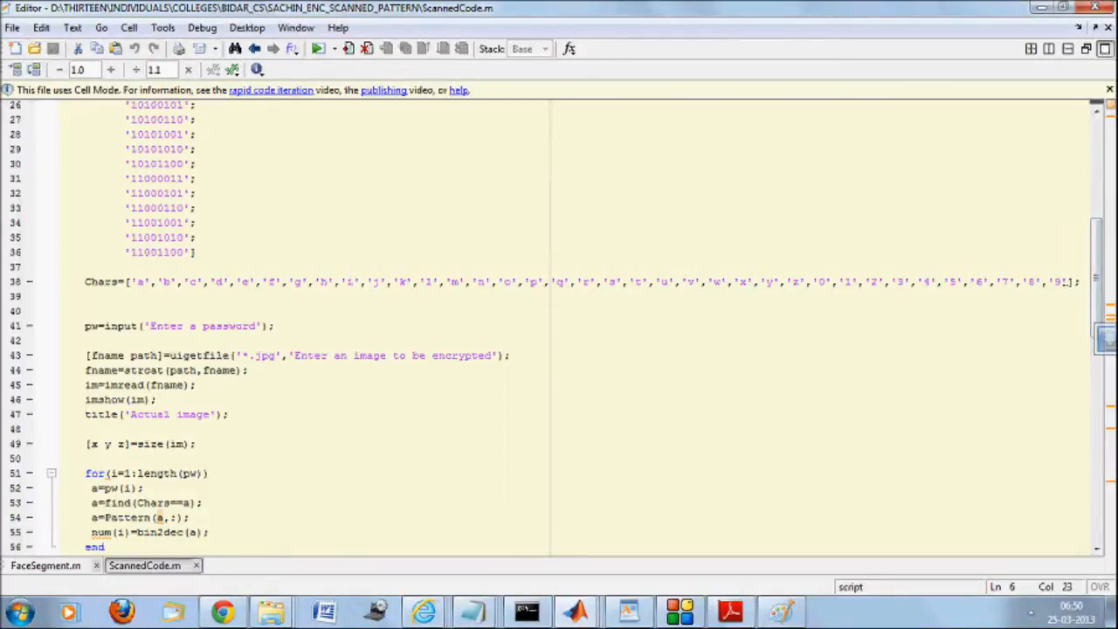
mouse_move(457, 436)
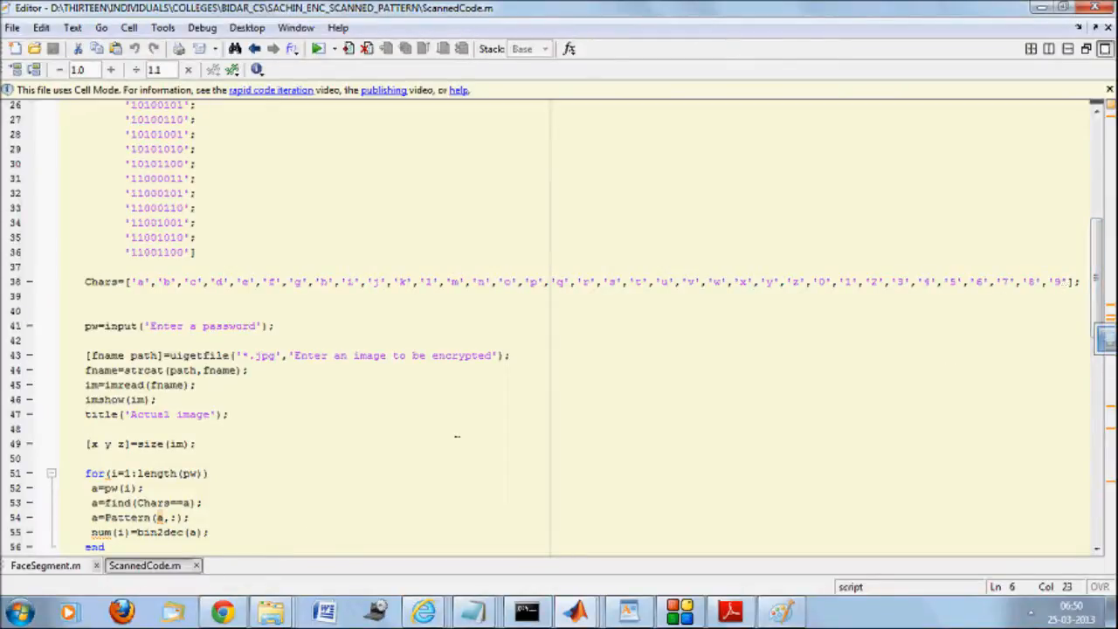
double_click(184, 325)
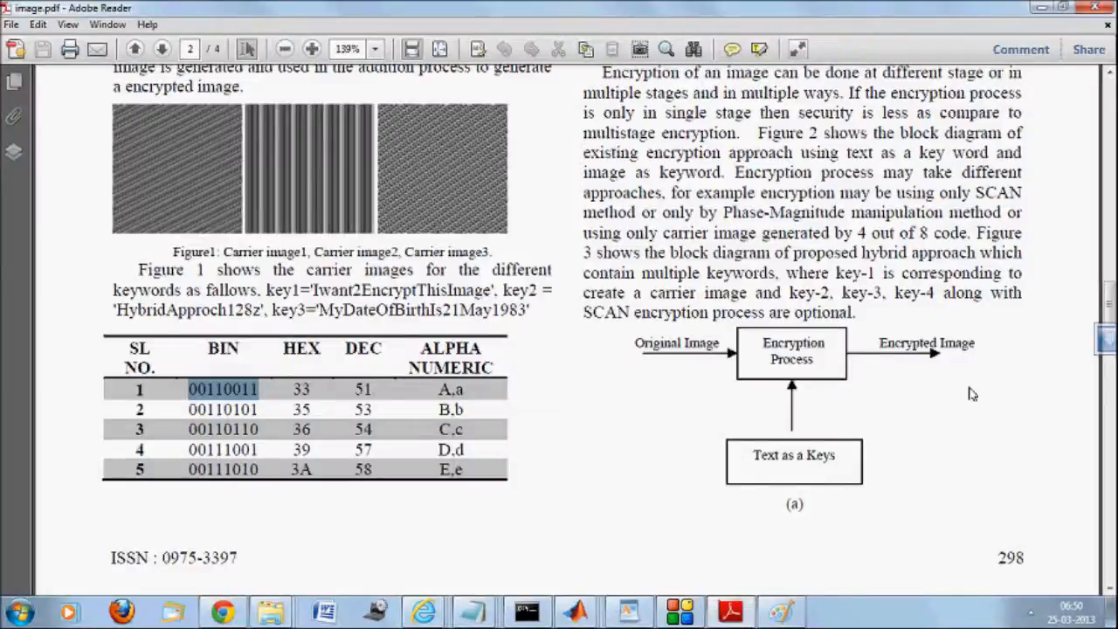
Step: Mark the proposed-scheme paragraph, skim page 3 results, and mark the keywords sentence
scroll("up", 3)
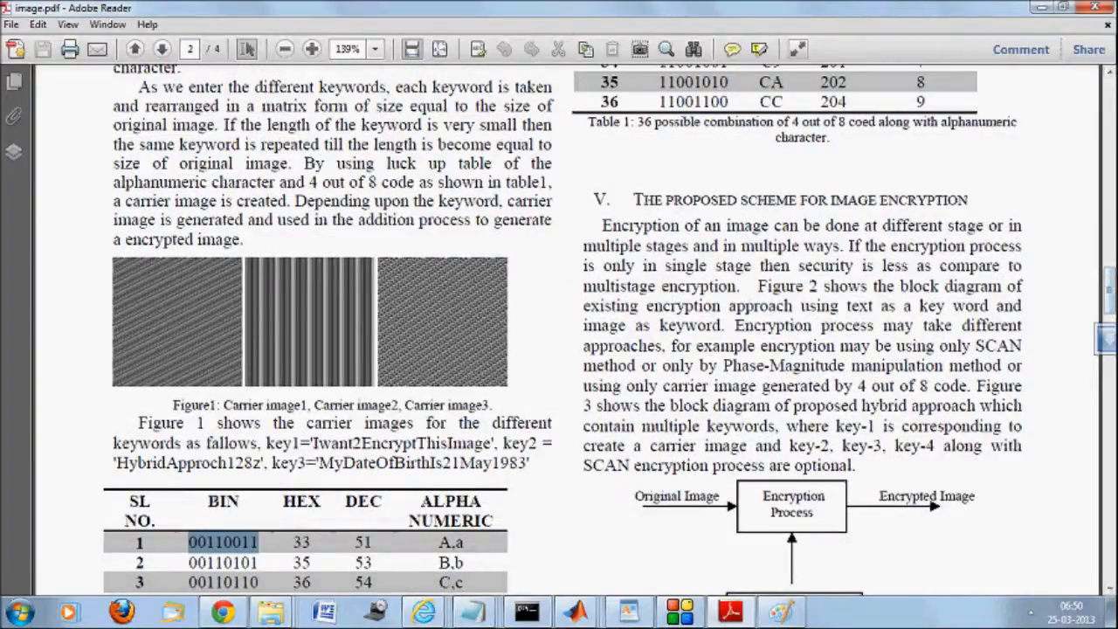
left_click_drag(603, 225, 851, 265)
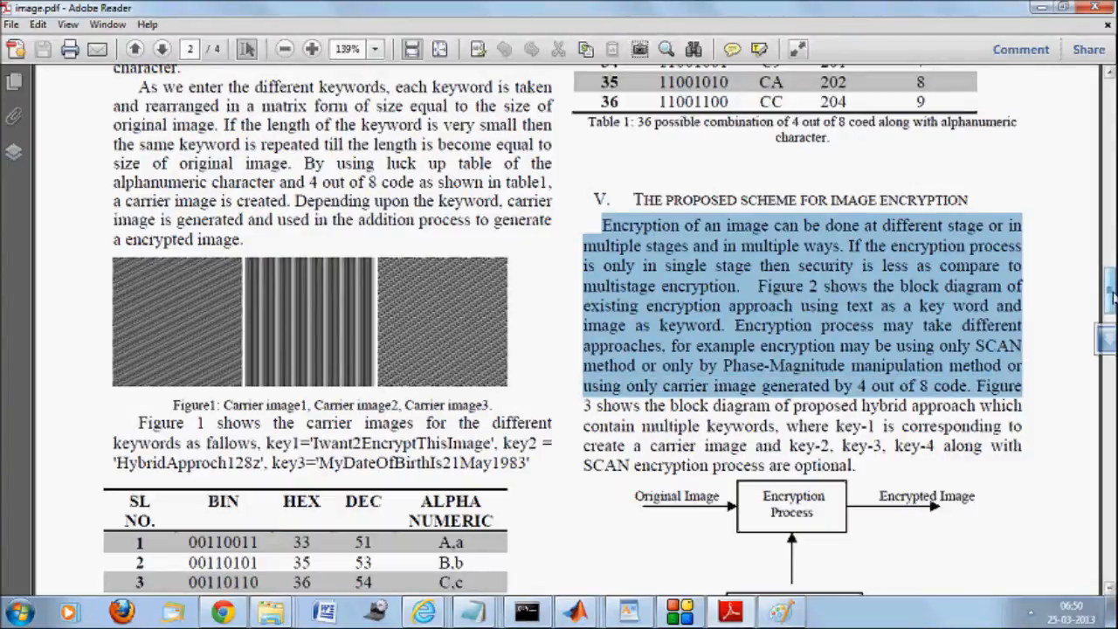
scroll("down", 3)
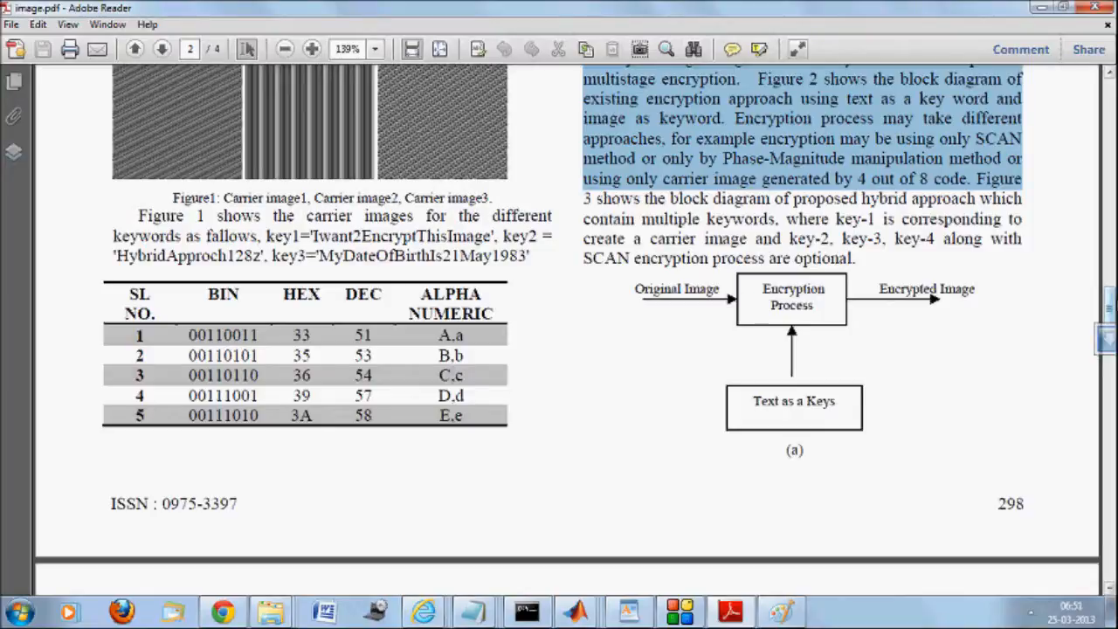
scroll("down", 3)
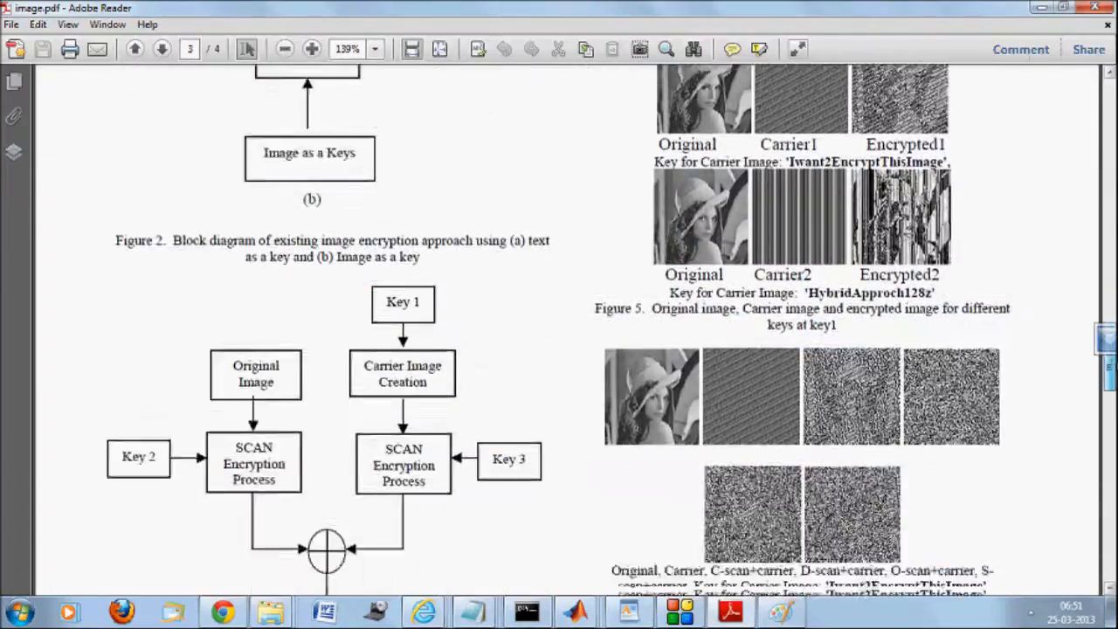
scroll("down", 3)
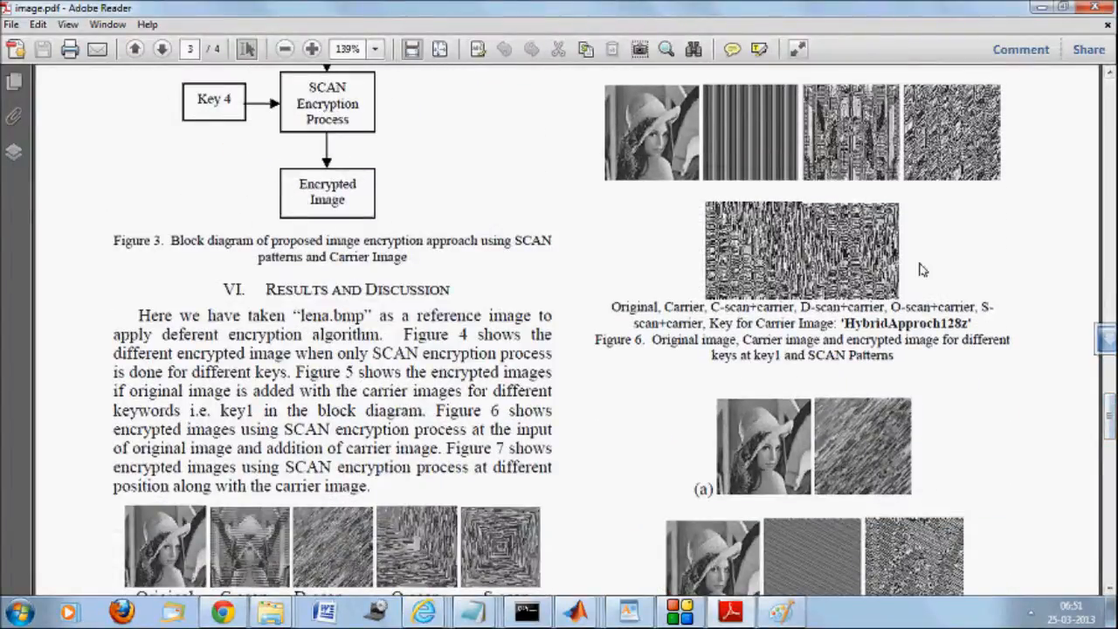
scroll("up", 3)
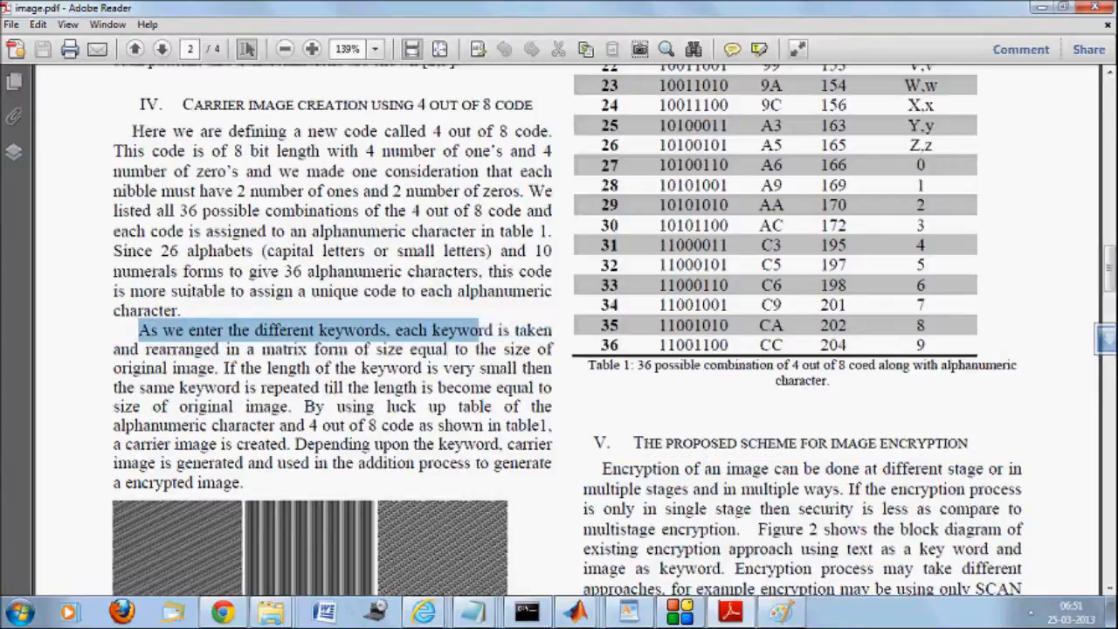
left_click_drag(489, 330, 358, 350)
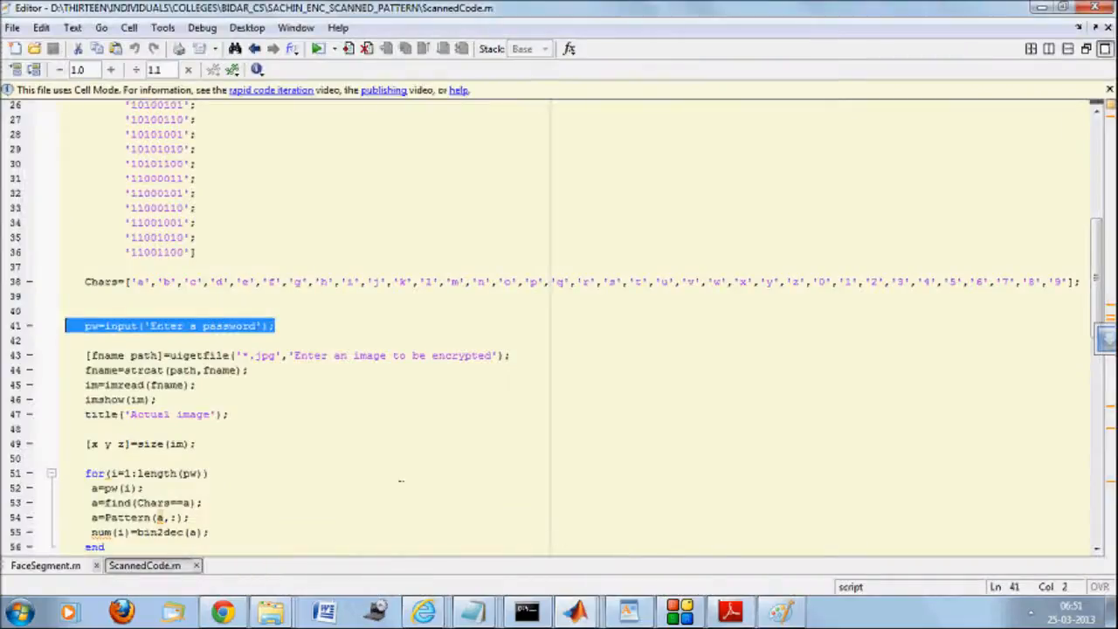
mouse_move(138, 326)
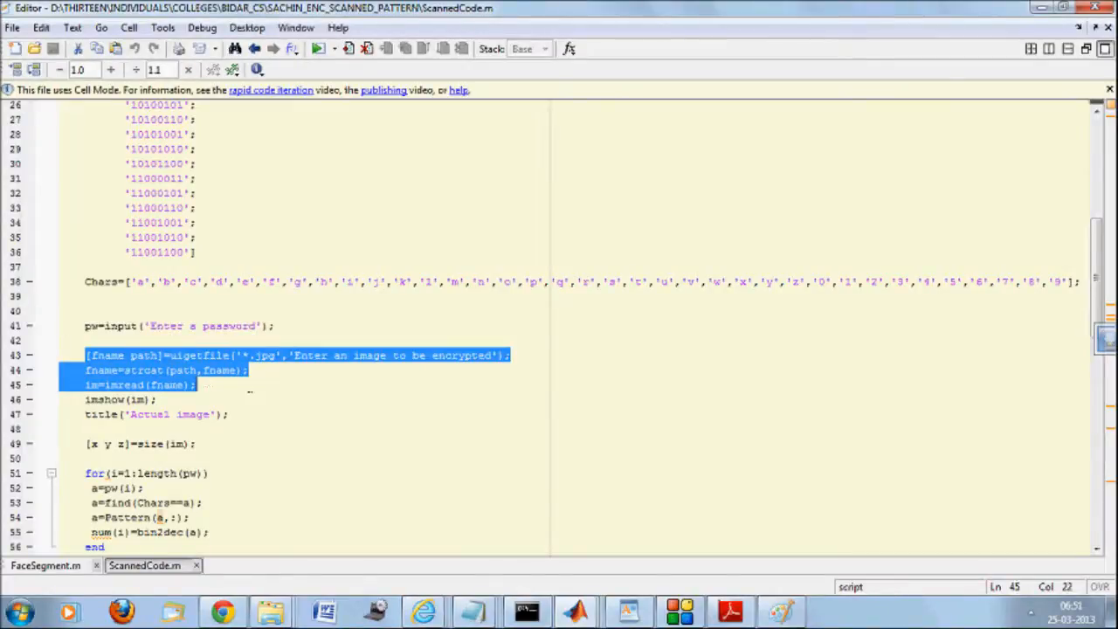
mouse_move(285, 364)
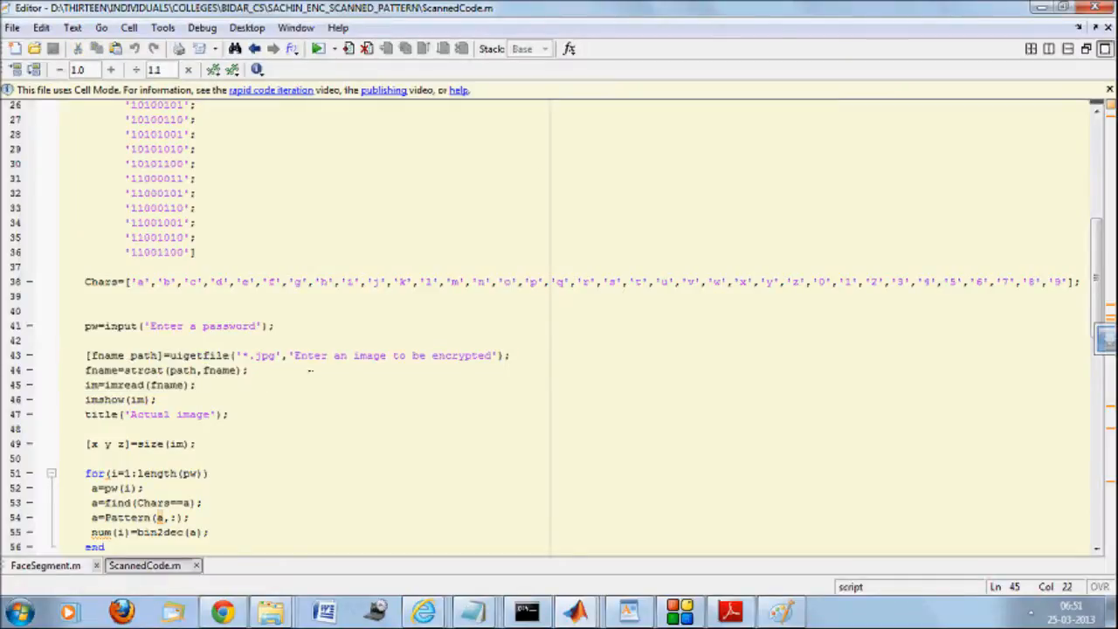
left_click(229, 414)
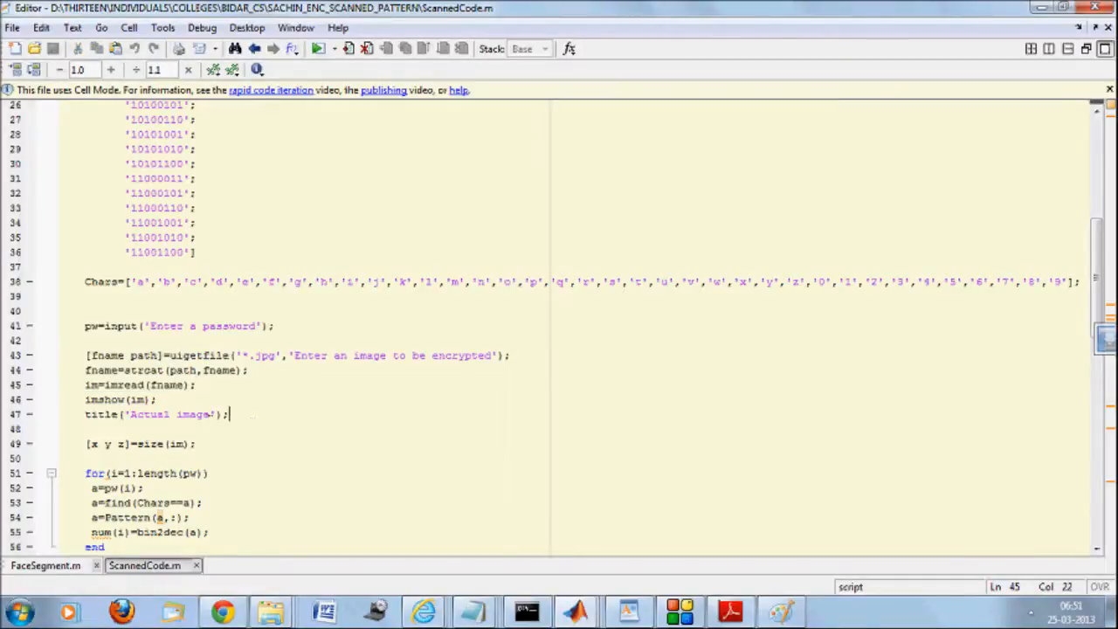
left_click_drag(86, 355, 228, 414)
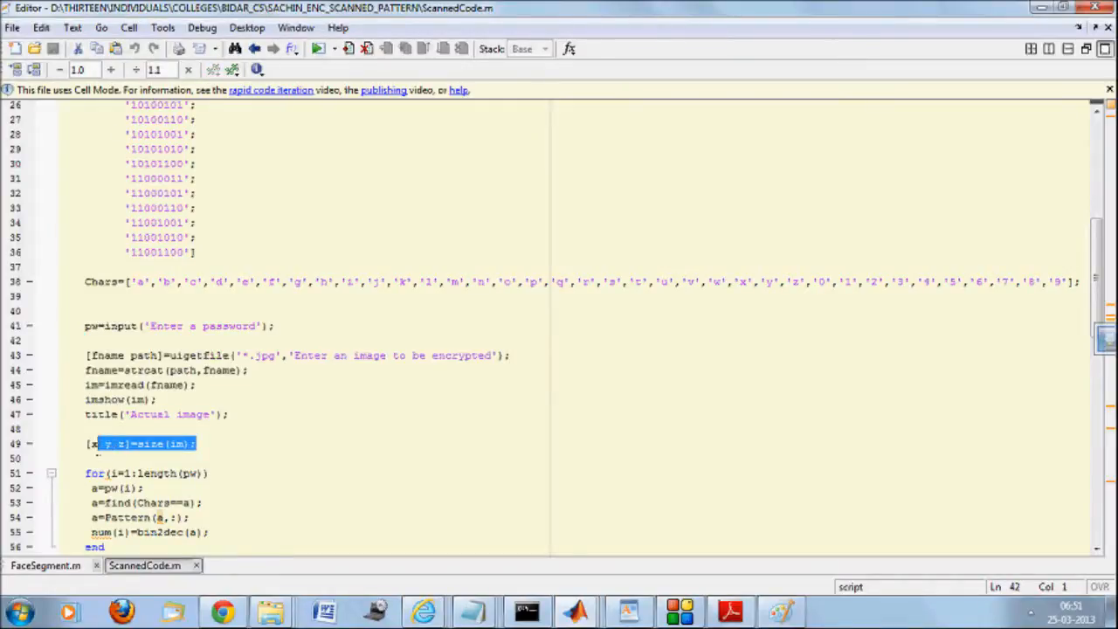
left_click(87, 443)
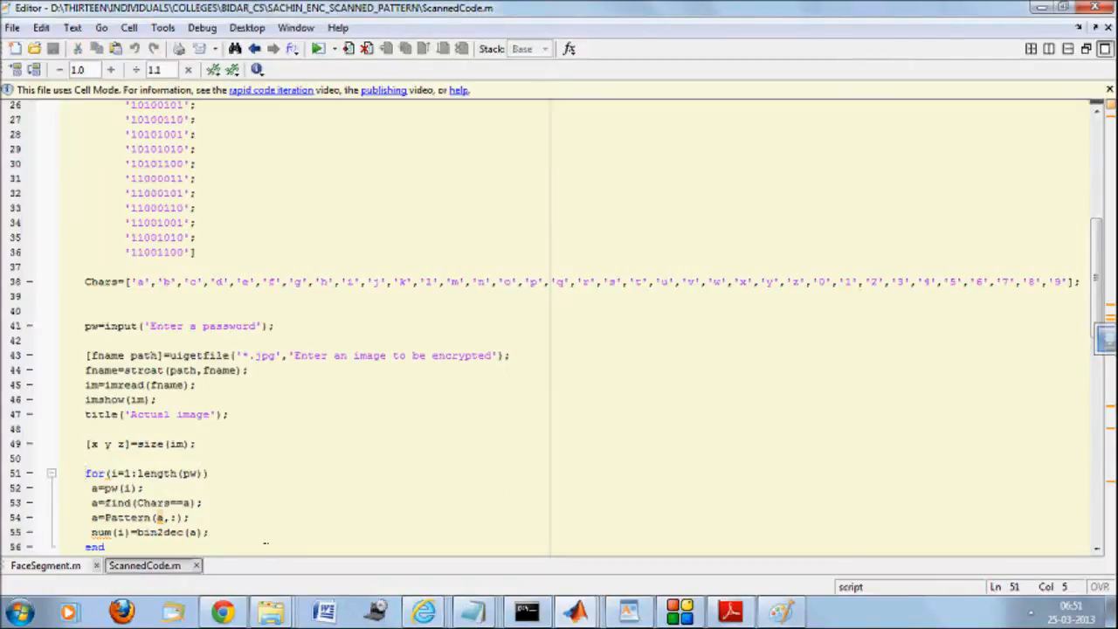
left_click(680, 610)
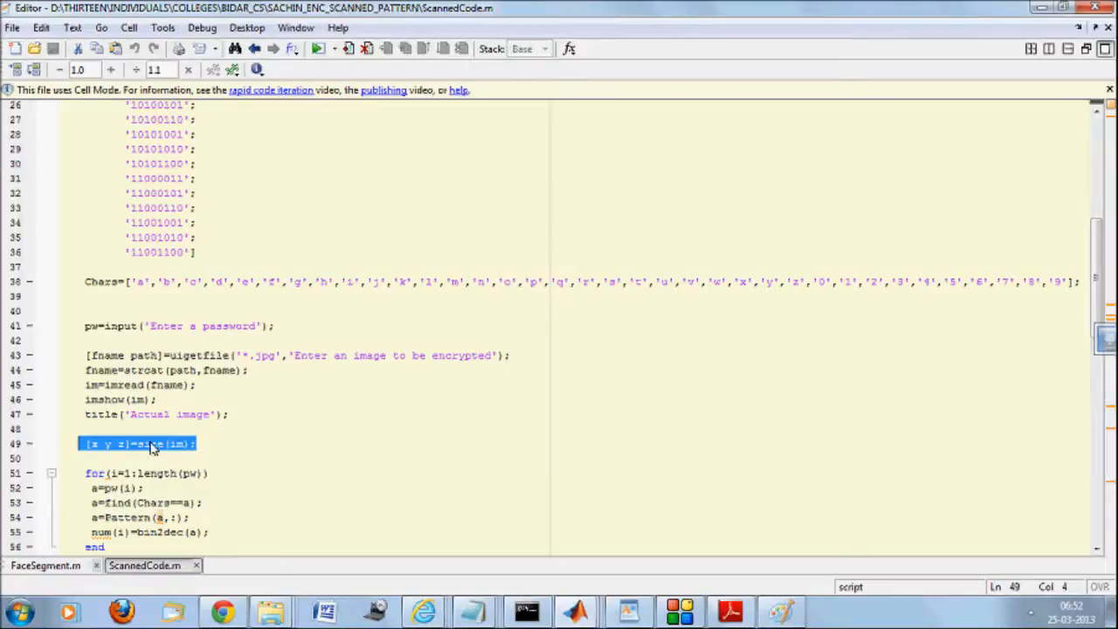
mouse_move(159, 455)
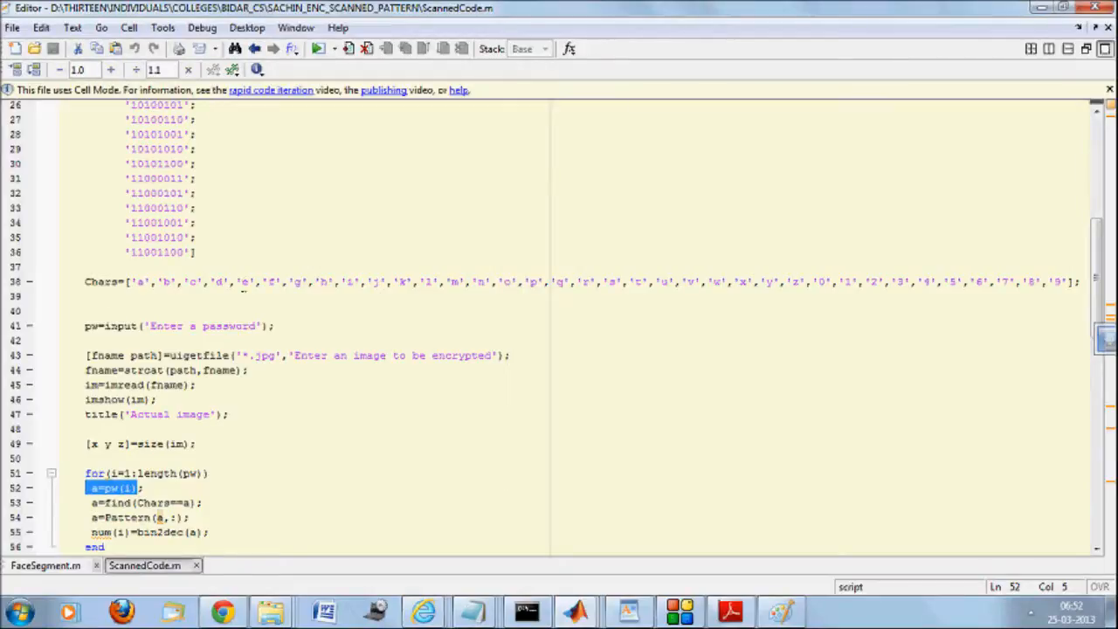
mouse_move(130, 488)
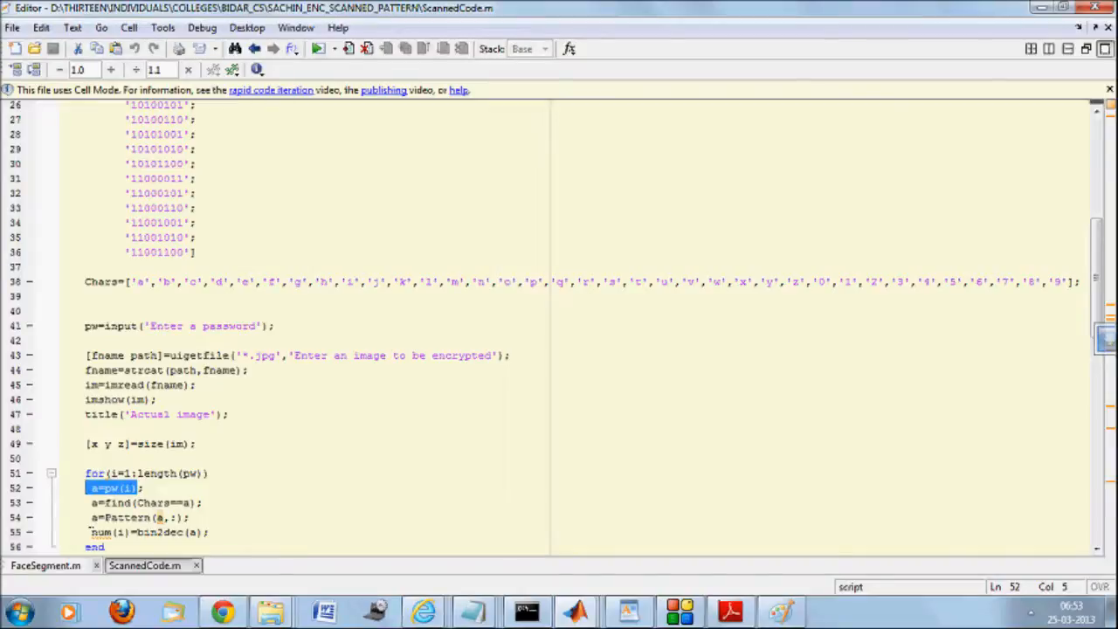
Step: Select the bin2dec conversion line inside the password-to-code loop
left_click(140, 517)
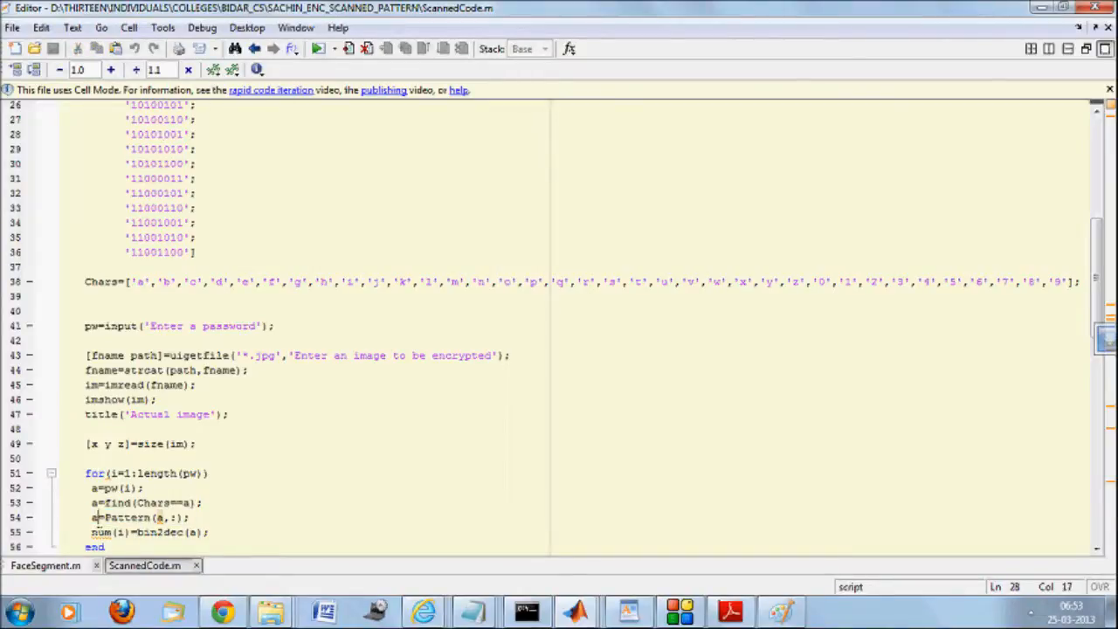
left_click(90, 517)
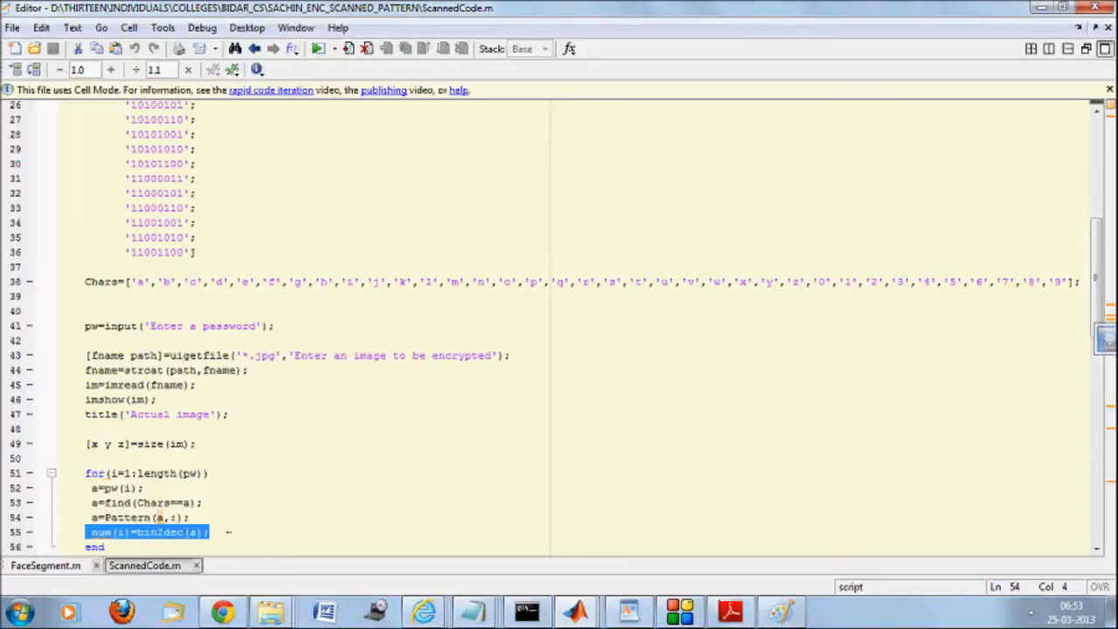
mouse_move(732, 609)
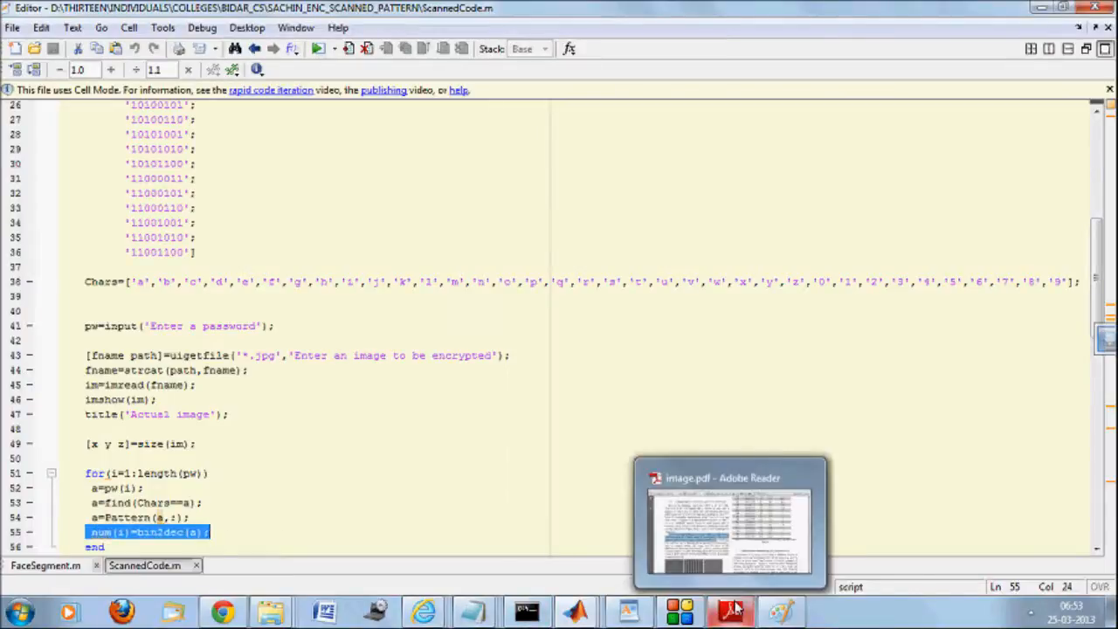
left_click(729, 519)
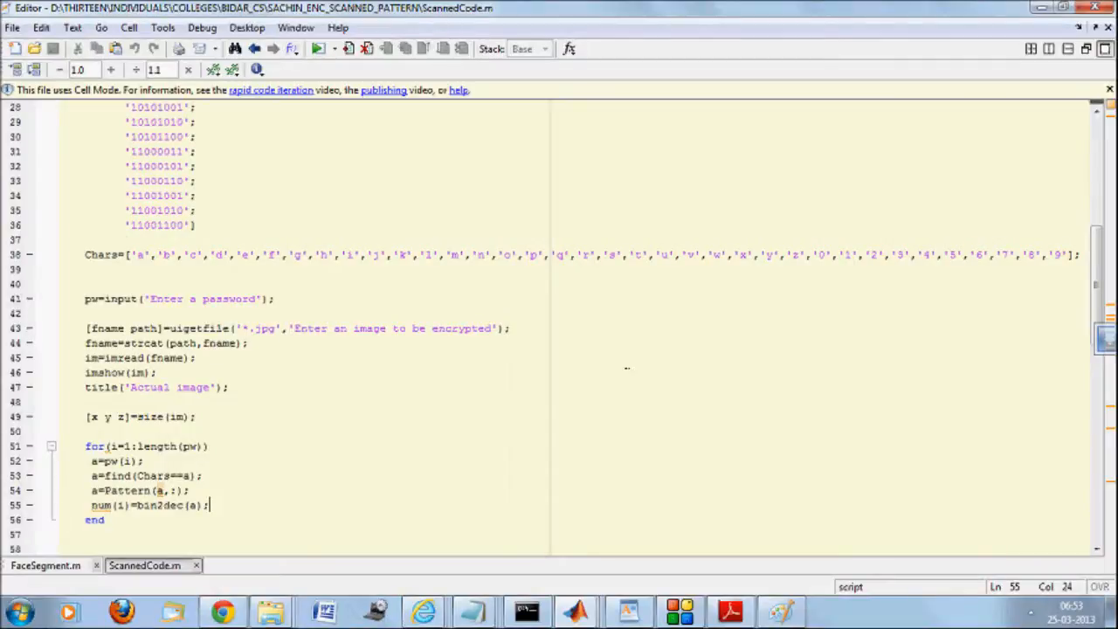
Step: Highlight all uses of loop variables i and z, then switch to the paper
left_click(113, 505)
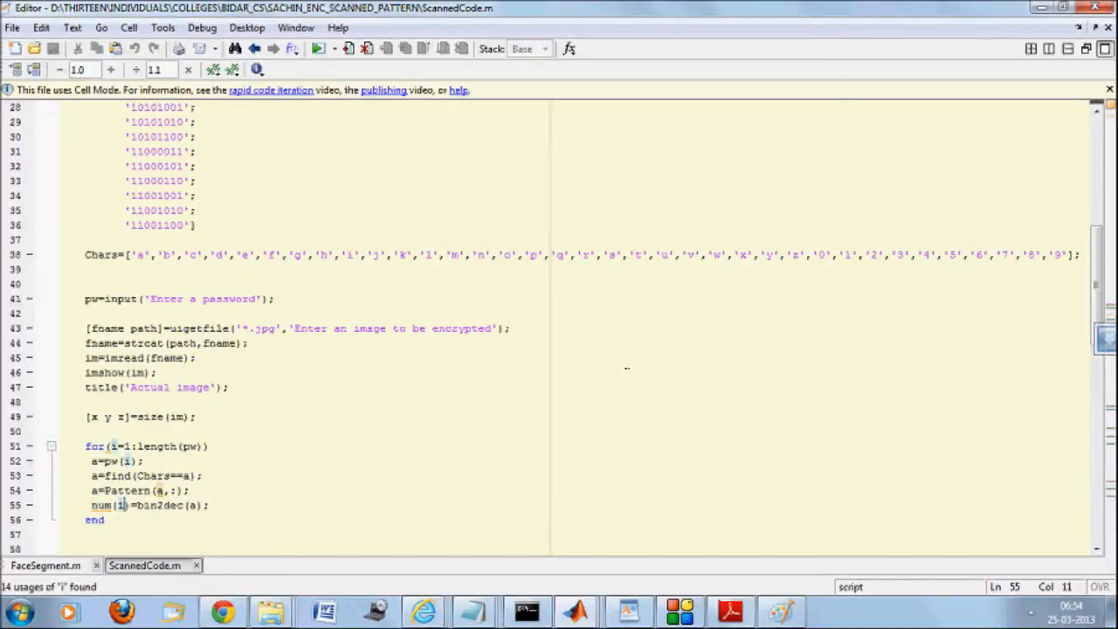
left_click(125, 181)
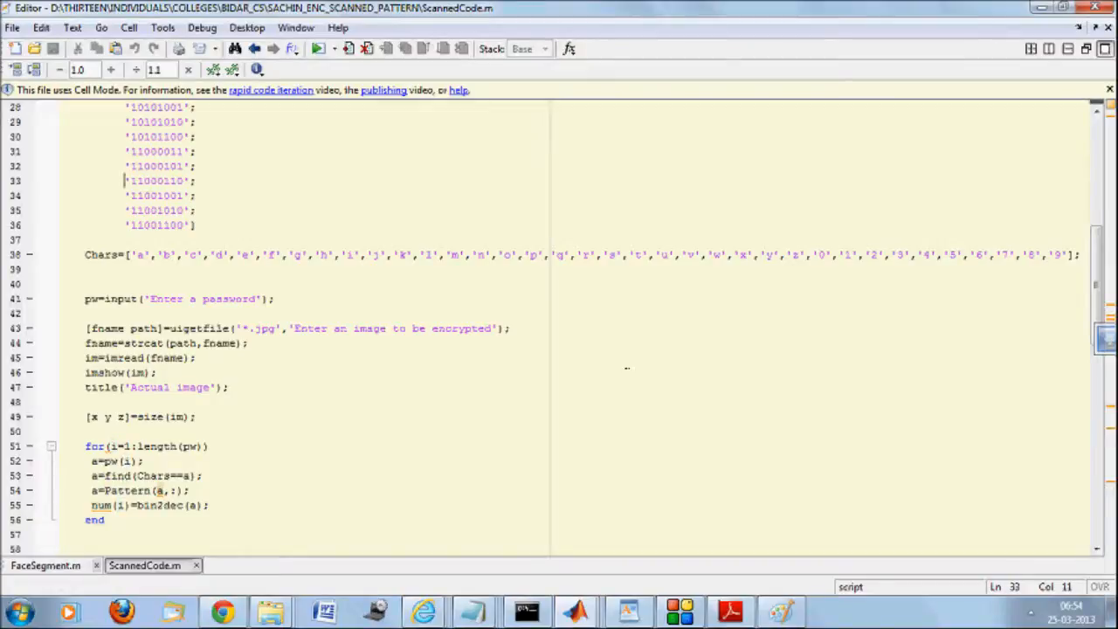
left_click(120, 417)
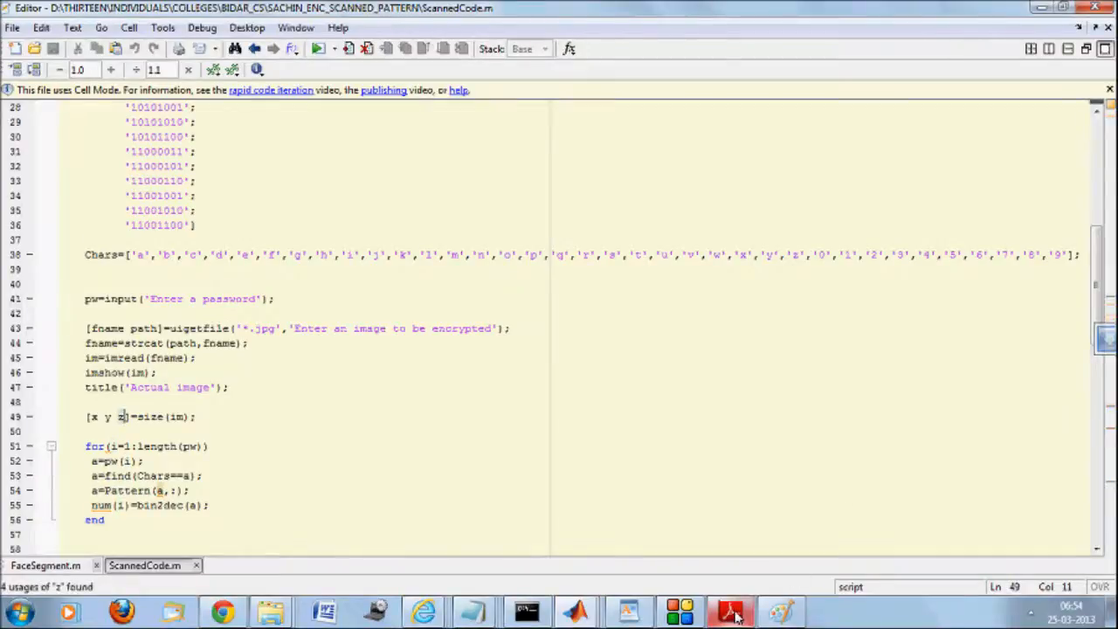
left_click(730, 611)
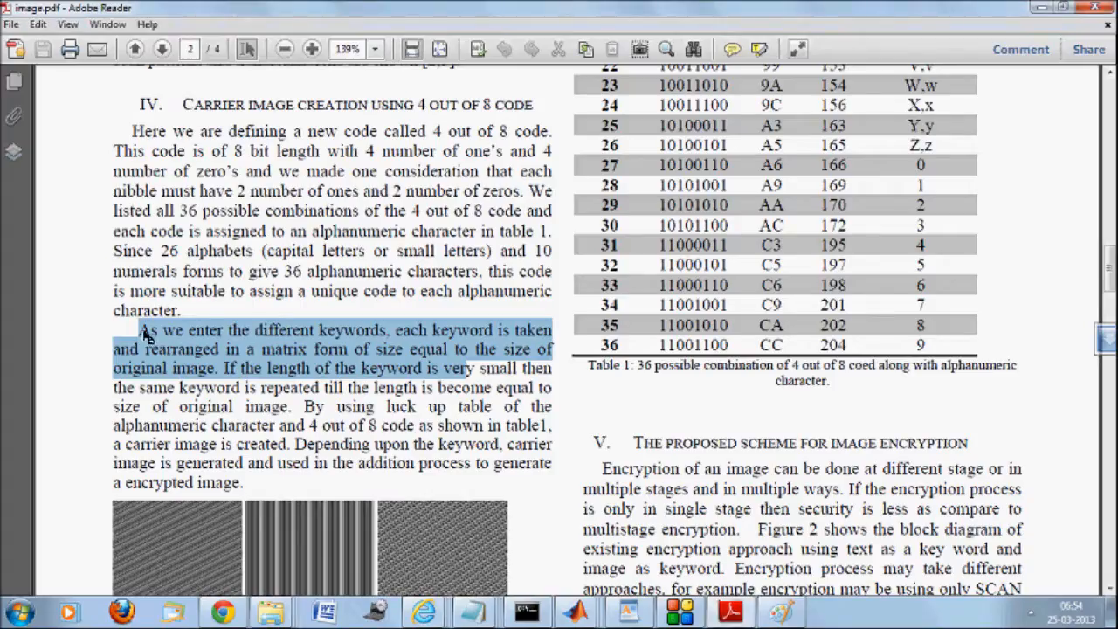
mouse_move(450, 337)
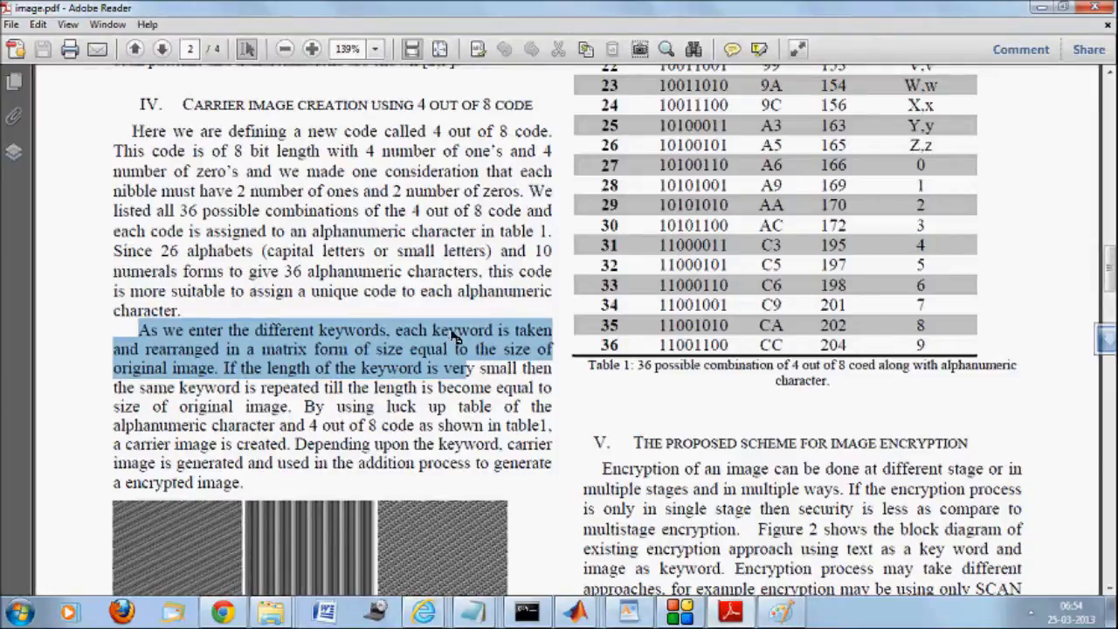
mouse_move(297, 345)
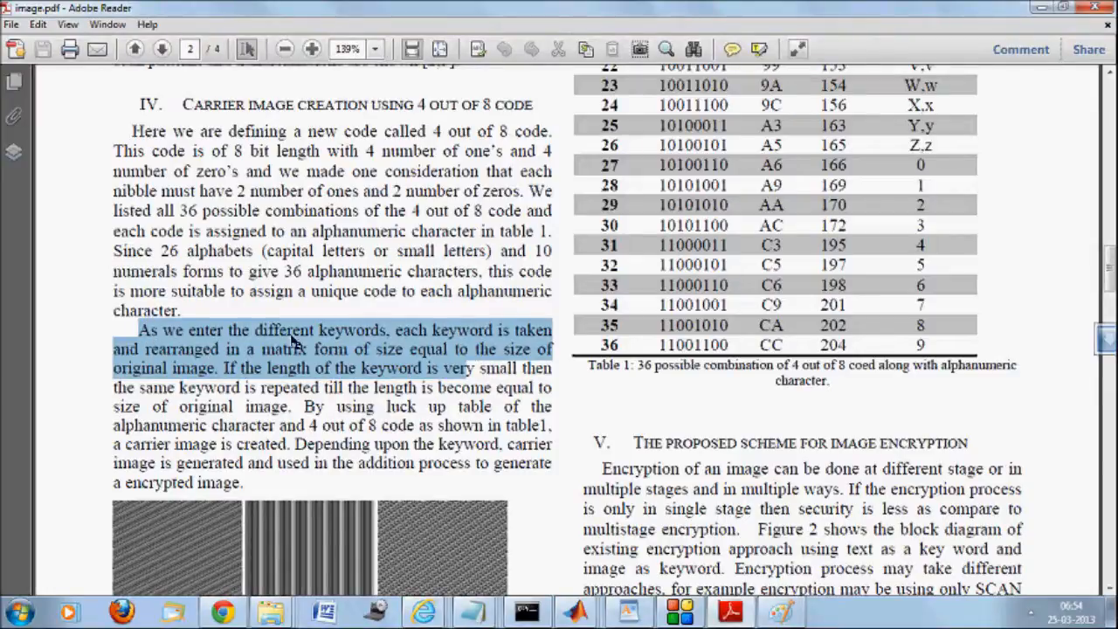
mouse_move(365, 357)
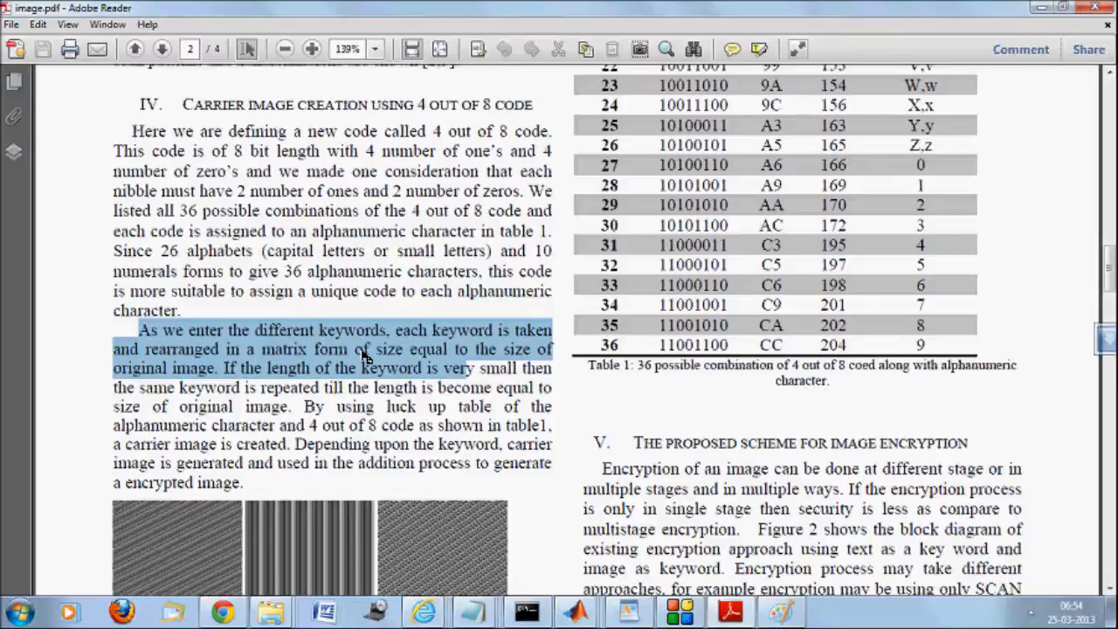
mouse_move(856, 34)
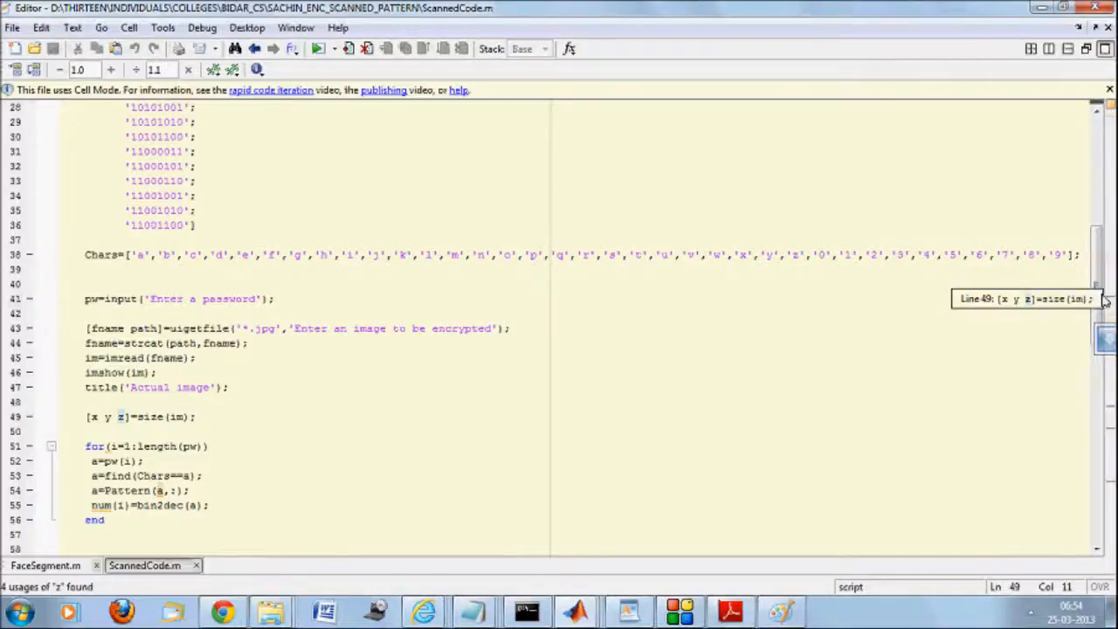
Step: Scroll to '%% Generate the career image' and select car(i,j) and k=k+1
scroll("down", 3)
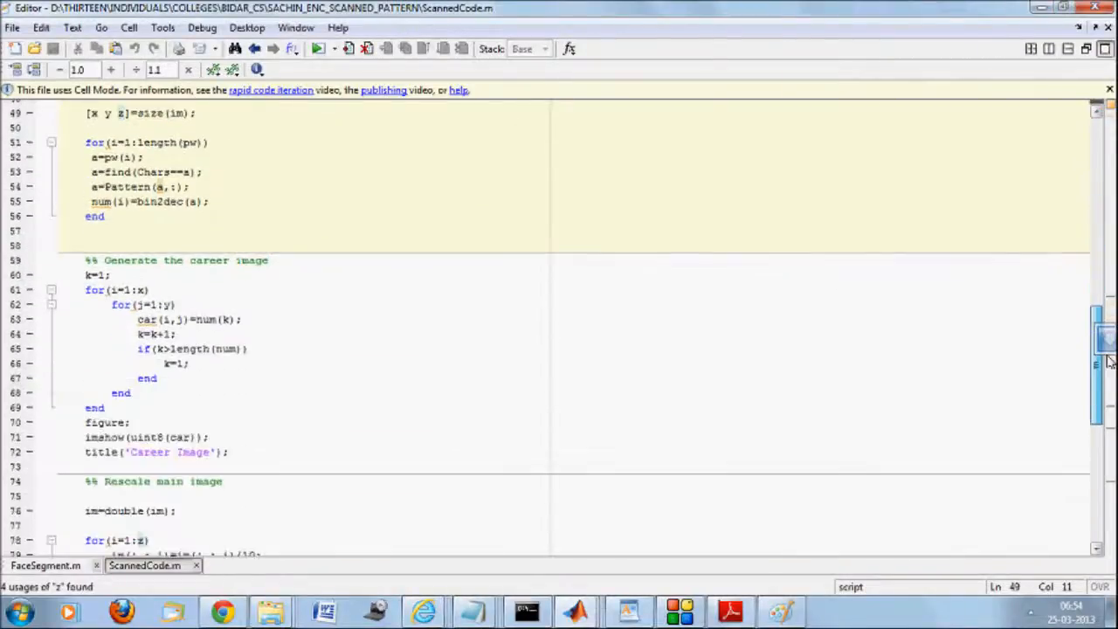
scroll("down", 3)
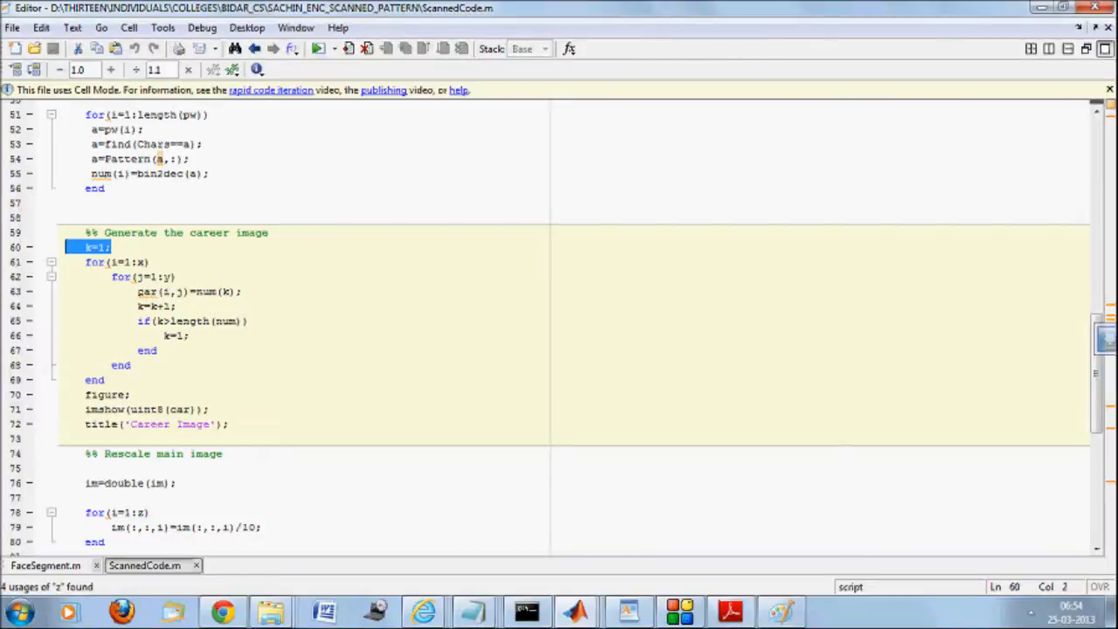
double_click(162, 291)
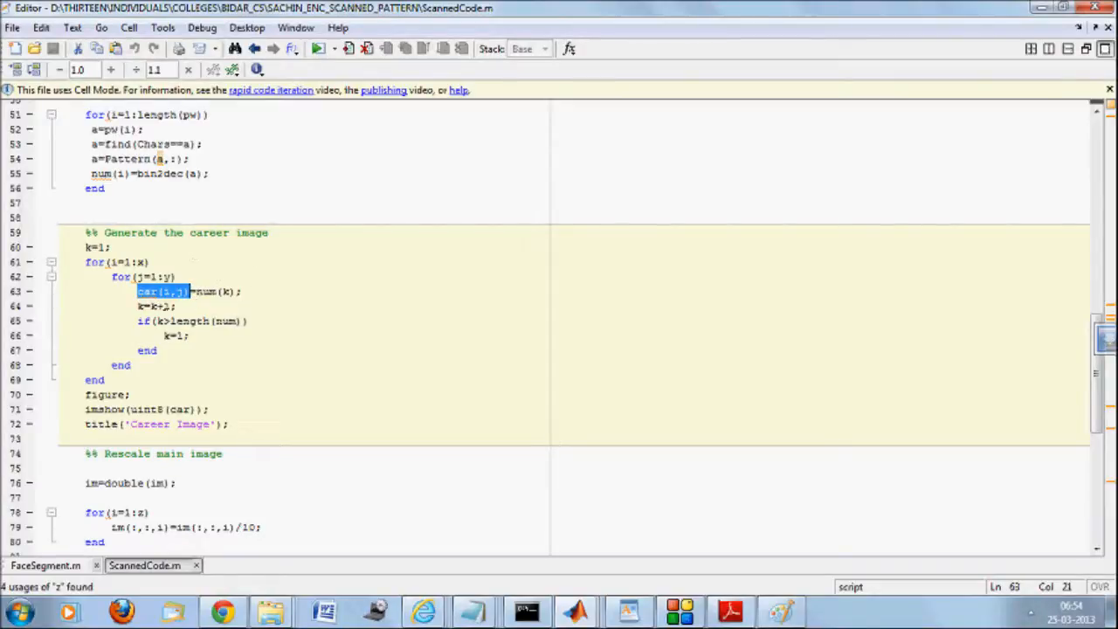
left_click(154, 306)
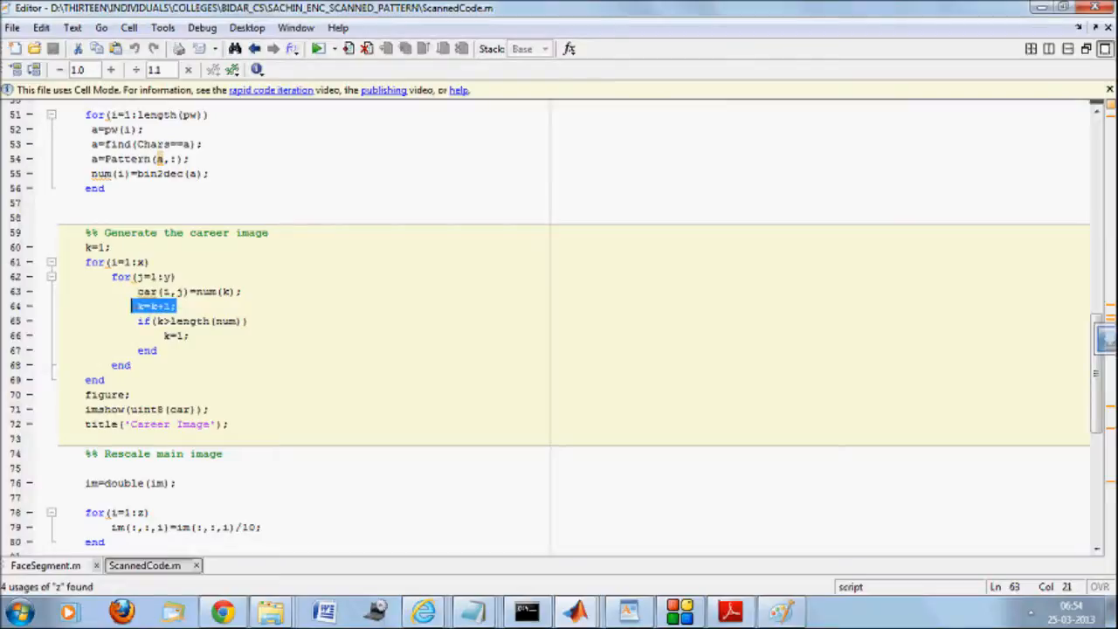
left_click(156, 306)
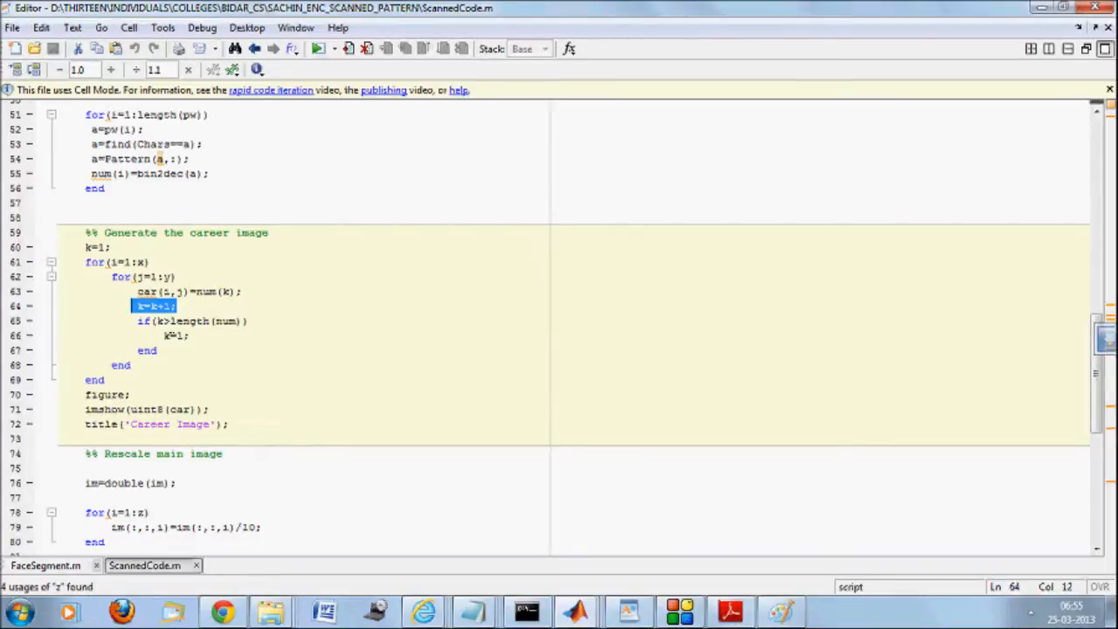
mouse_move(324, 379)
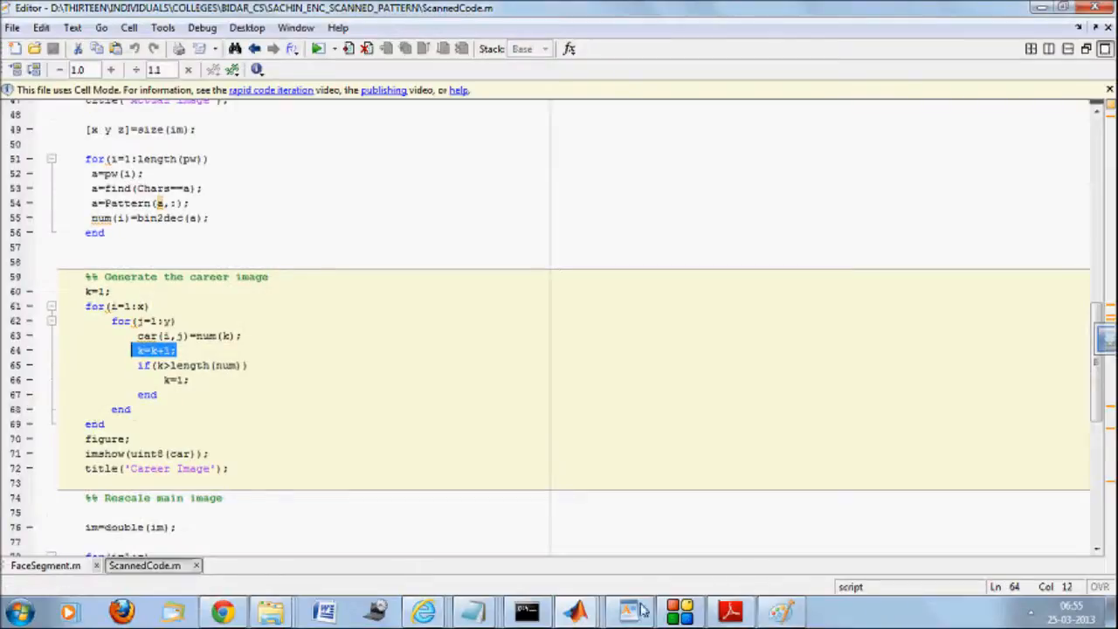
Step: Add text boxes with digits 2, 3, 2, 3, 2 under the encode box, then a rectangle below
left_click(627, 611)
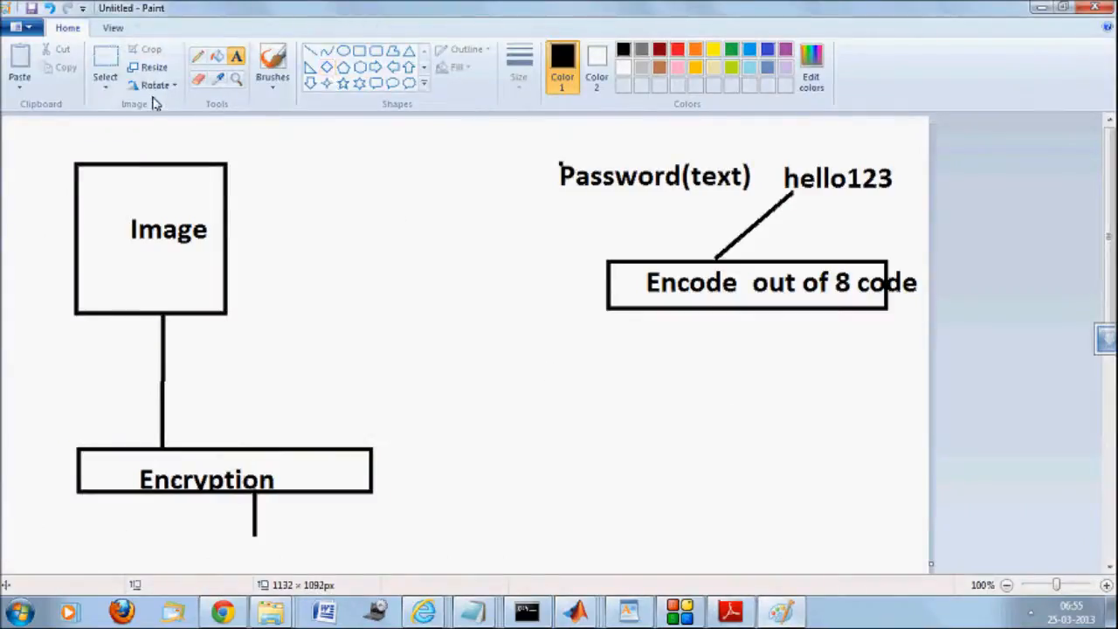
mouse_move(483, 355)
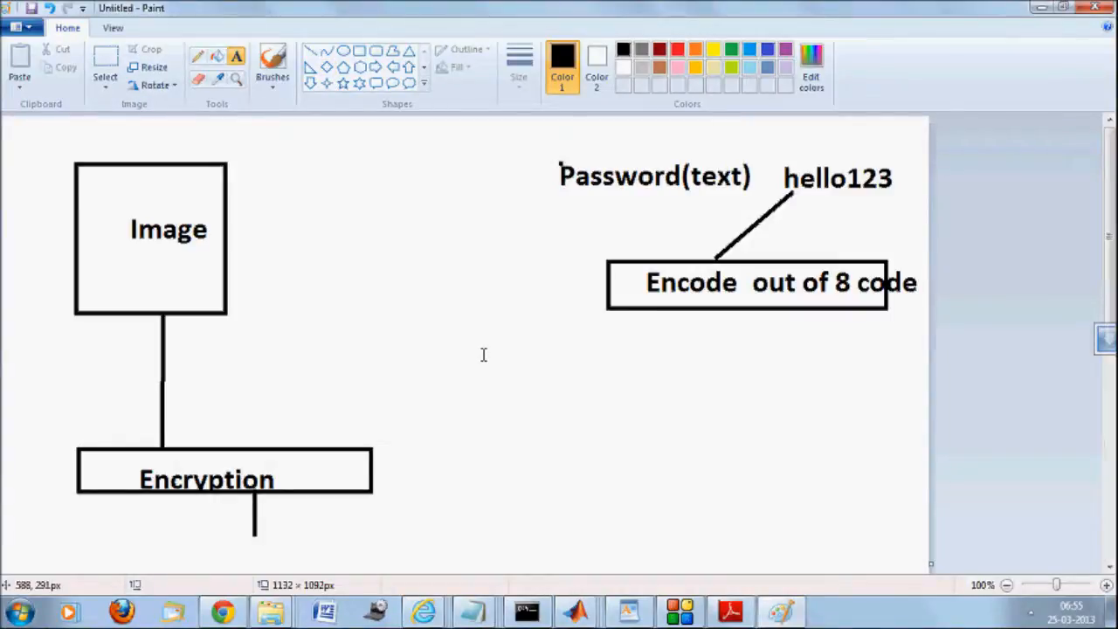
mouse_move(319, 131)
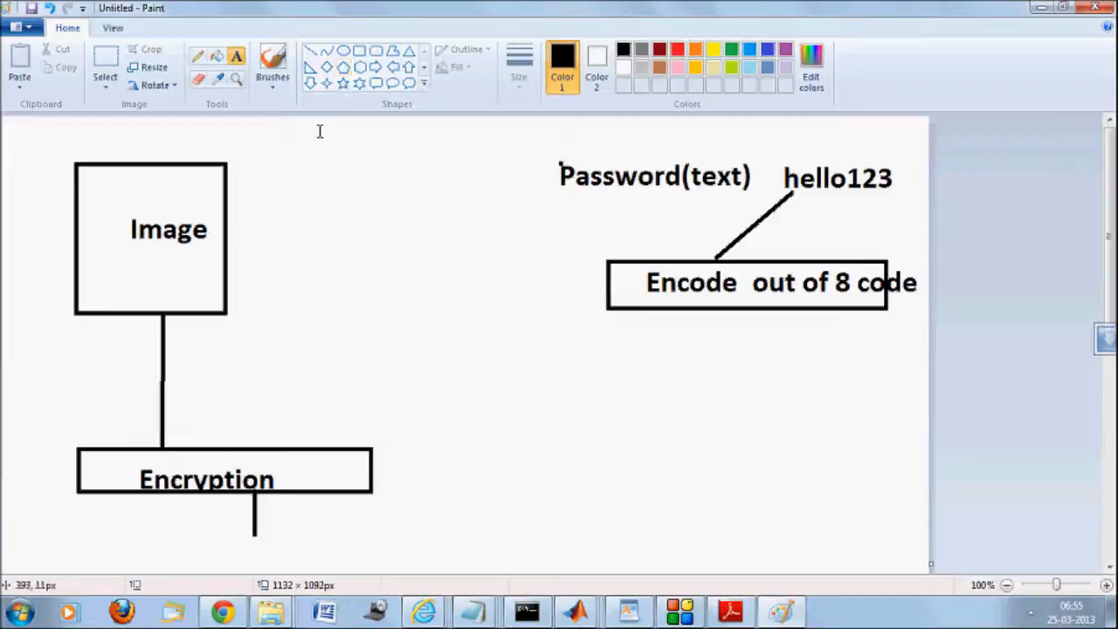
mouse_move(506, 382)
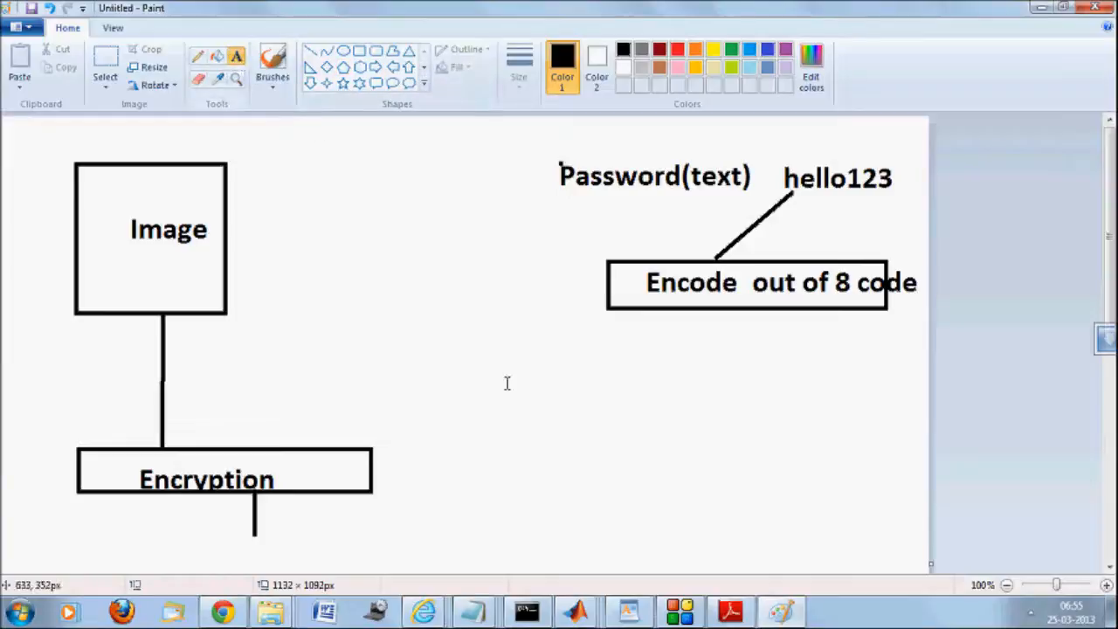
left_click_drag(524, 385, 838, 426)
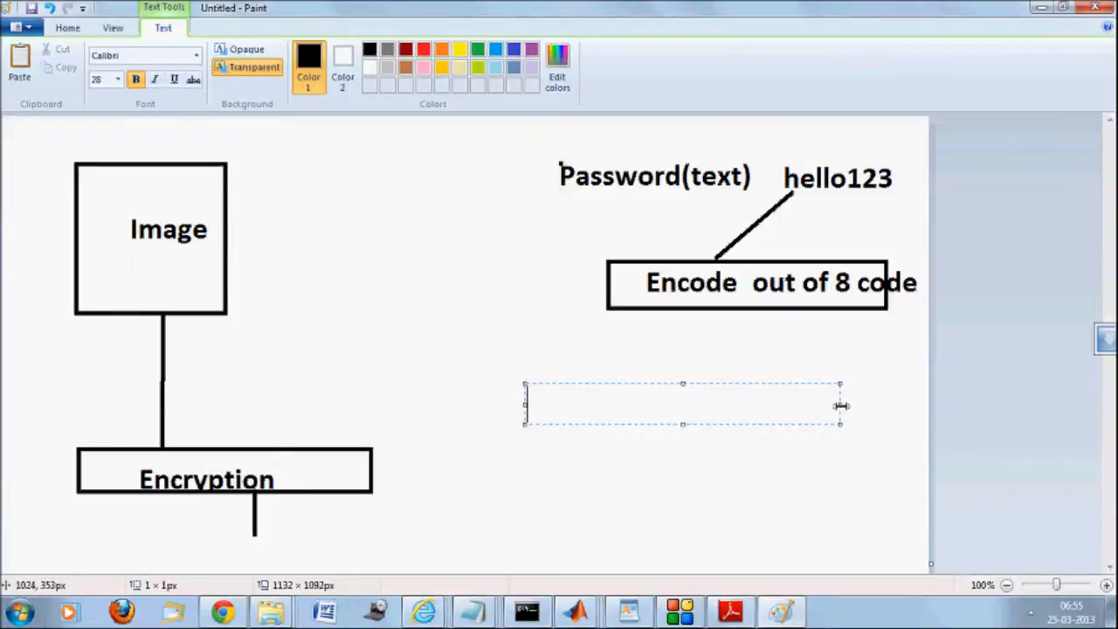
left_click_drag(838, 405, 554, 404)
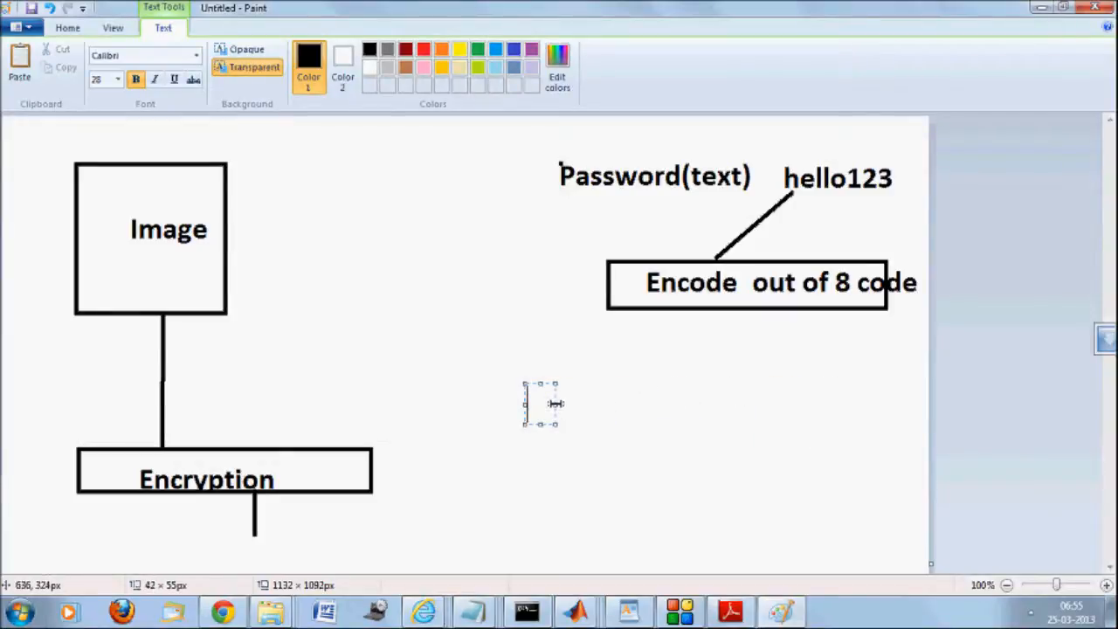
type("2")
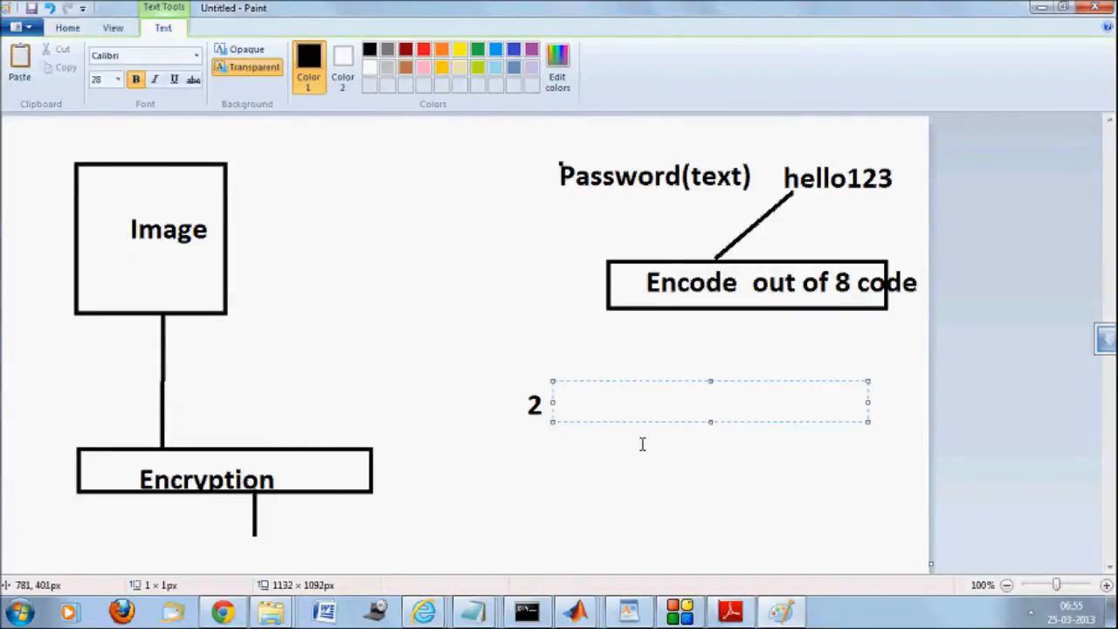
type("3")
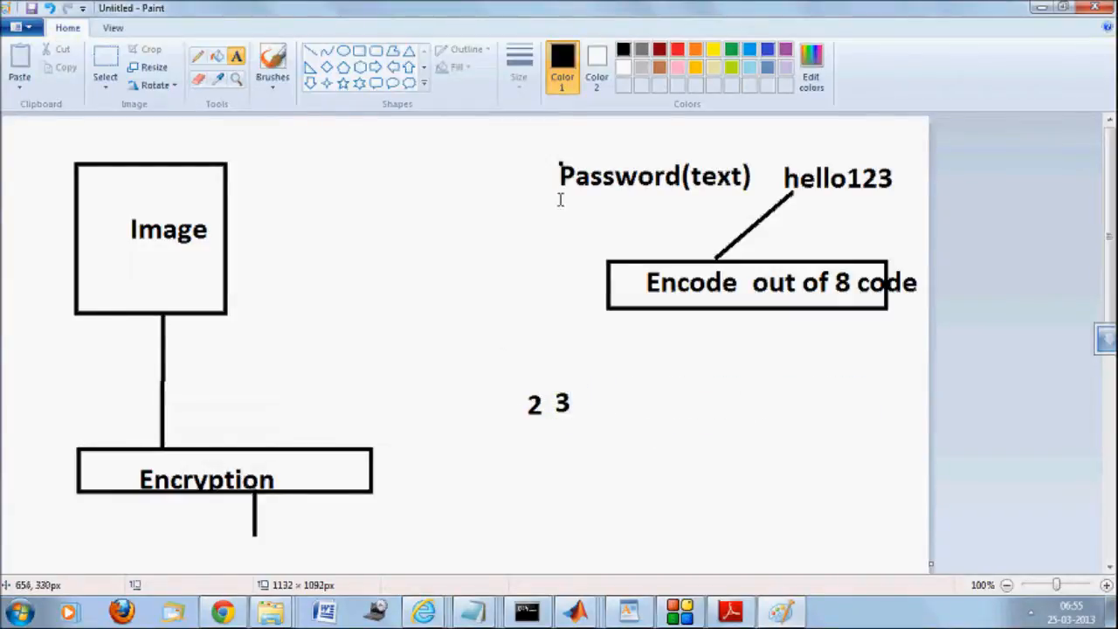
left_click(742, 400)
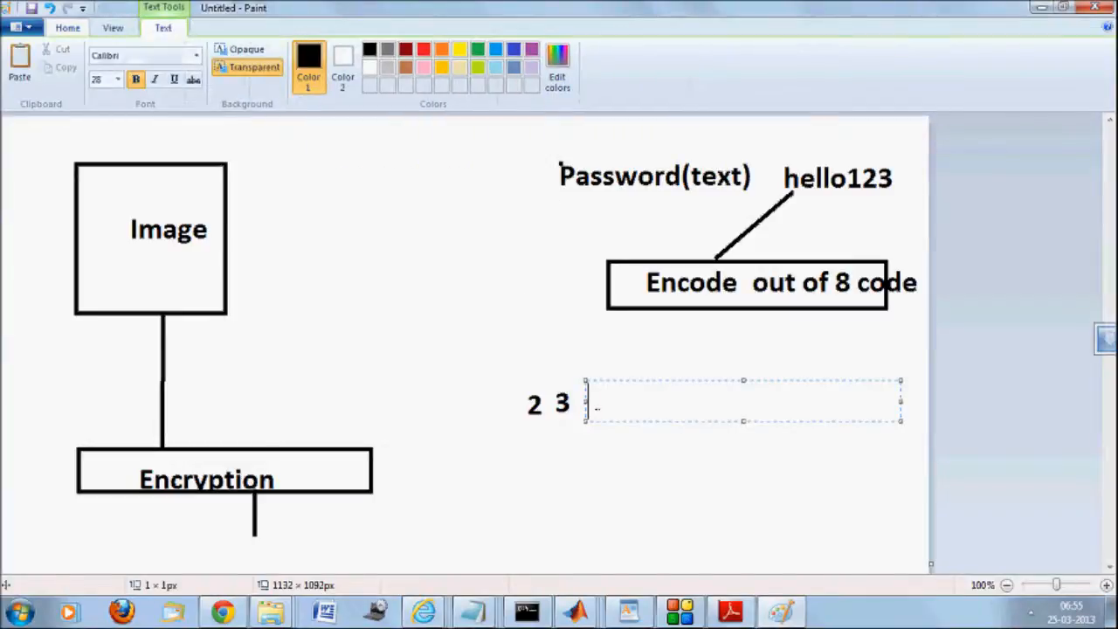
type("2")
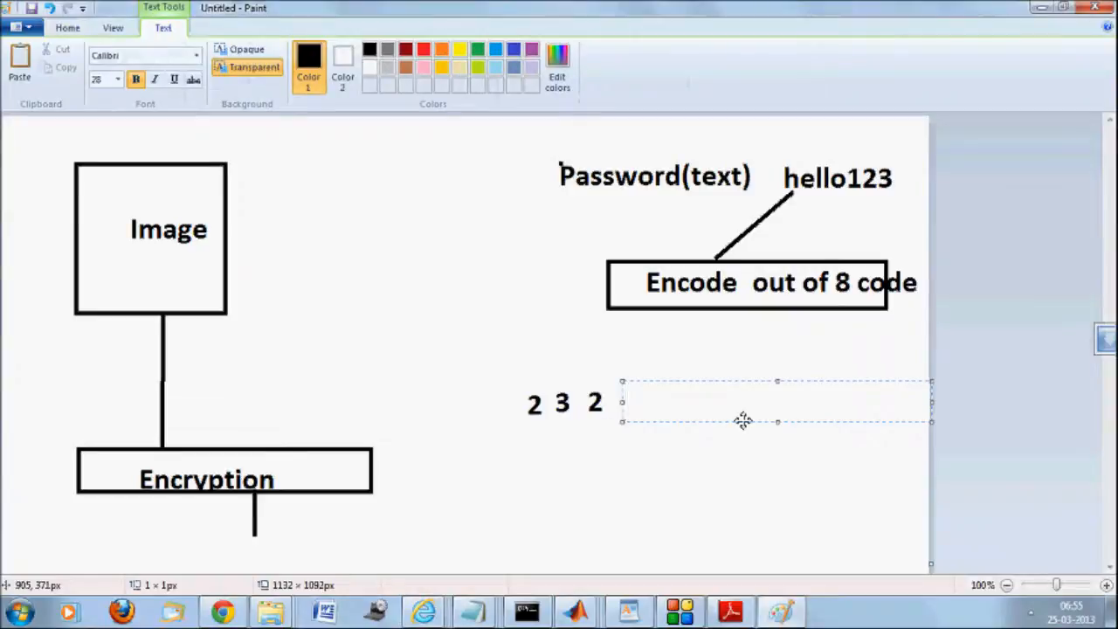
type("3")
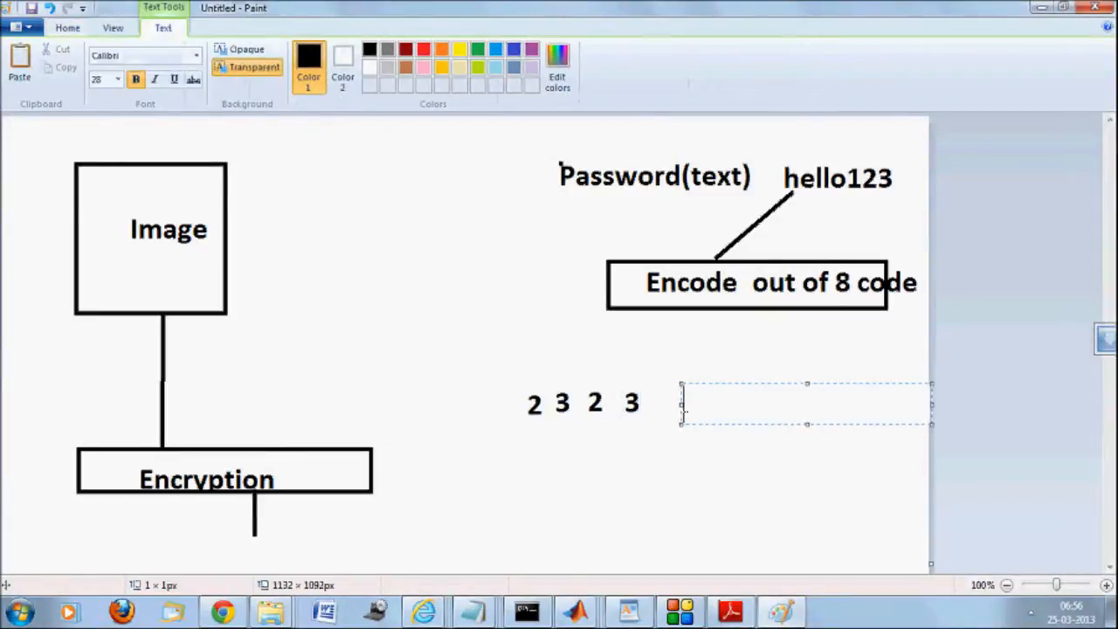
type("2")
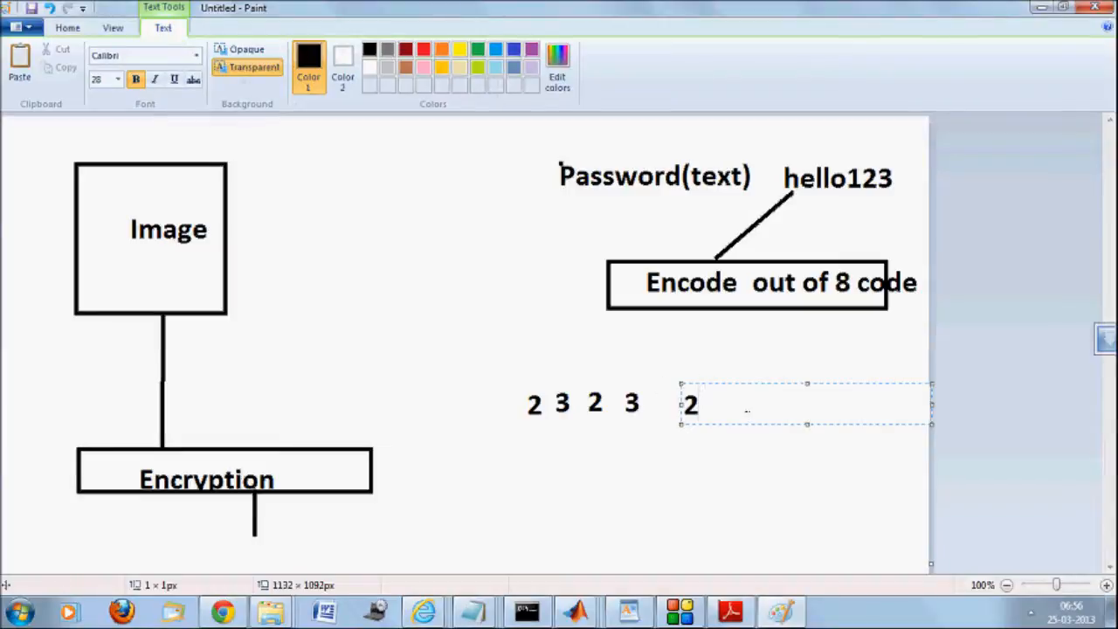
mouse_move(613, 547)
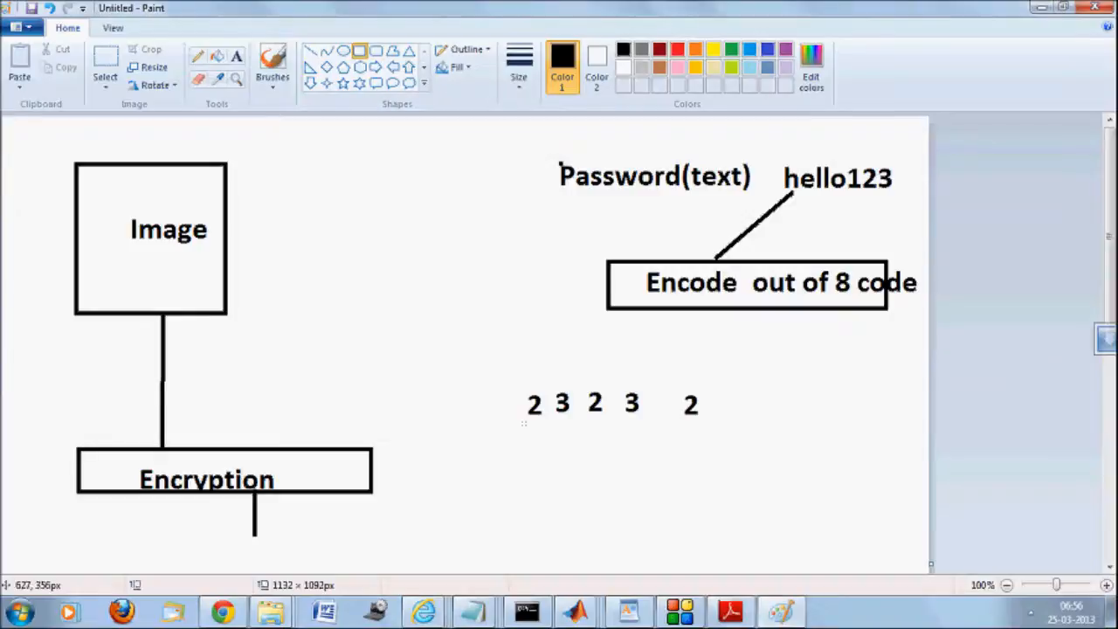
left_click_drag(524, 429, 712, 572)
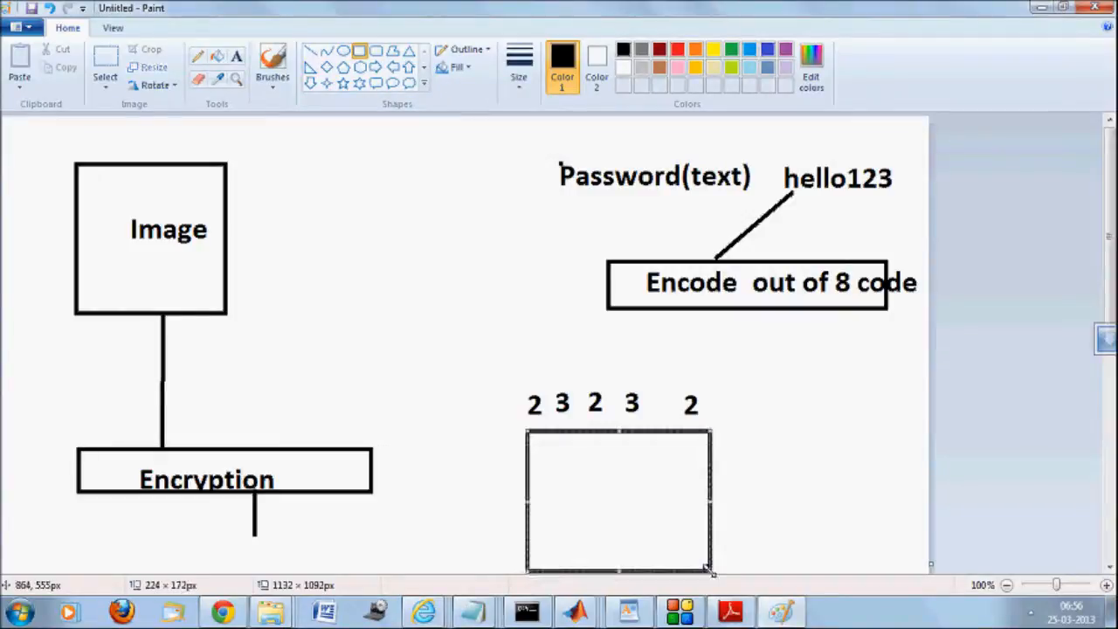
mouse_move(574, 609)
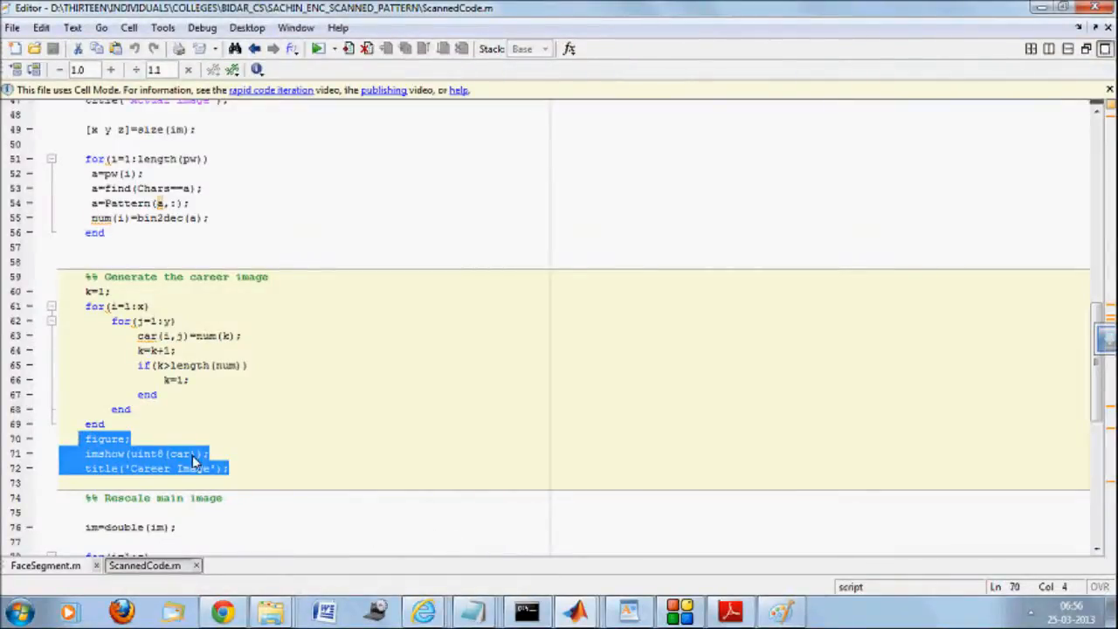
mouse_move(109, 616)
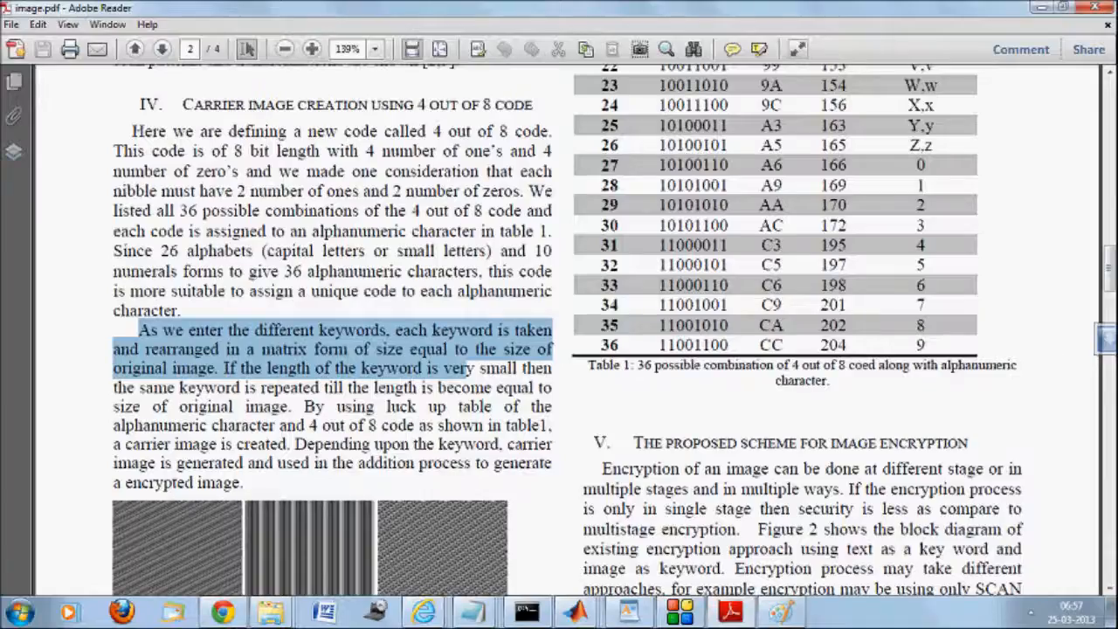
Step: Scroll image.pdf to section IV, 'Carrier image creation using 4 out of 8 code'
scroll("up", 3)
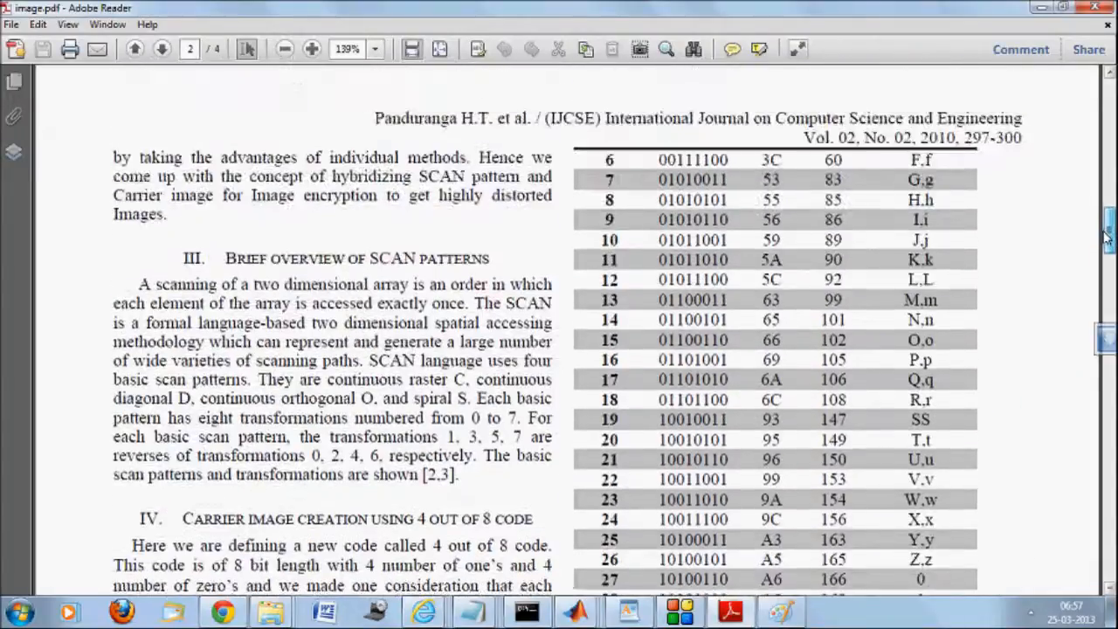
scroll("down", 3)
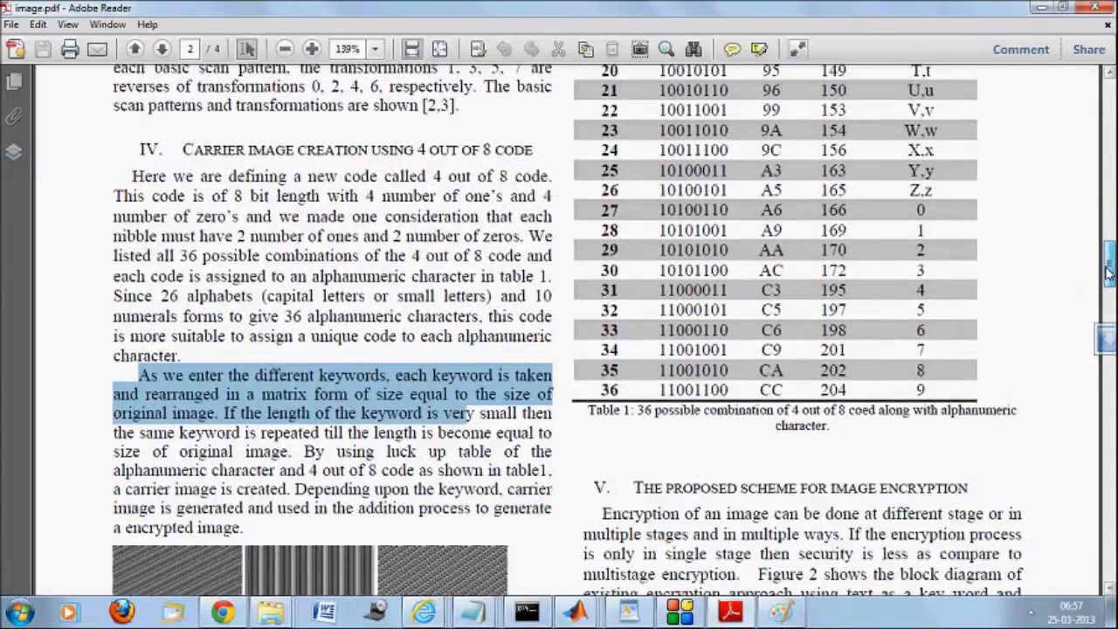
scroll("down", 3)
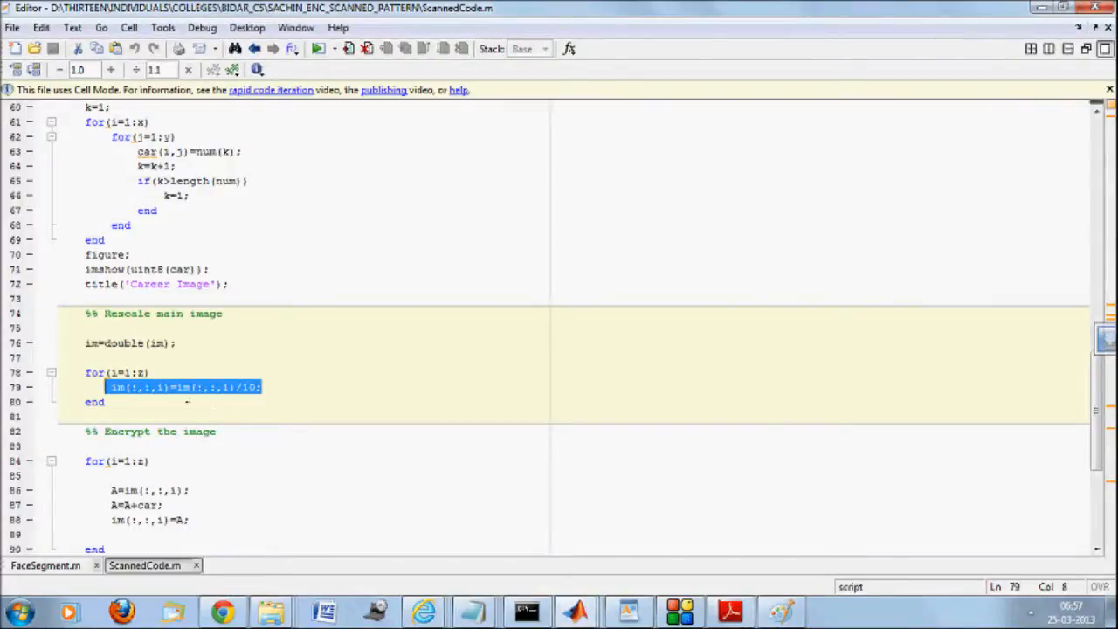
mouse_move(222, 389)
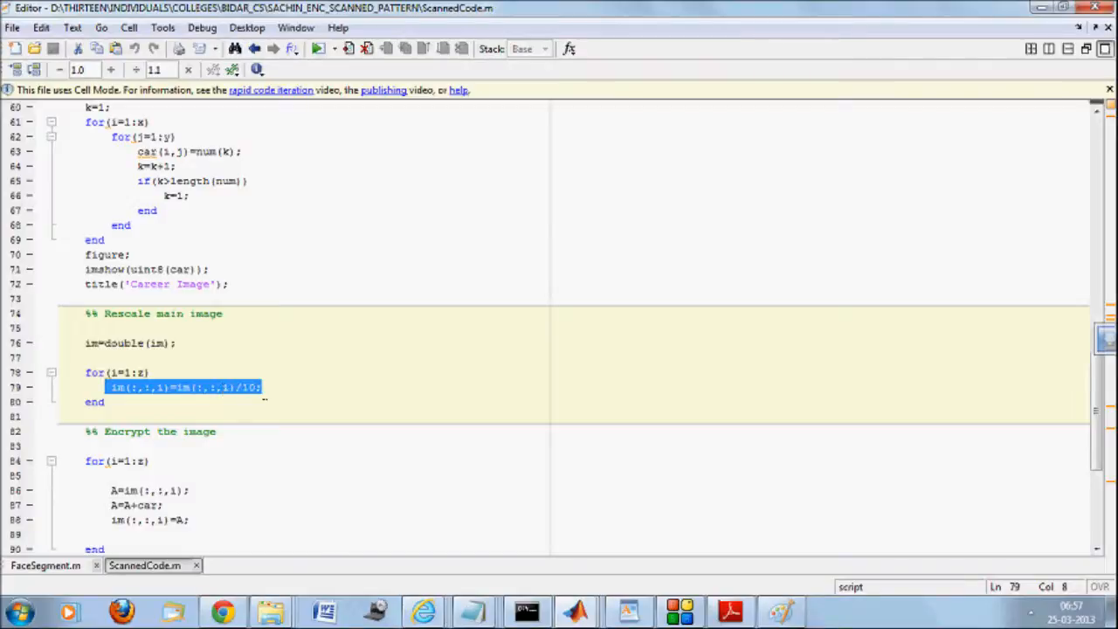
mouse_move(250, 400)
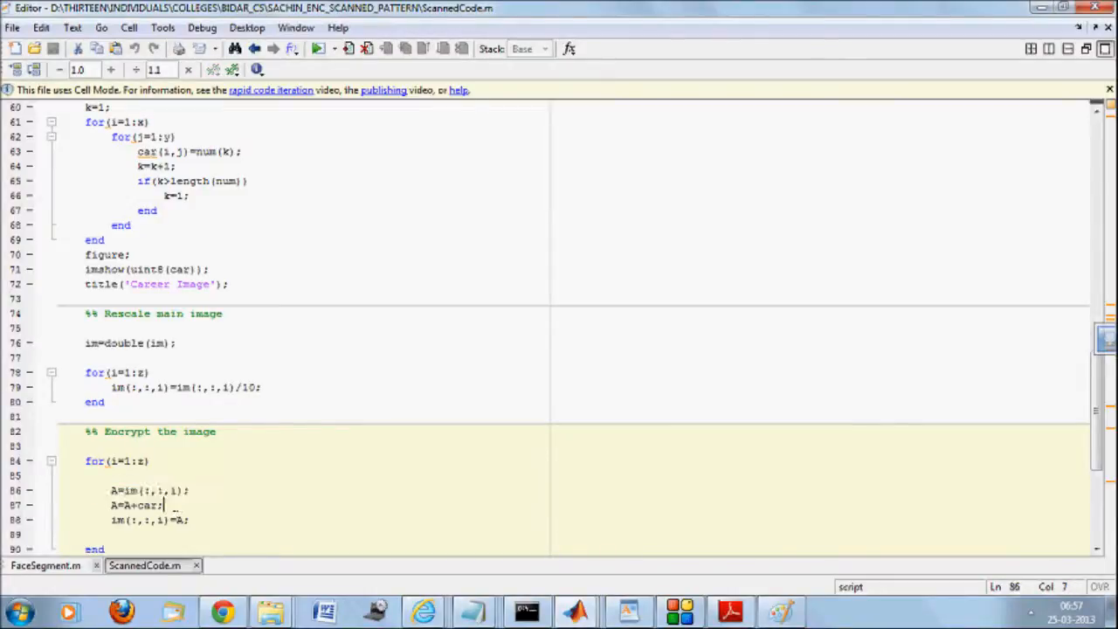
Step: Select line 84, the for loop opening the 'Encrypt the image' cell of ScannedCode.m
double_click(94, 460)
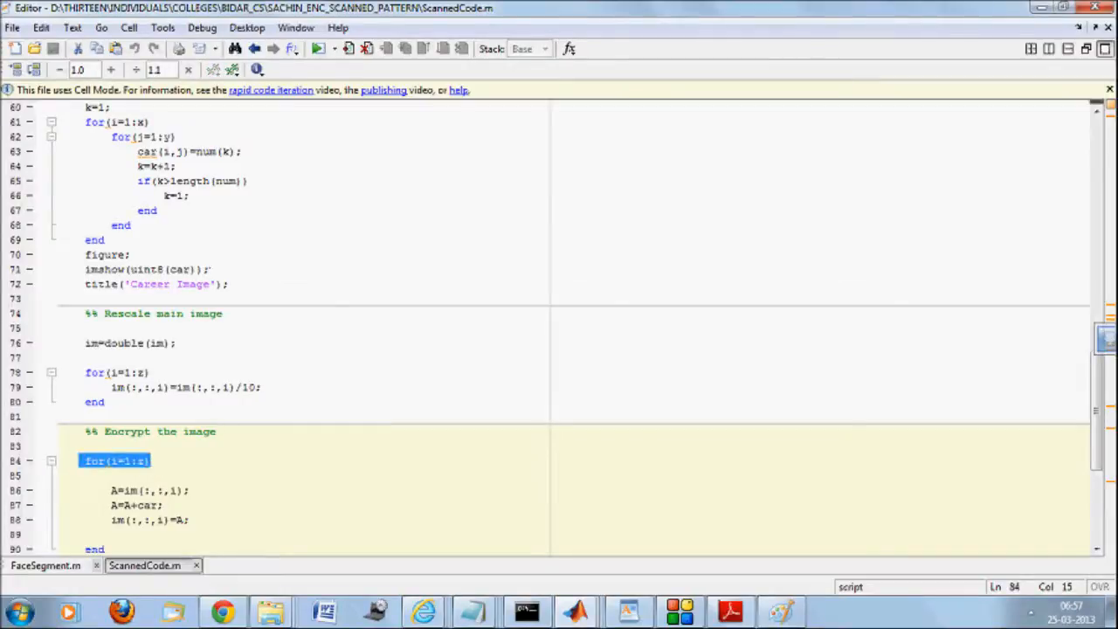
mouse_move(122, 470)
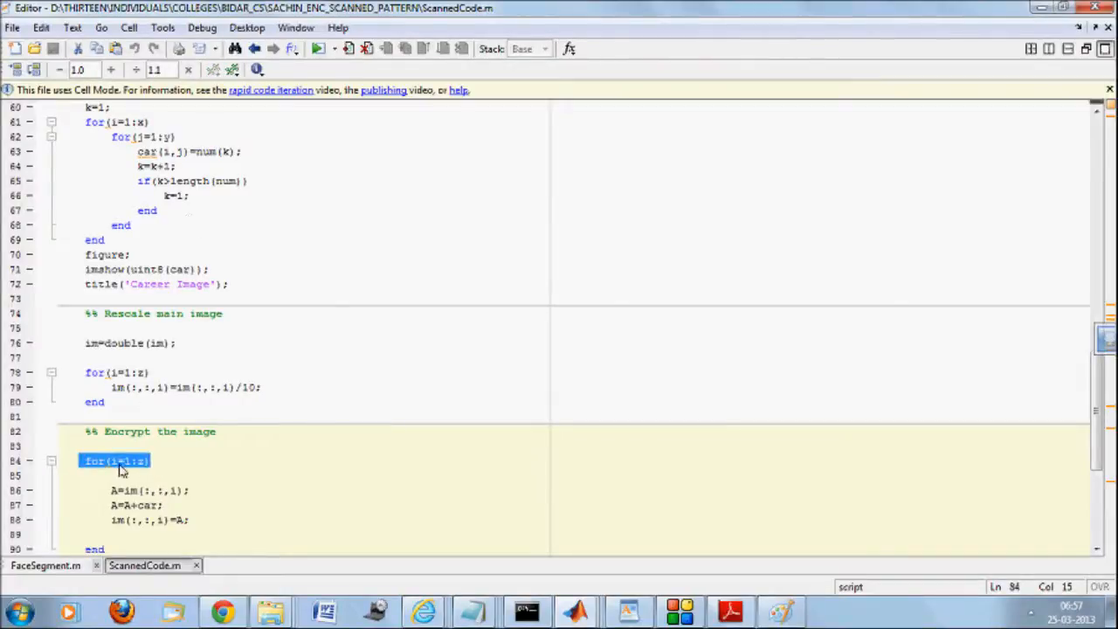
mouse_move(147, 470)
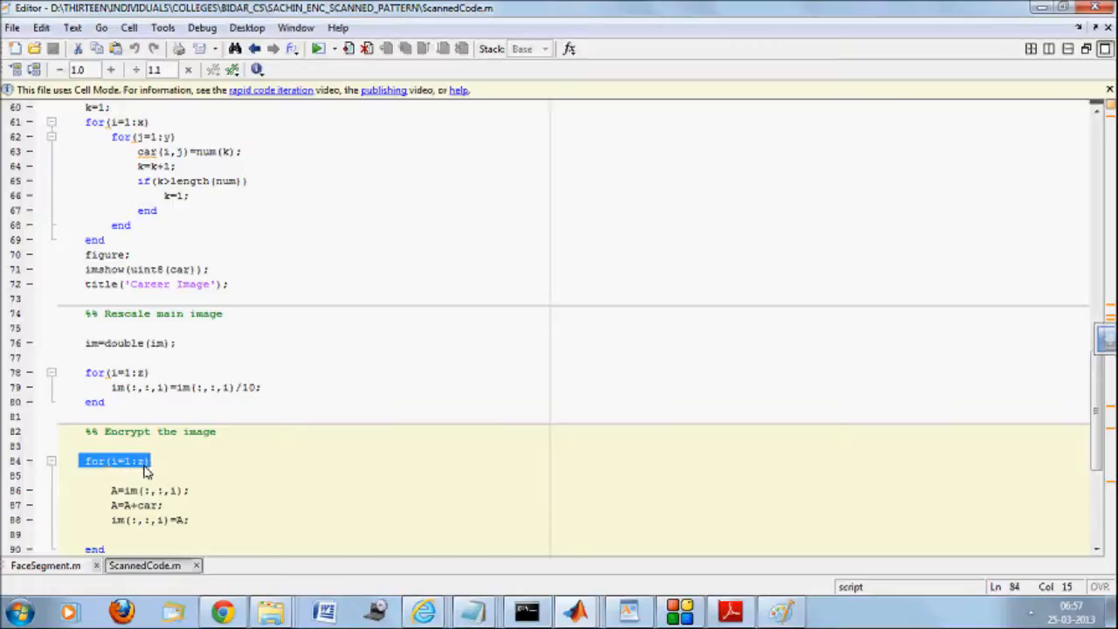
left_click(190, 490)
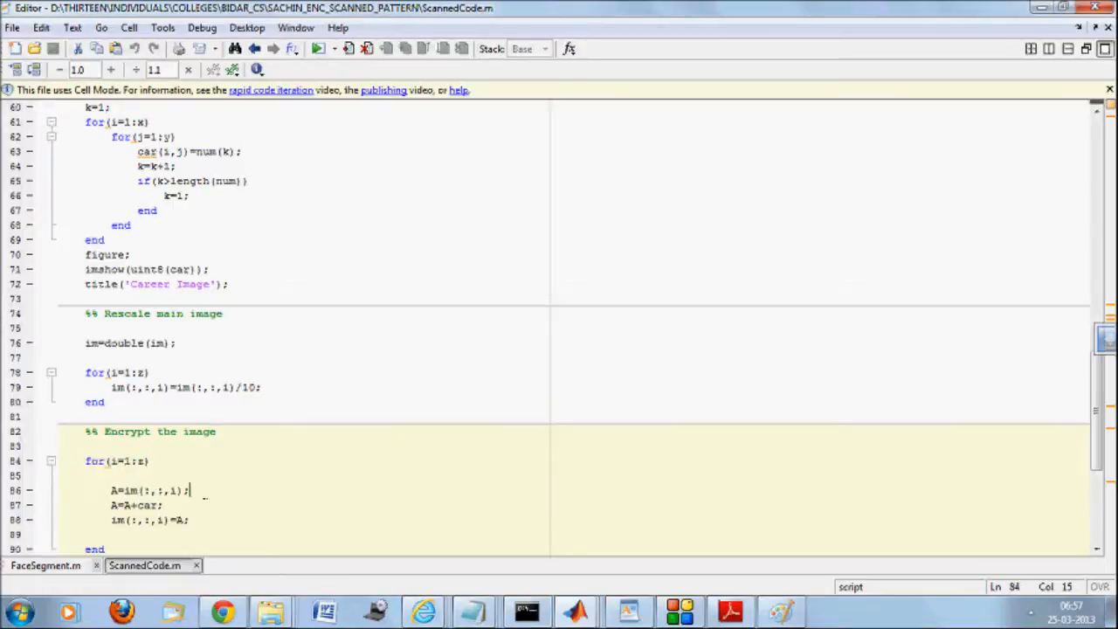
double_click(135, 504)
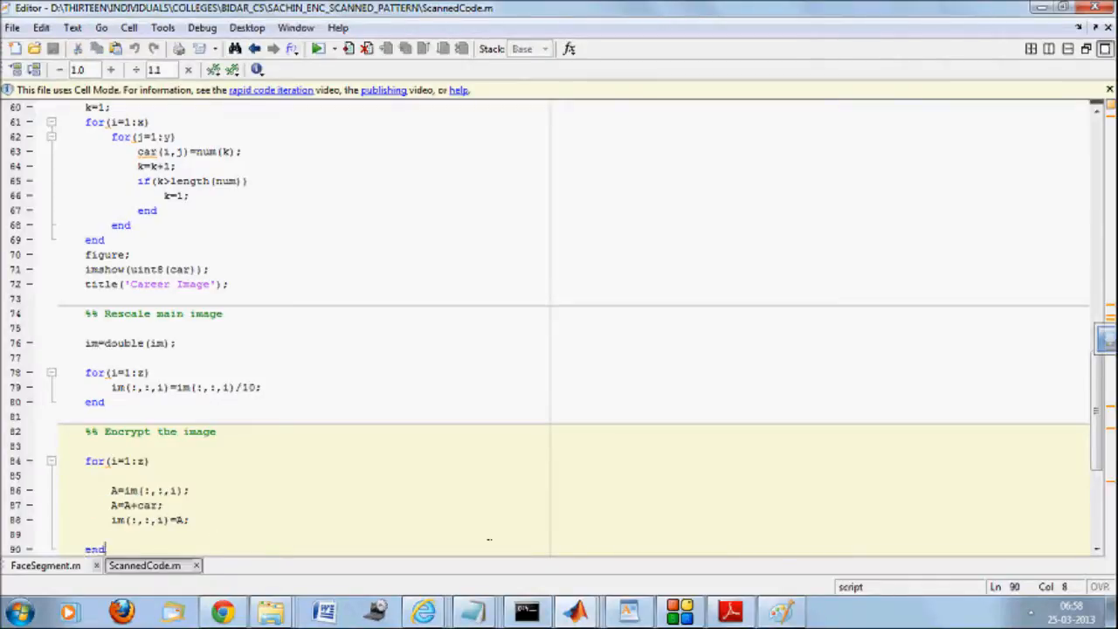
scroll("down", 3)
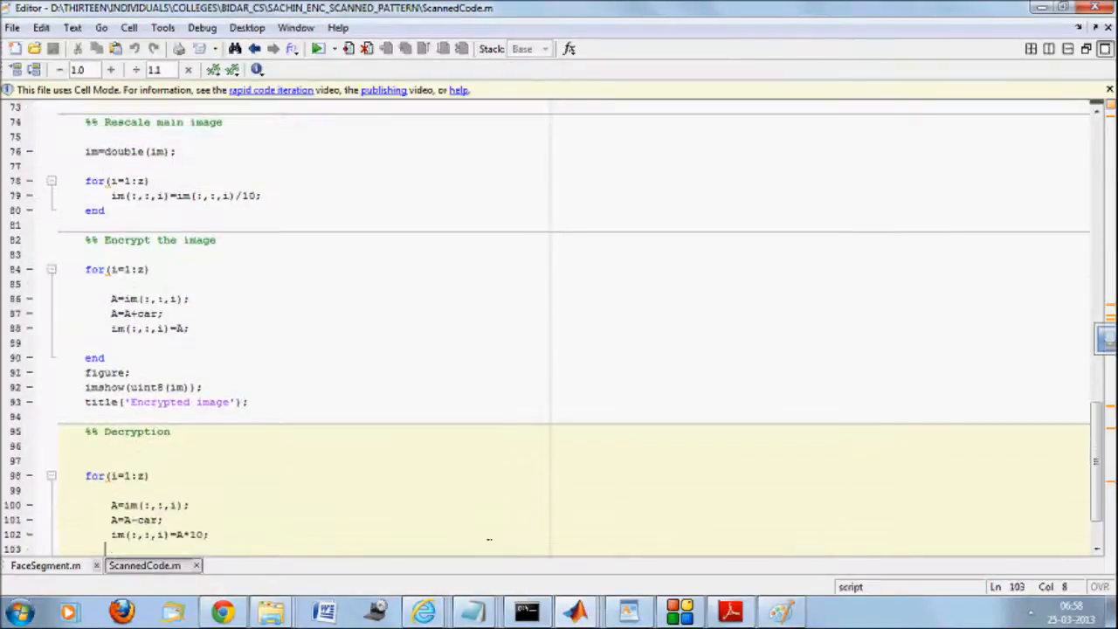
scroll("down", 3)
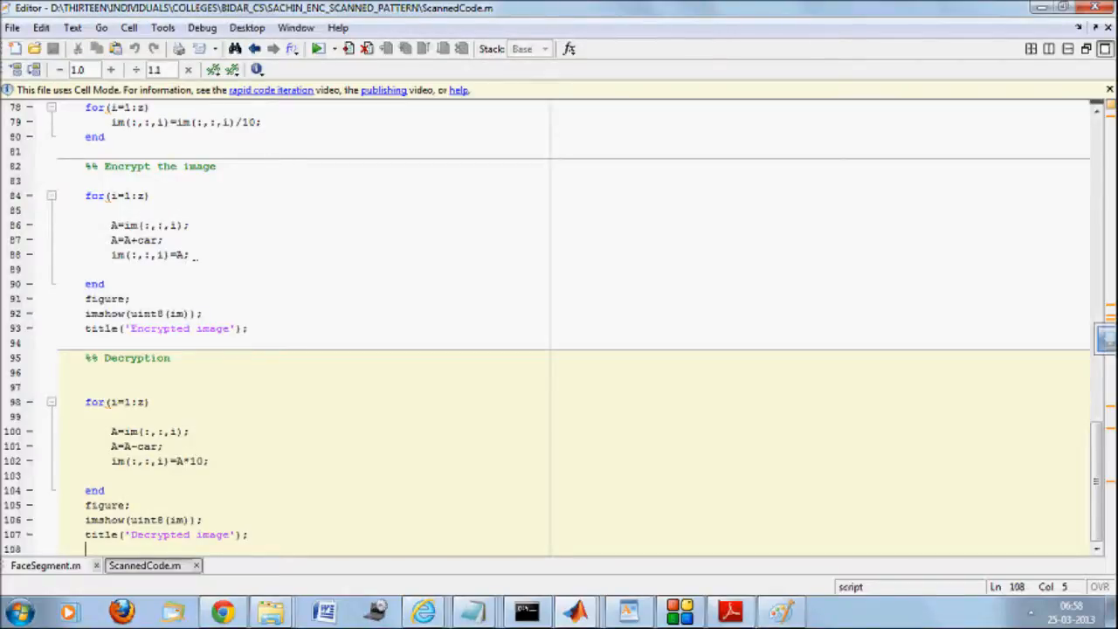
double_click(135, 239)
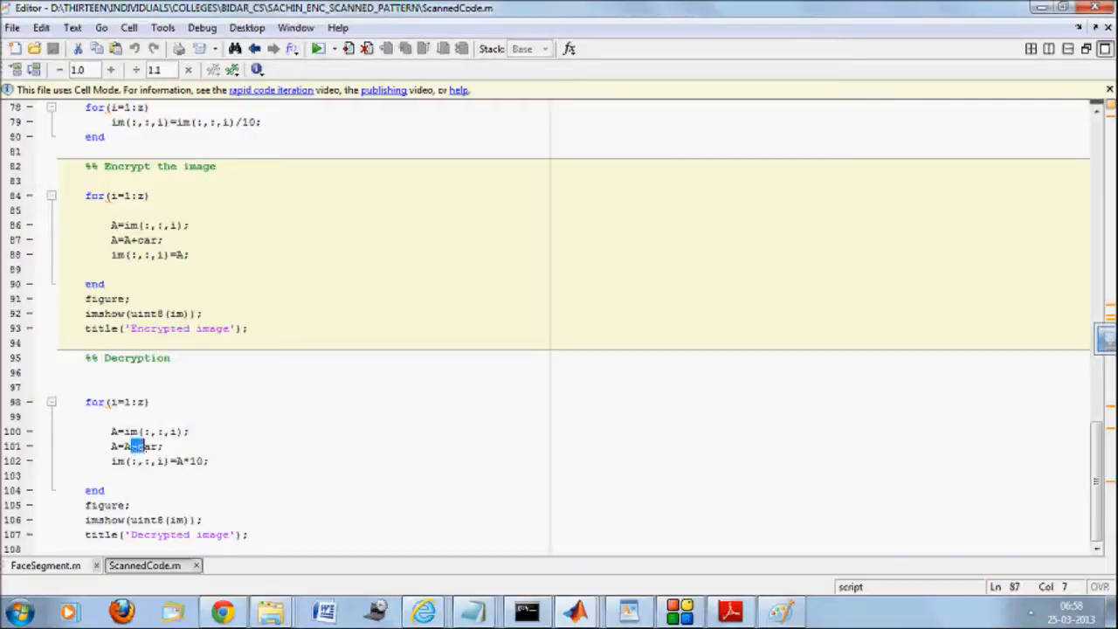
left_click(131, 446)
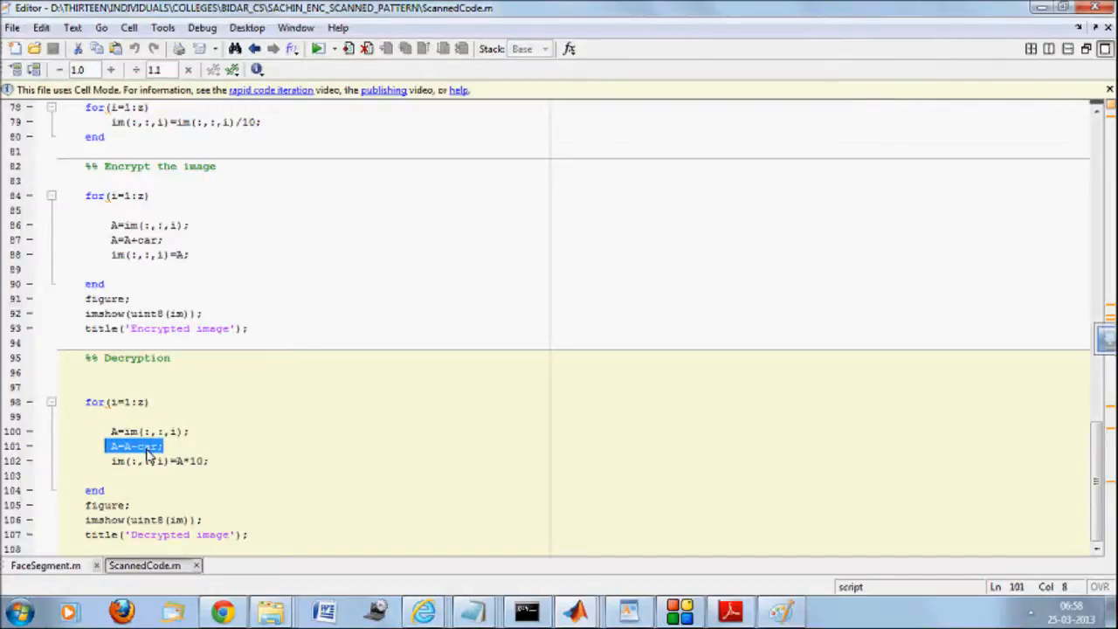
mouse_move(109, 463)
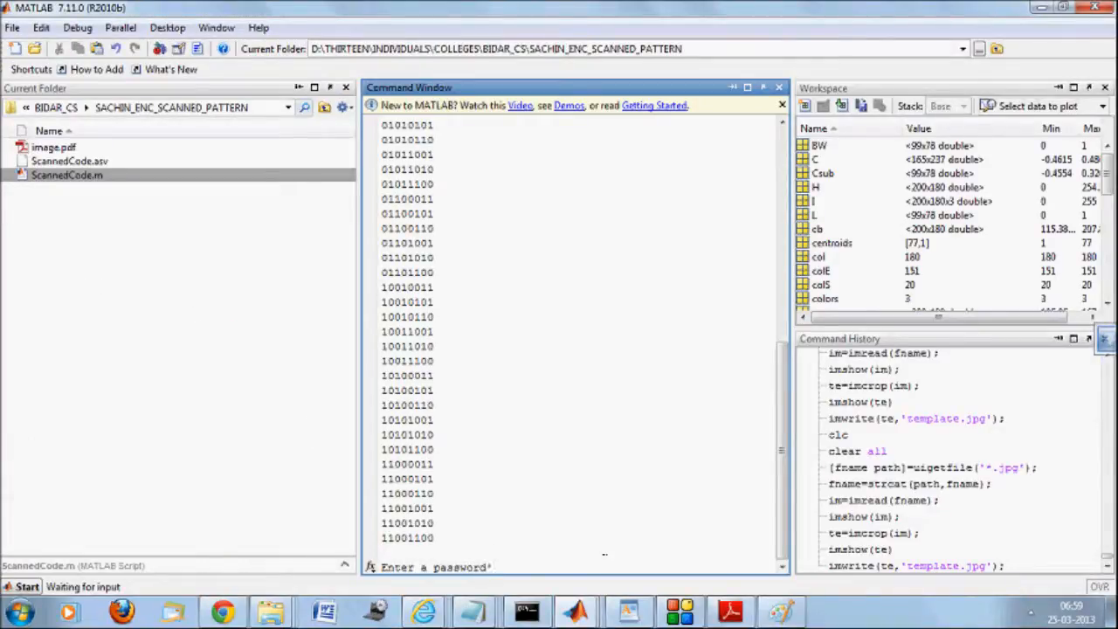
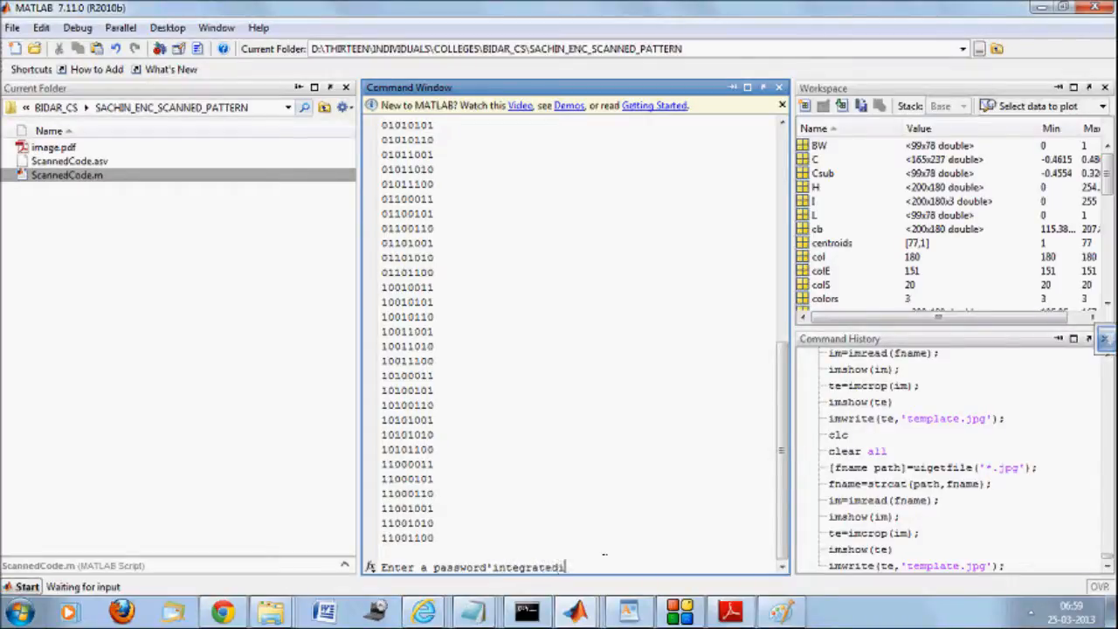
key("Return")
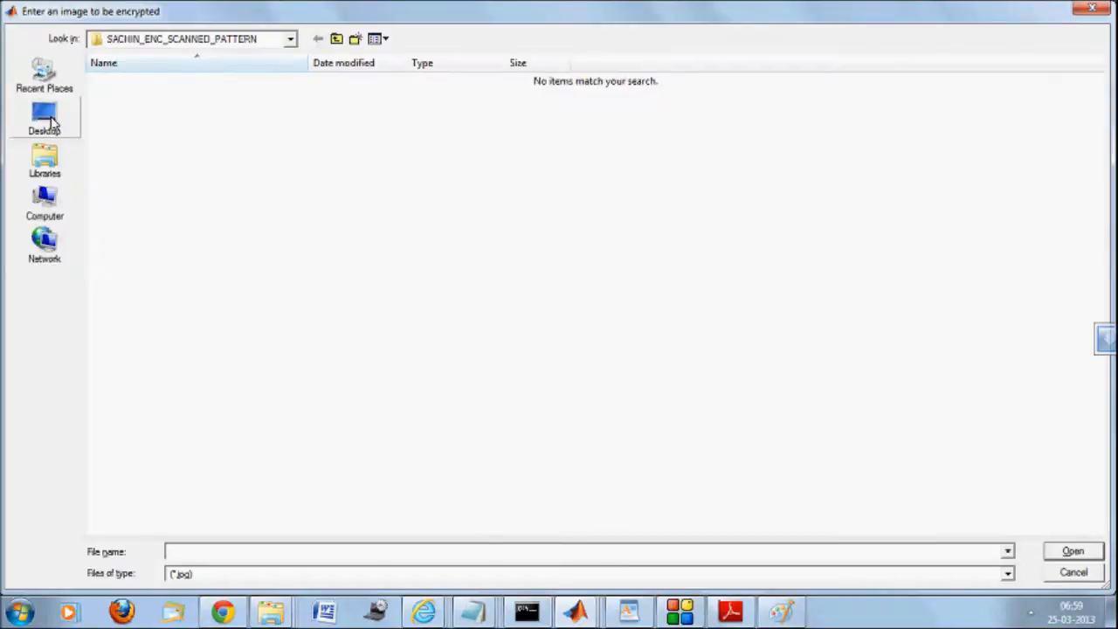
left_click(44, 117)
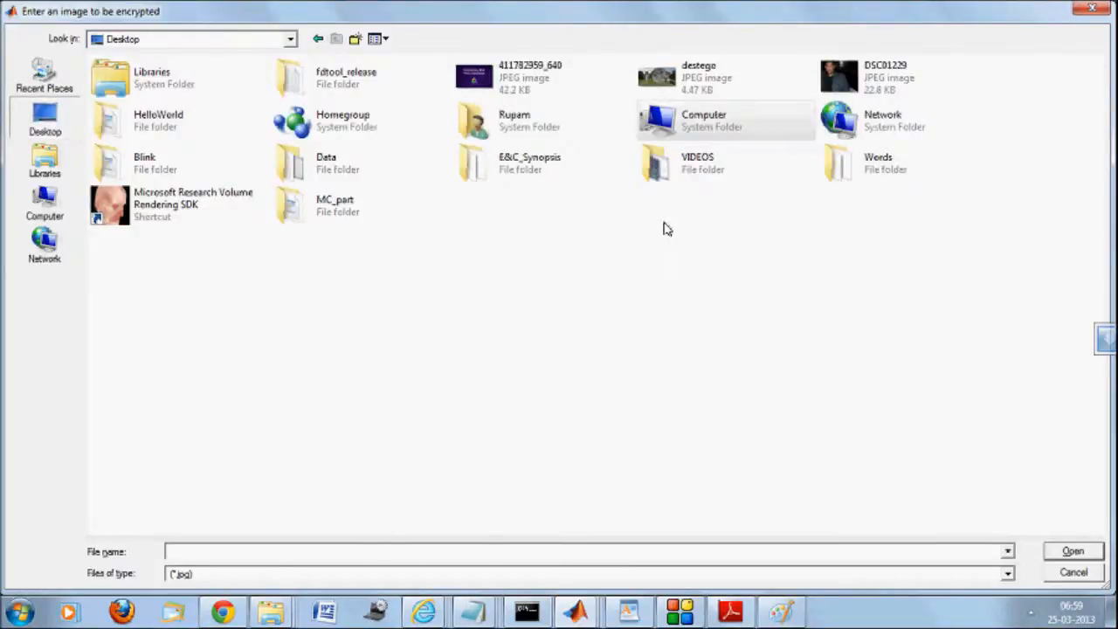
mouse_move(415, 164)
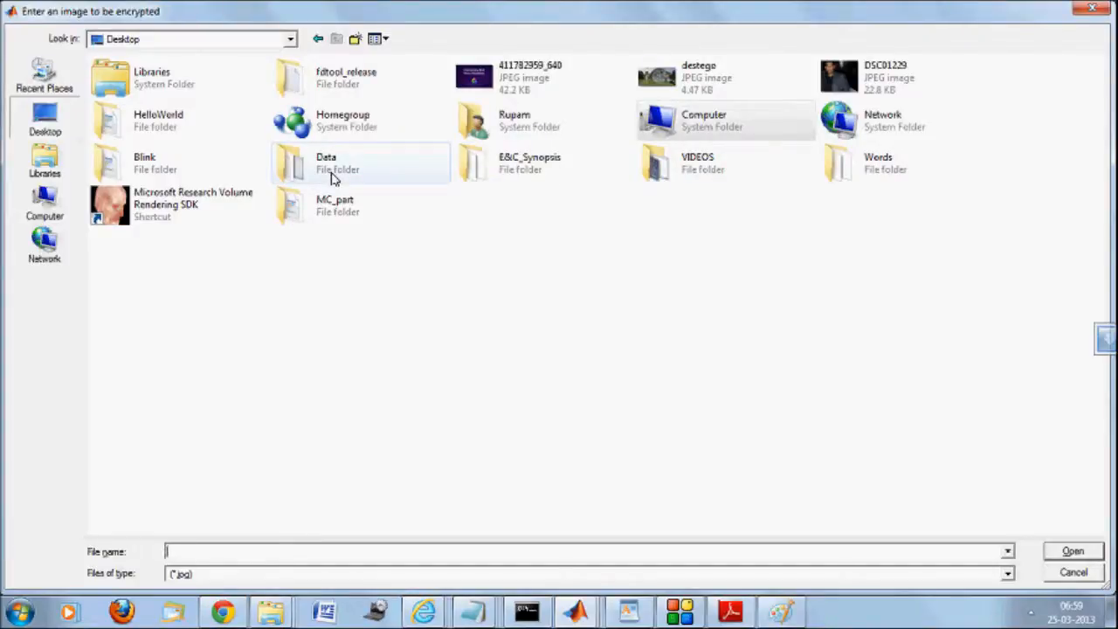
double_click(326, 163)
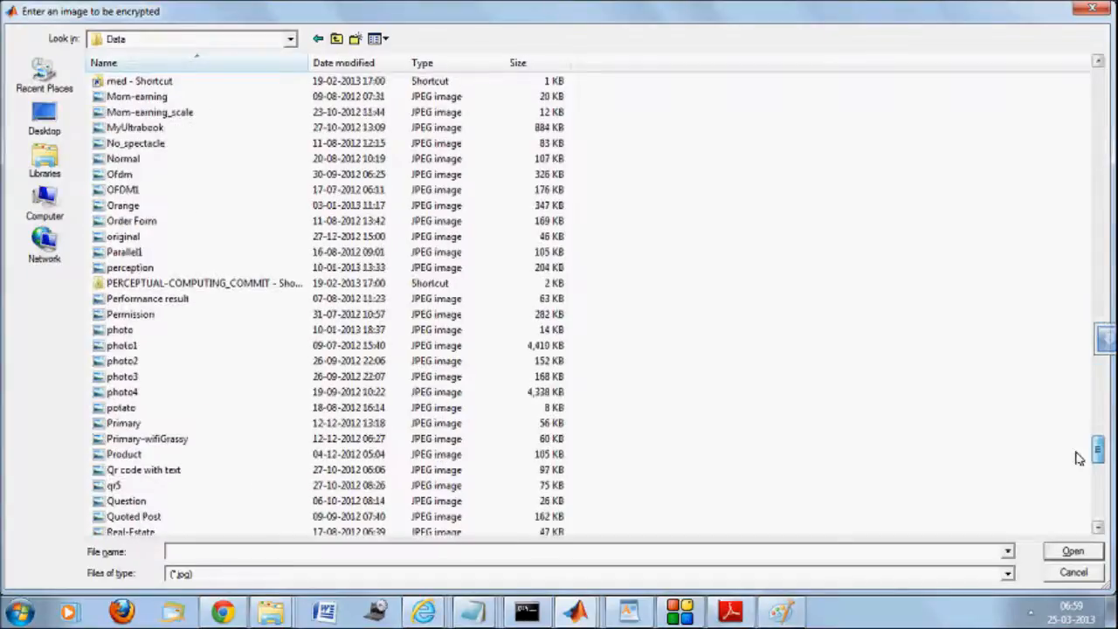
mouse_move(236, 448)
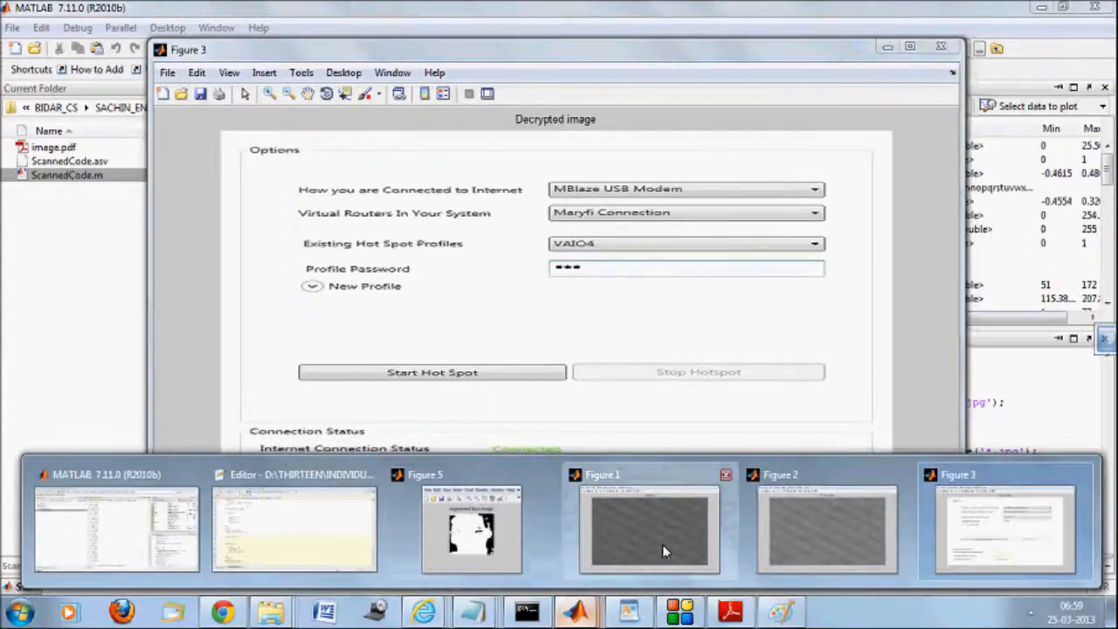
Step: Bring up the carrier, encrypted and finally decrypted image figures (Figures 1–3)
left_click(649, 524)
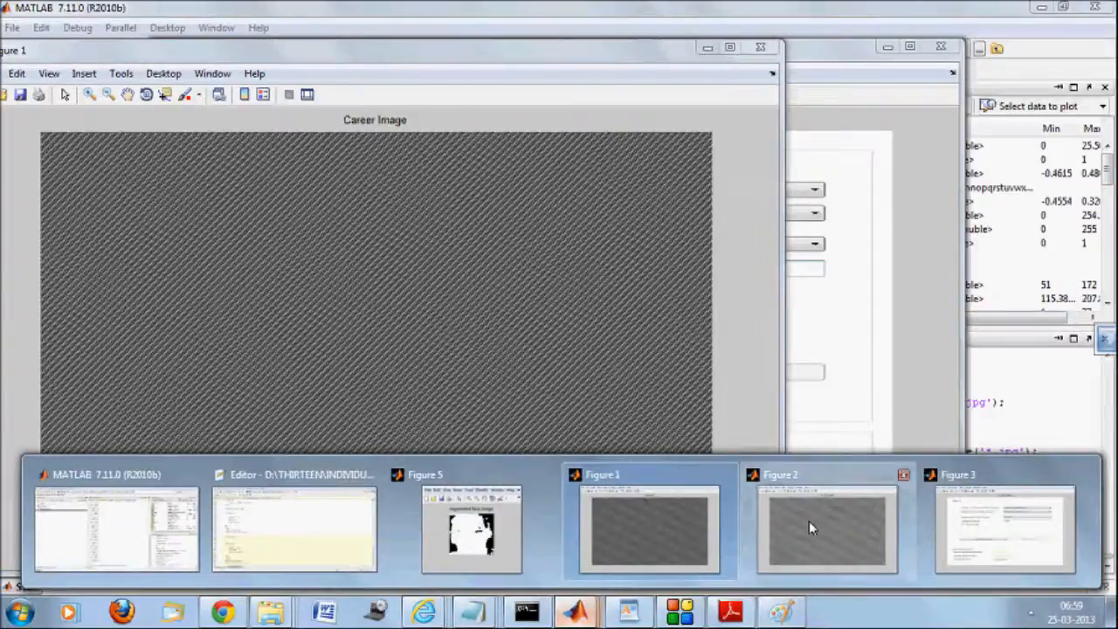
left_click(827, 529)
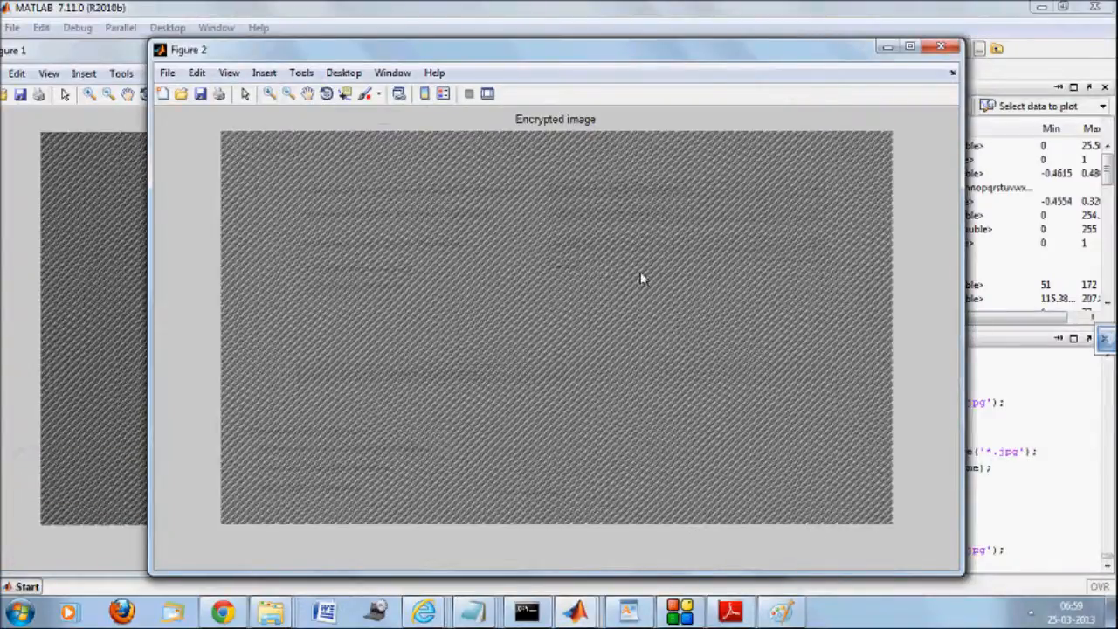
mouse_move(725, 323)
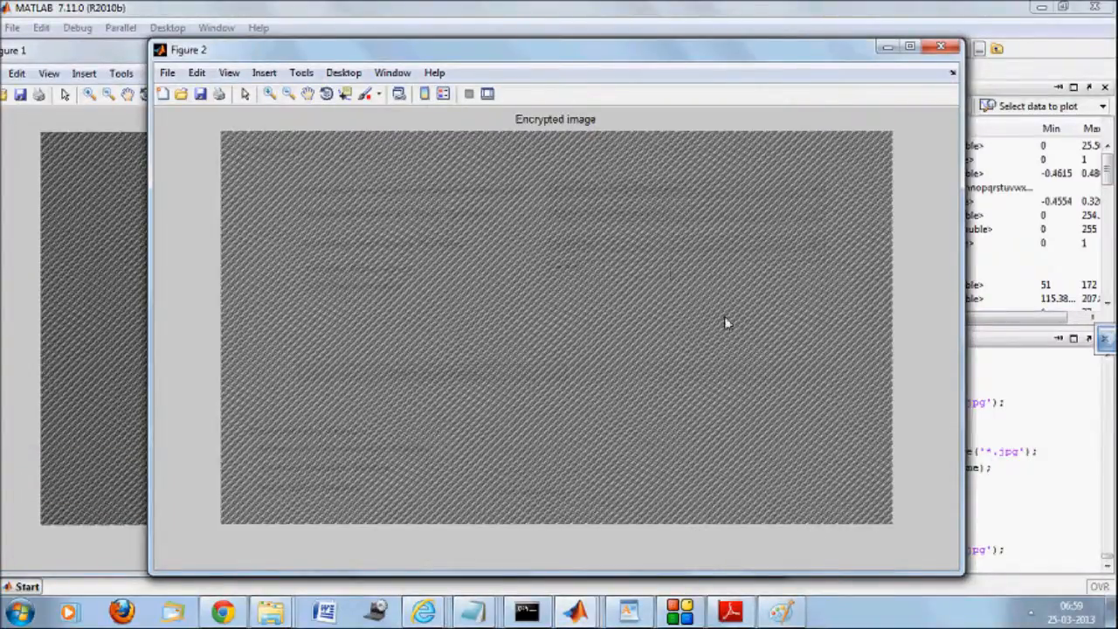
mouse_move(99, 256)
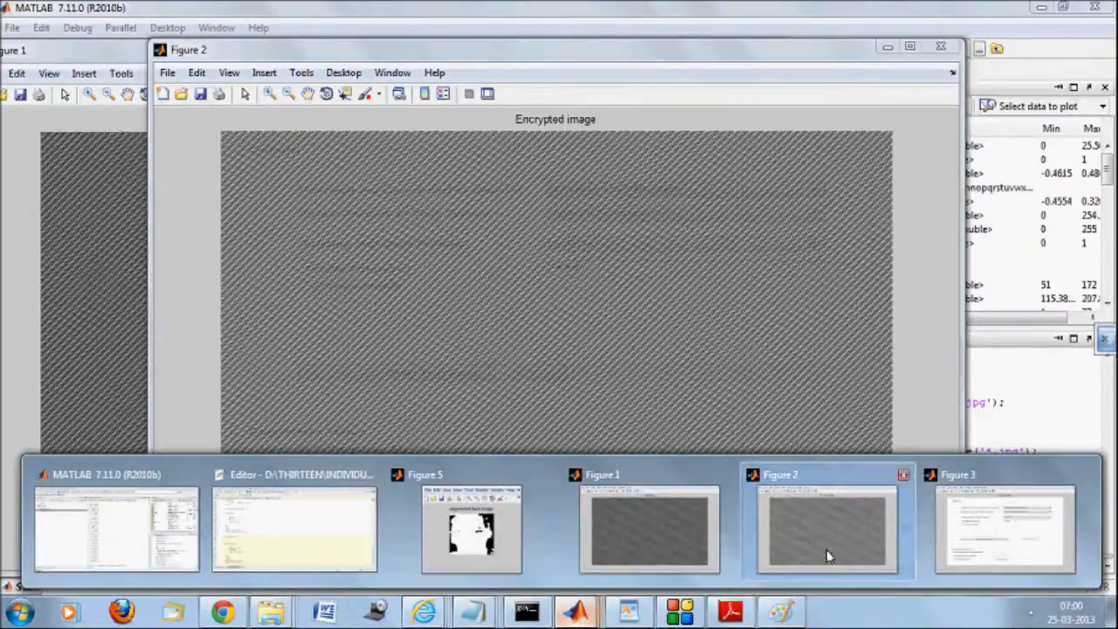
left_click(1004, 528)
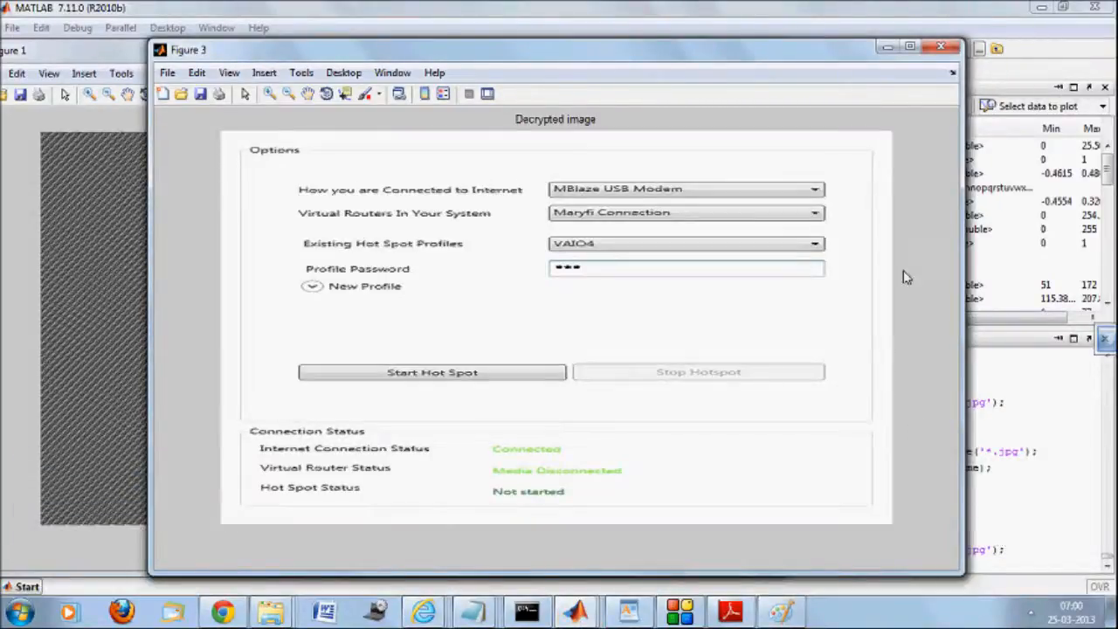